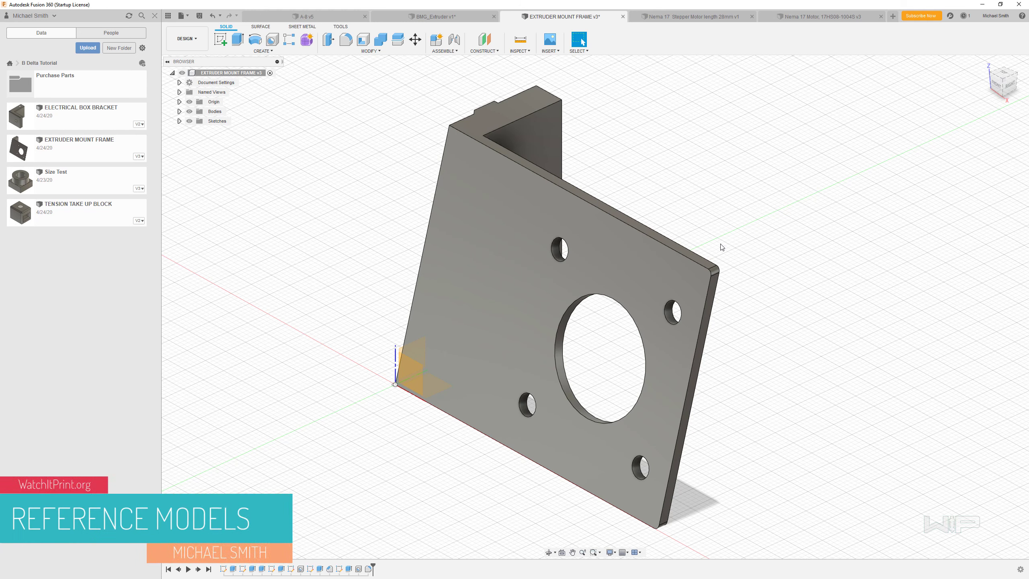
mouse_move(375, 100)
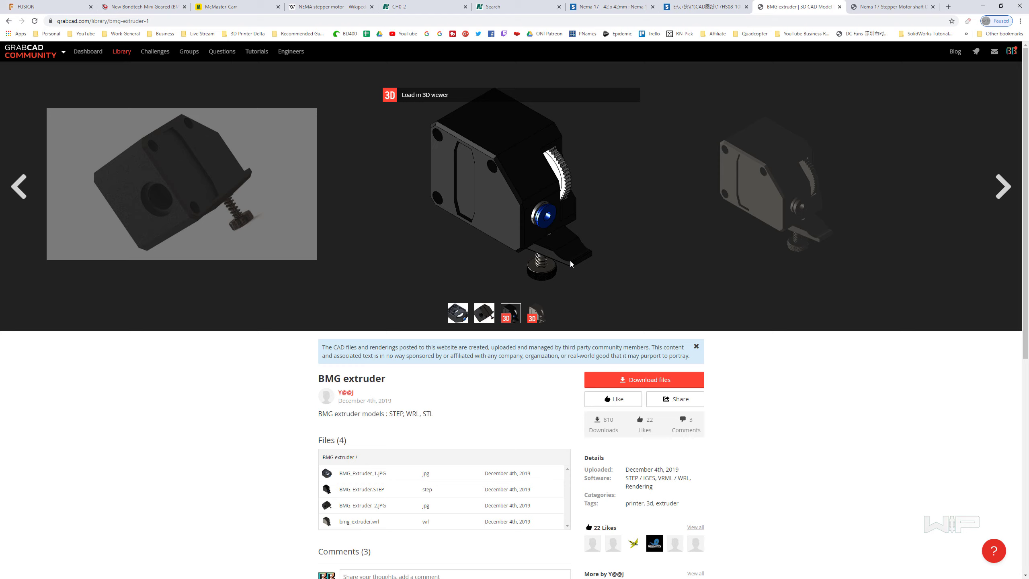
mouse_move(637, 248)
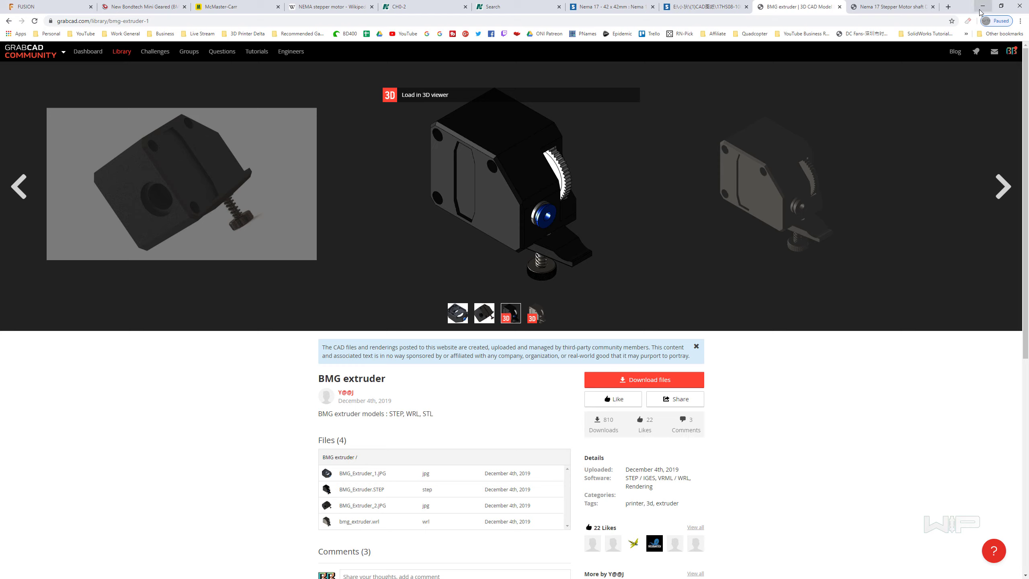
mouse_move(983, 7)
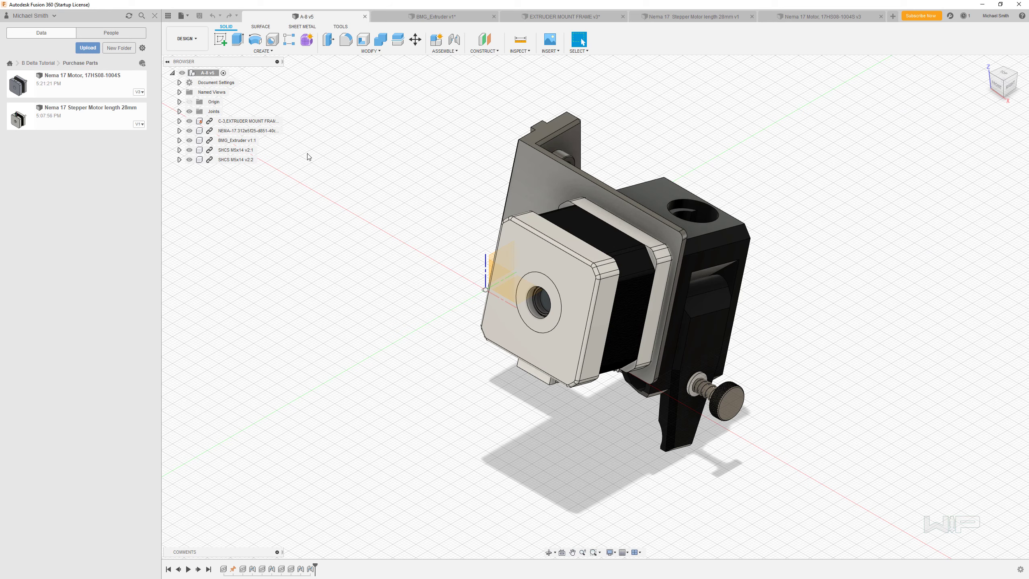
Upload the Nema 17 stepper motor (28 mm length) STEP file to Purchase Parts.
click(87, 47)
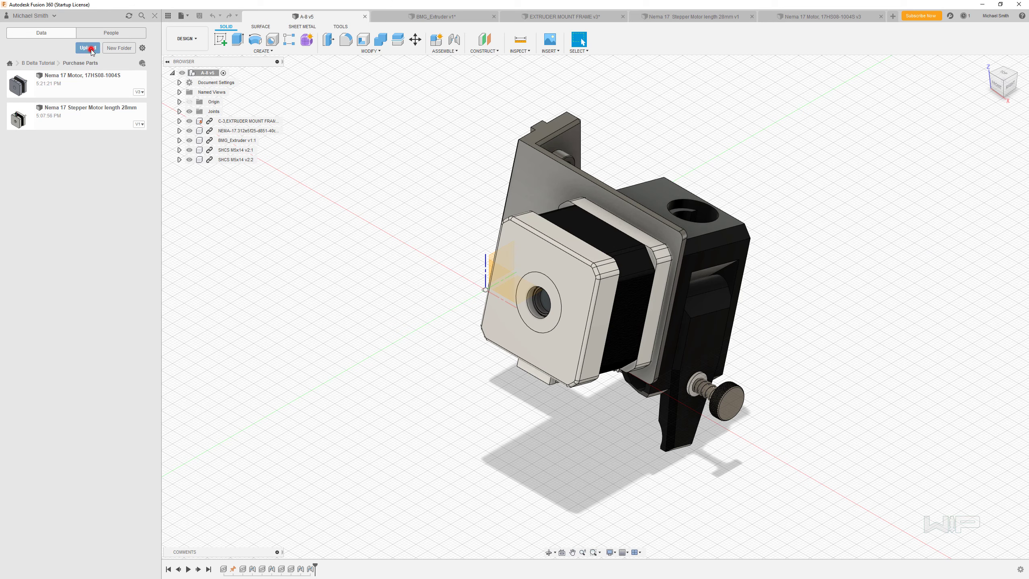
click(87, 47)
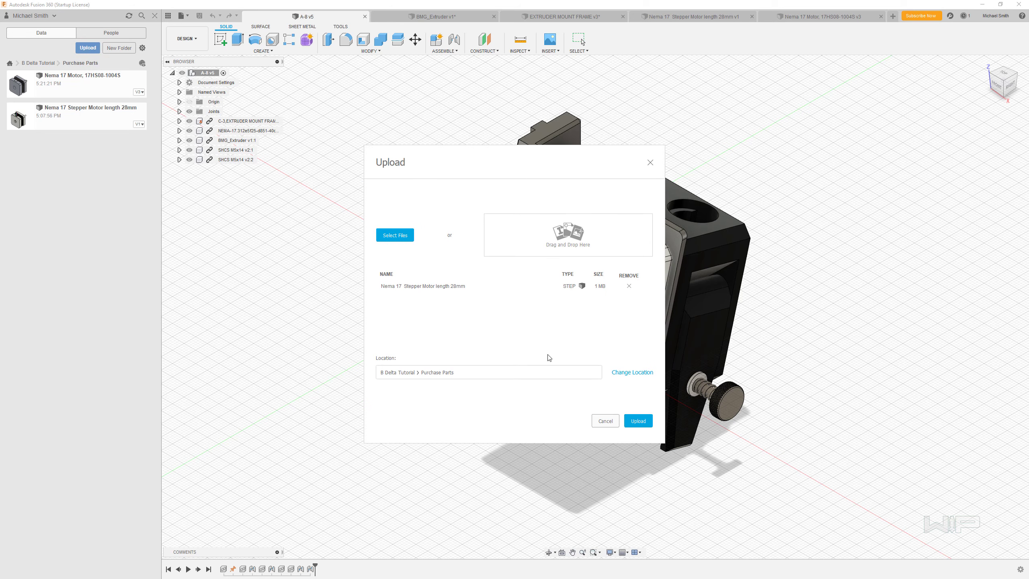
click(637, 421)
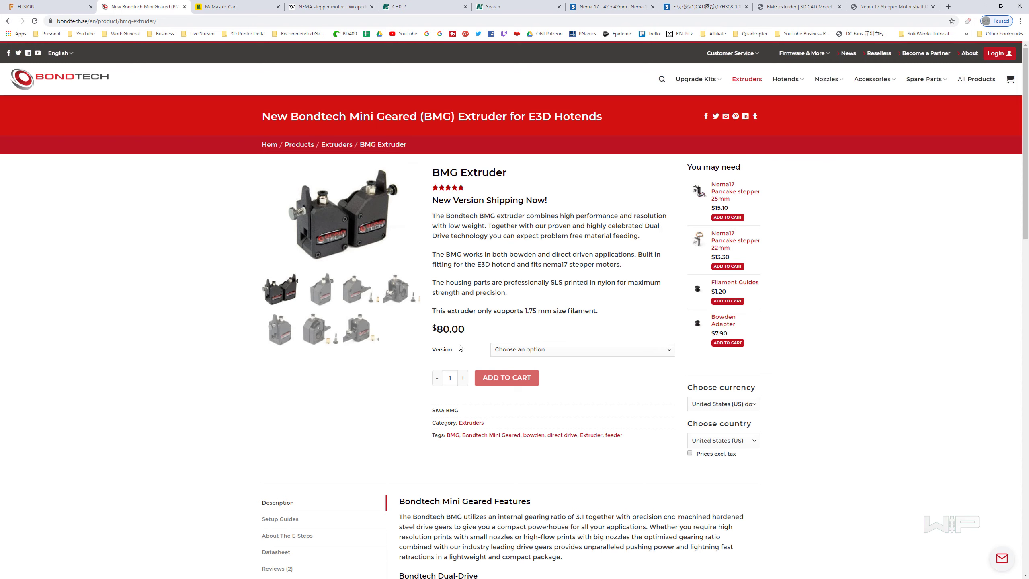
mouse_move(531, 344)
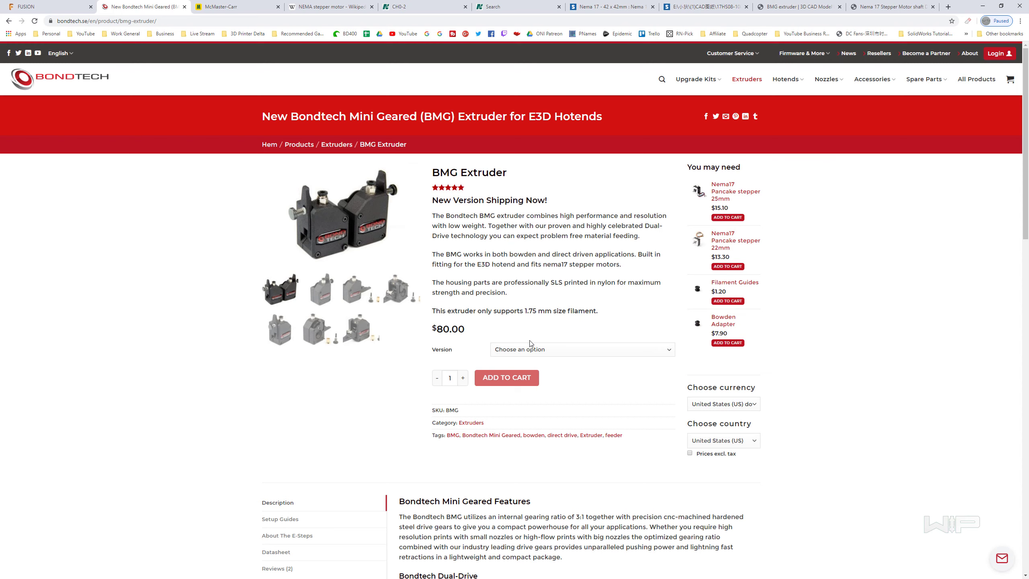
mouse_move(518, 340)
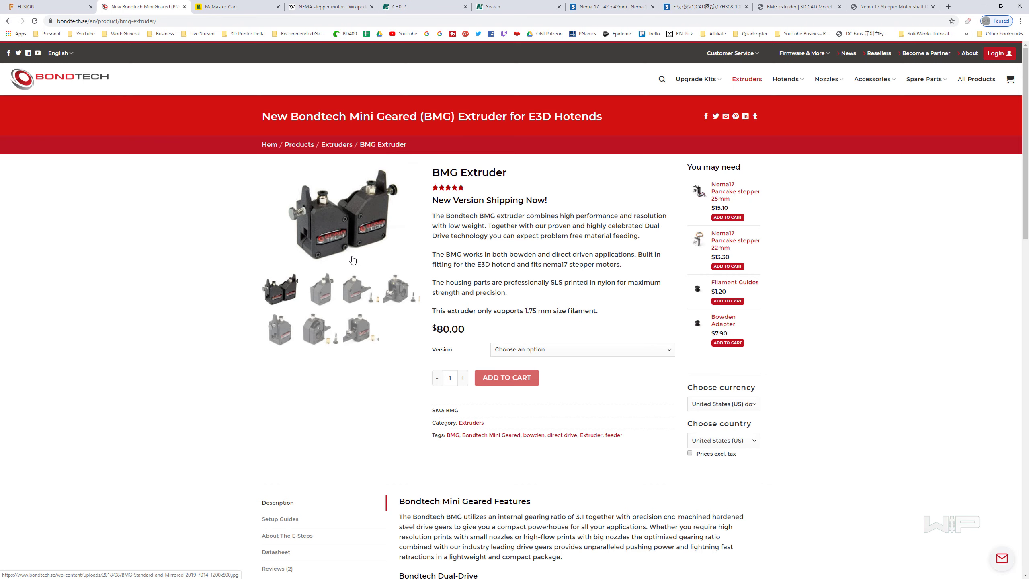
mouse_move(387, 249)
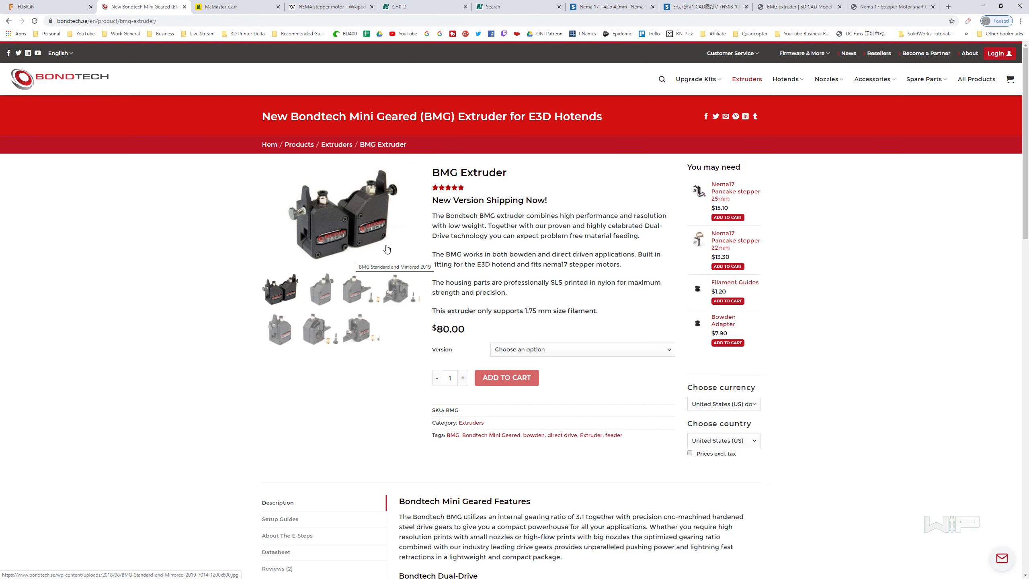
mouse_move(359, 169)
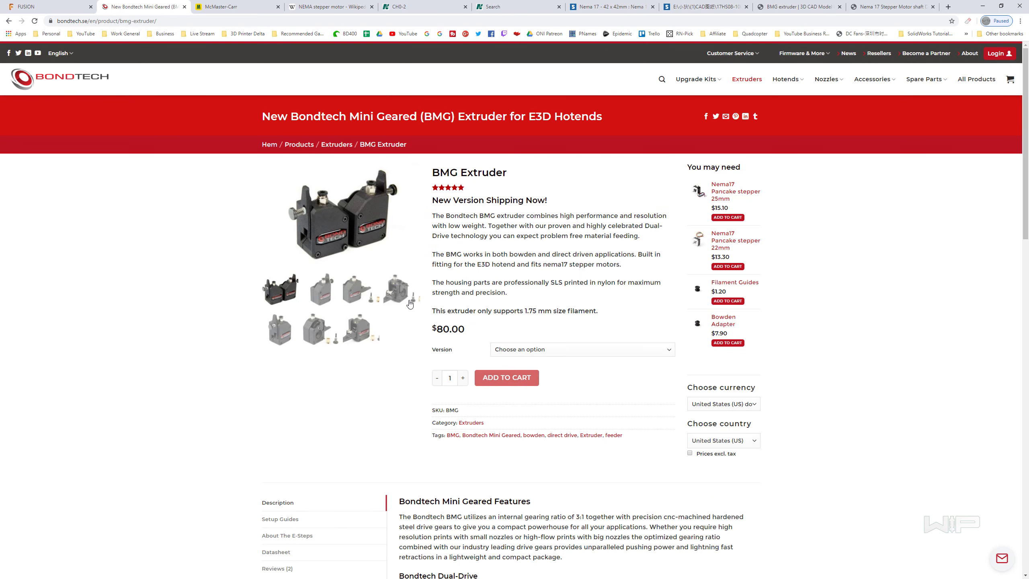
Open the BMG Extruder datasheet PDF from the Bondtech page's Datasheet section.
scroll(down, 3)
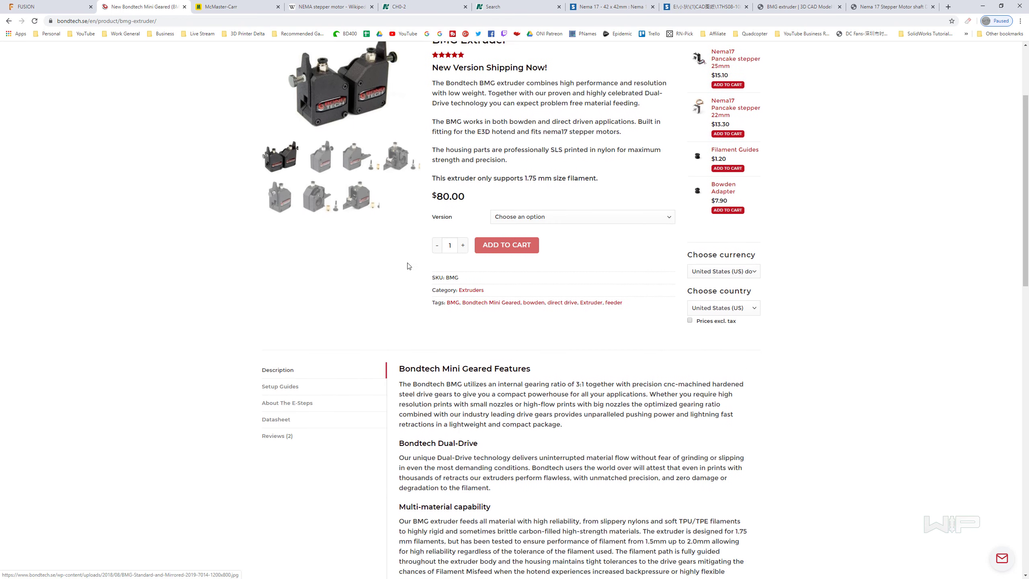
click(275, 392)
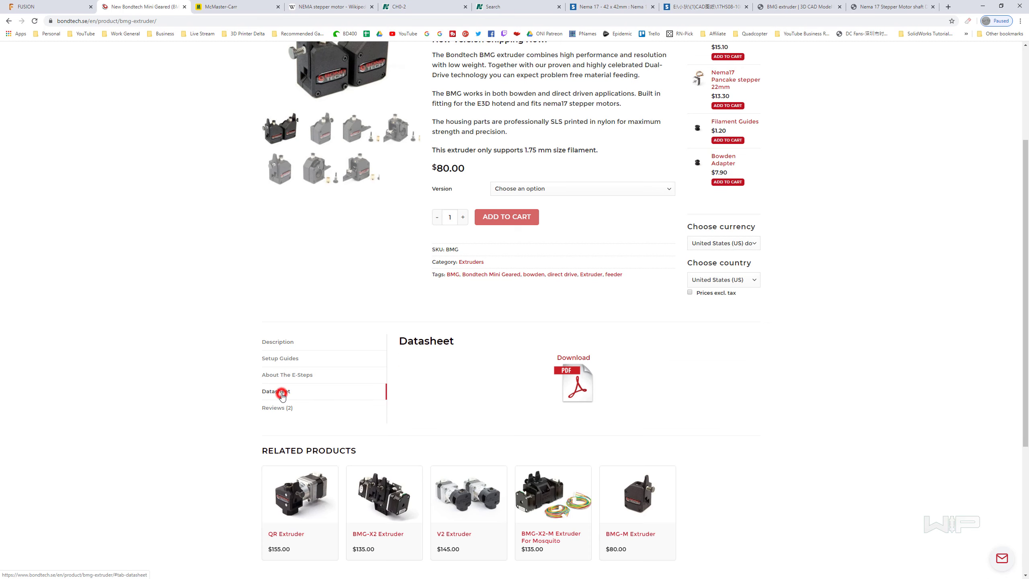
click(576, 382)
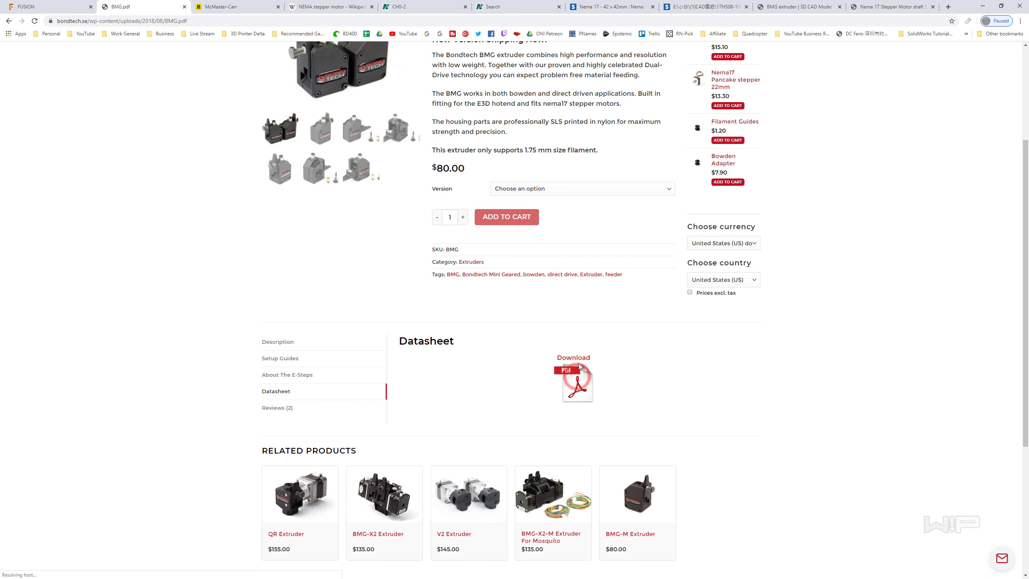
click(576, 381)
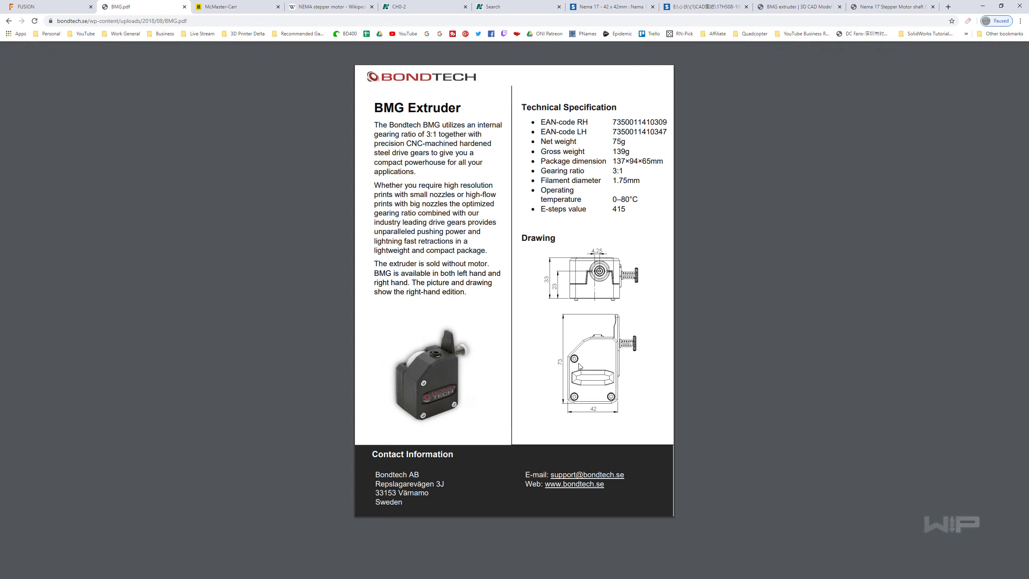
mouse_move(657, 296)
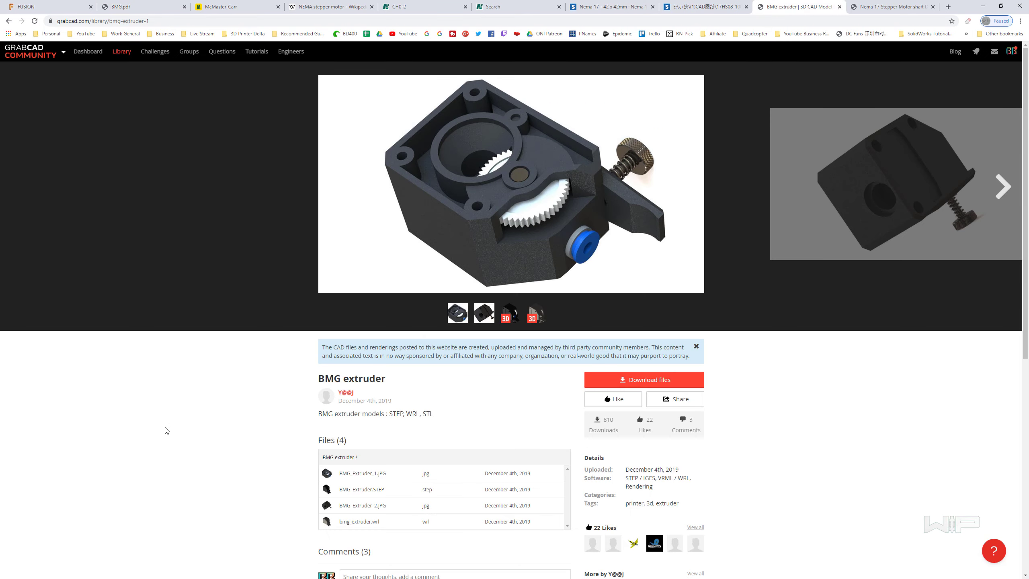
Browse the BMG extruder renderings on GrabCAD and download its model files.
click(33, 51)
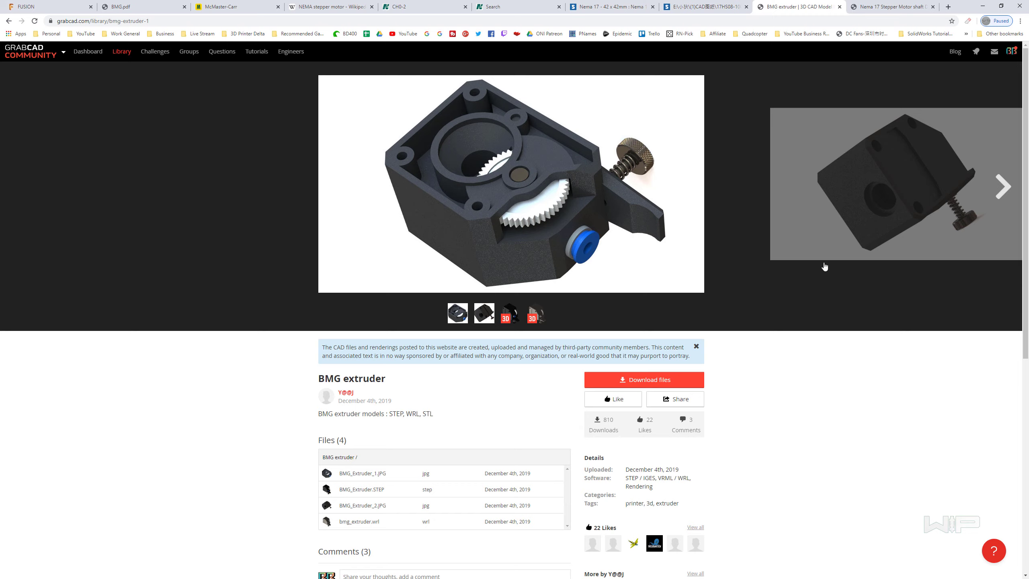
click(1002, 185)
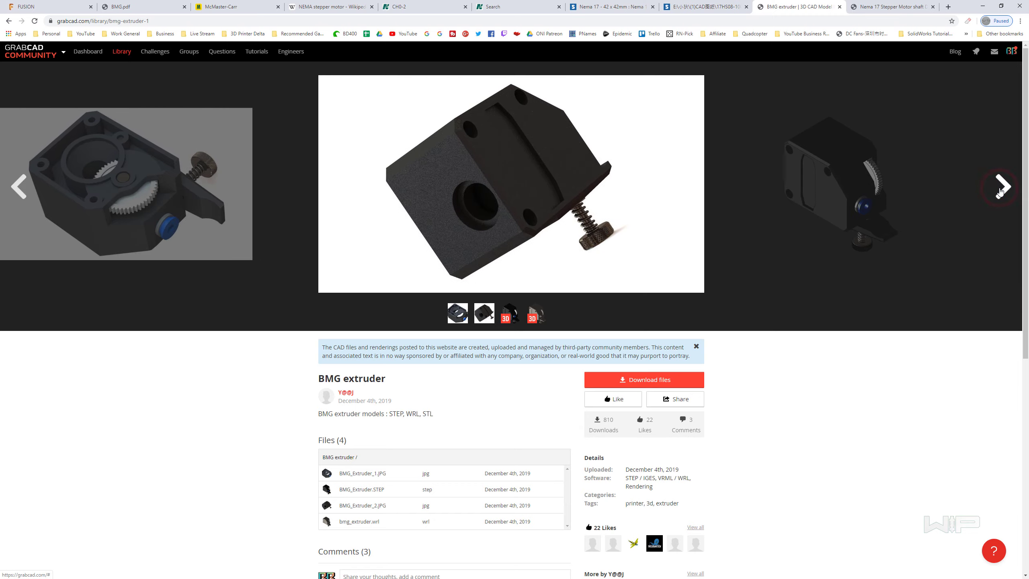
click(1001, 185)
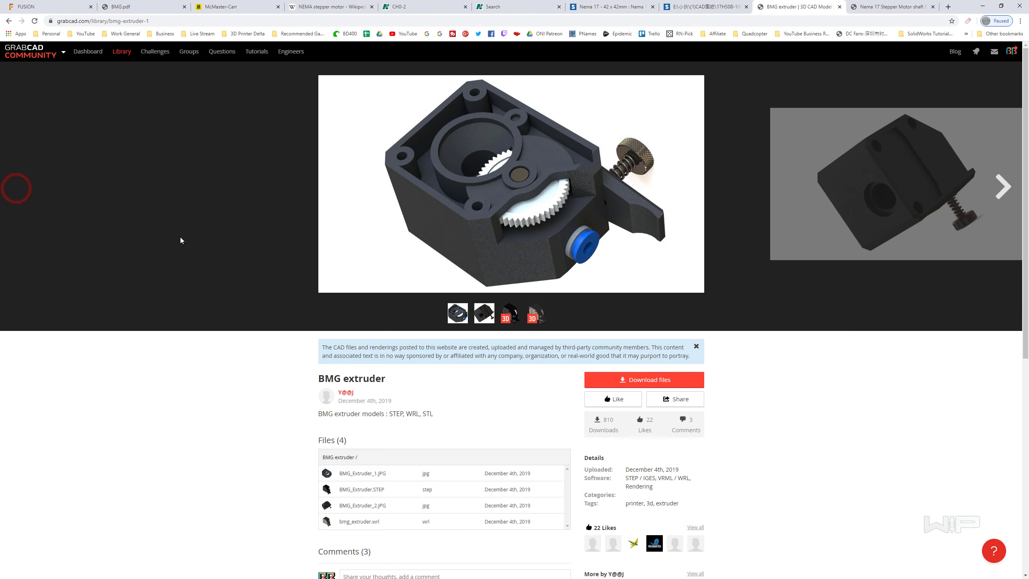
mouse_move(518, 335)
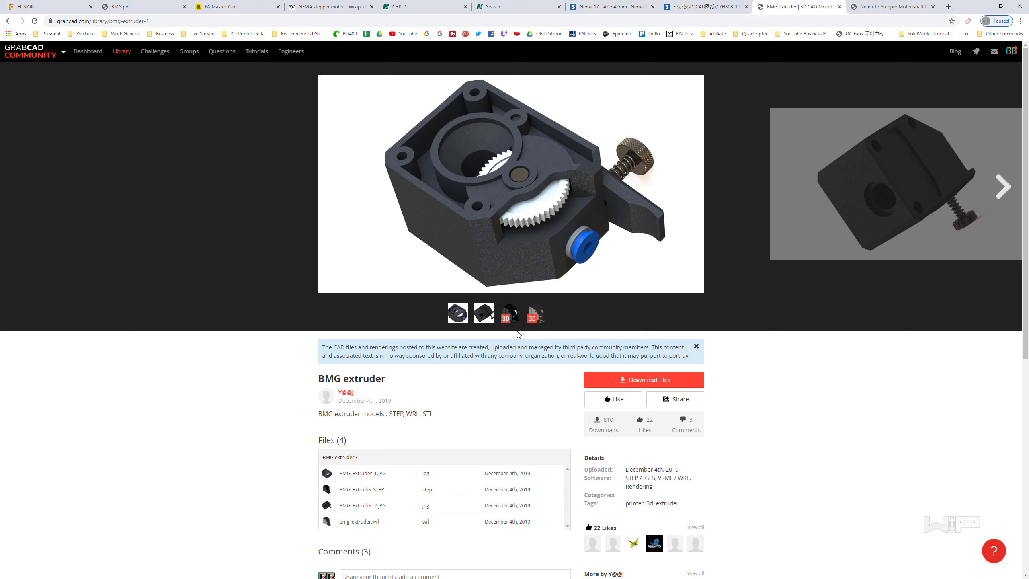
mouse_move(482, 206)
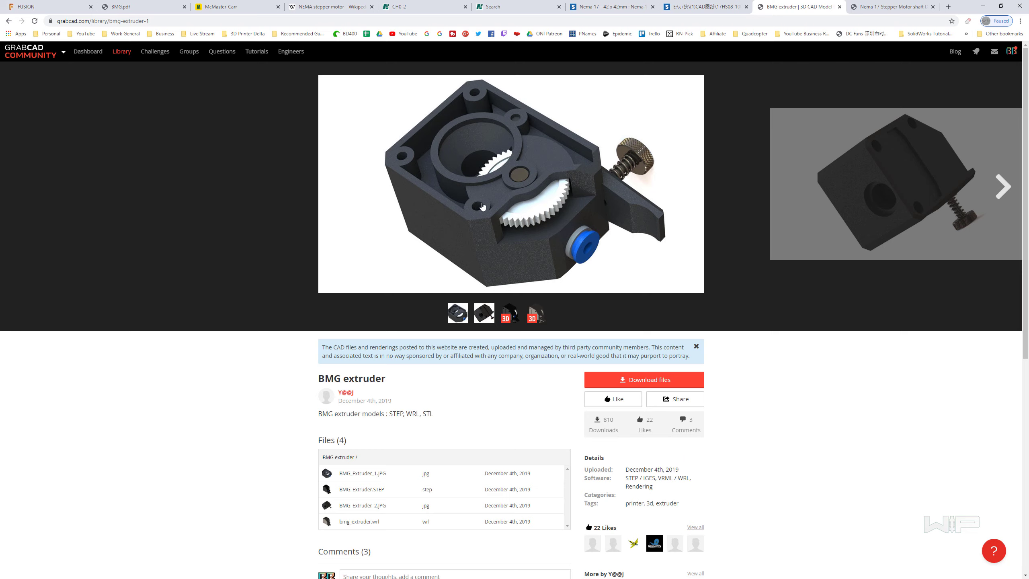
click(484, 313)
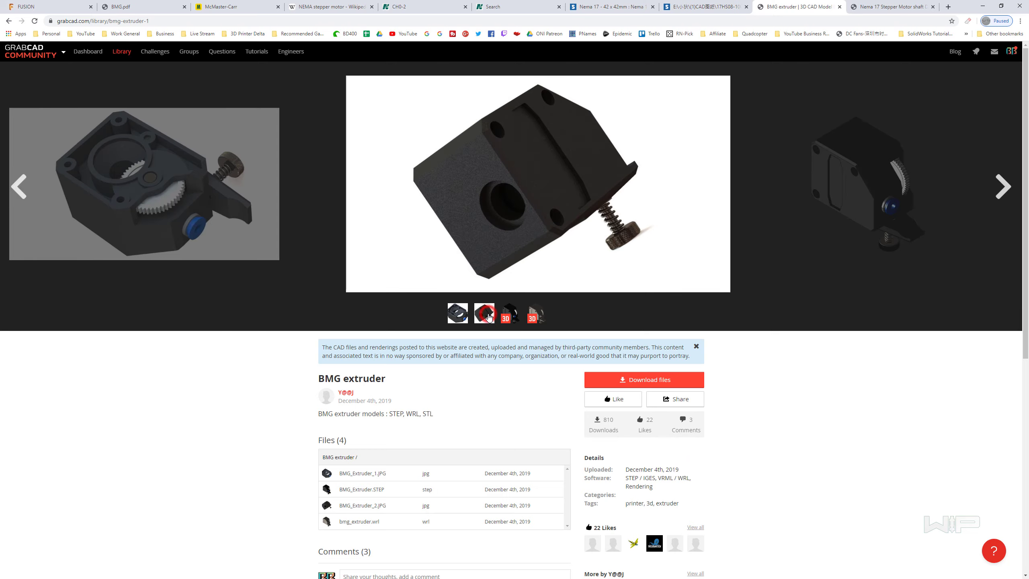
click(510, 314)
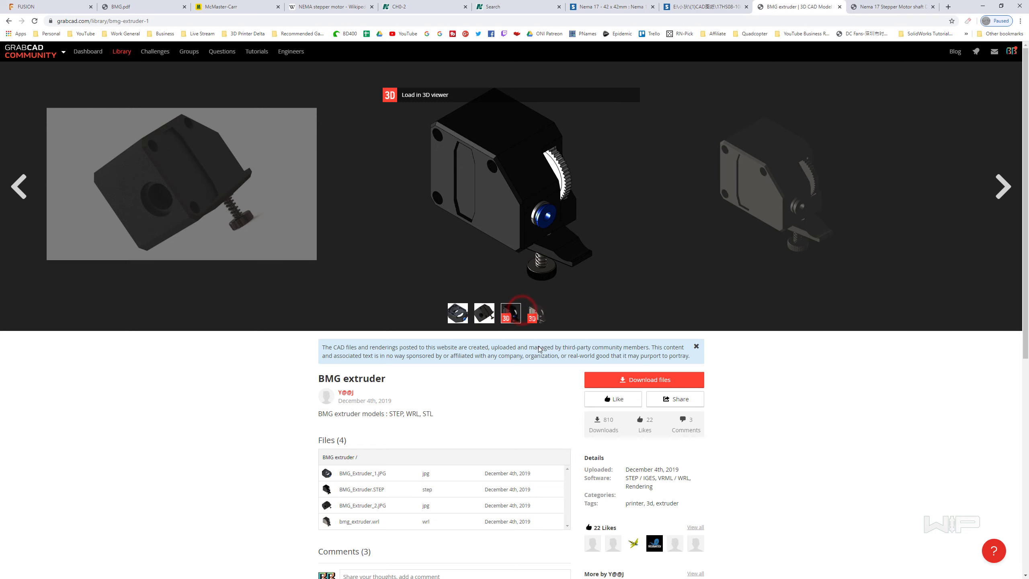
scroll(down, 3)
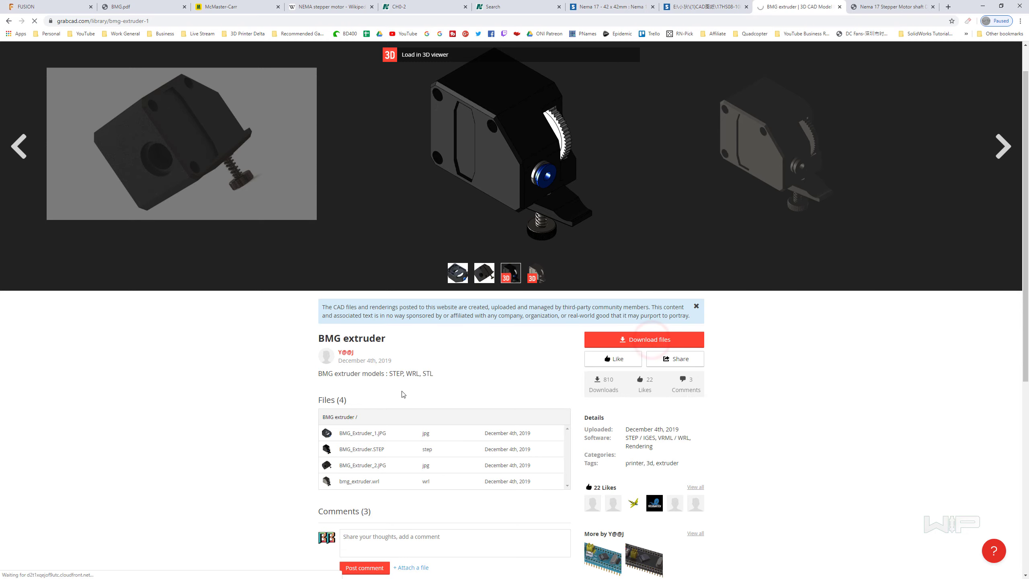
click(642, 340)
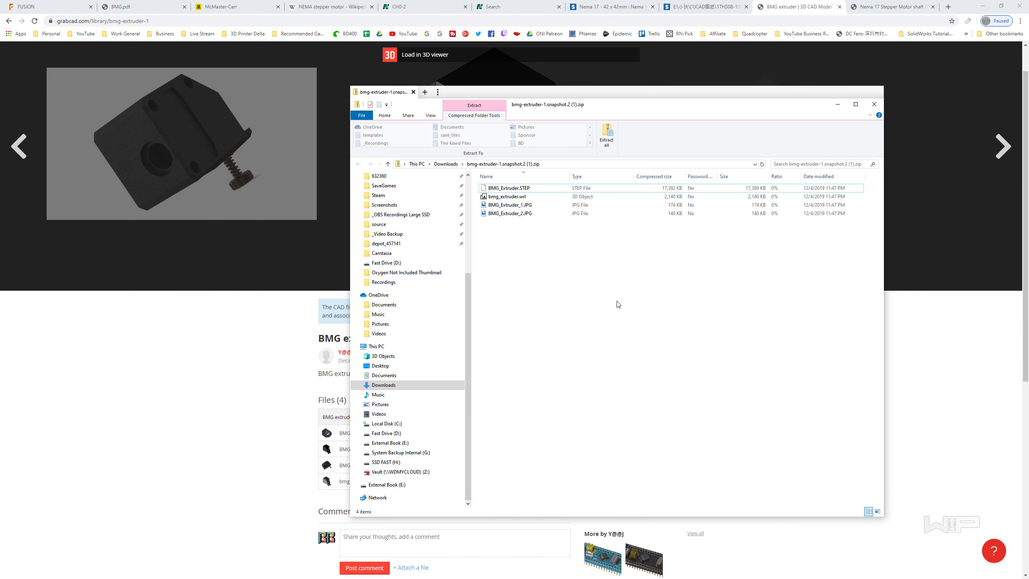
Pick BMG_Extruder.STEP from the downloaded zip for the Fusion 360 upload dialog.
click(508, 188)
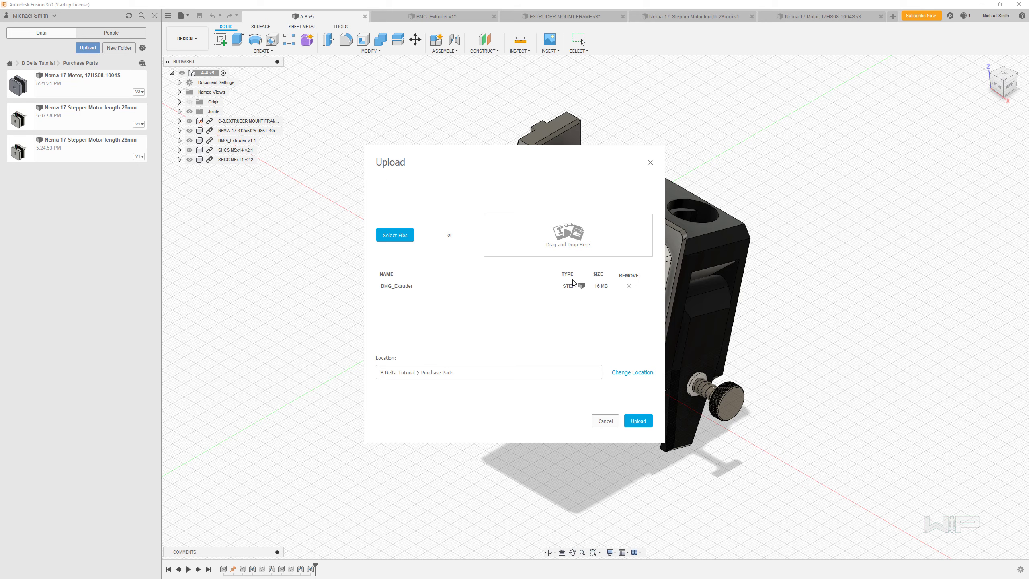
mouse_move(637, 420)
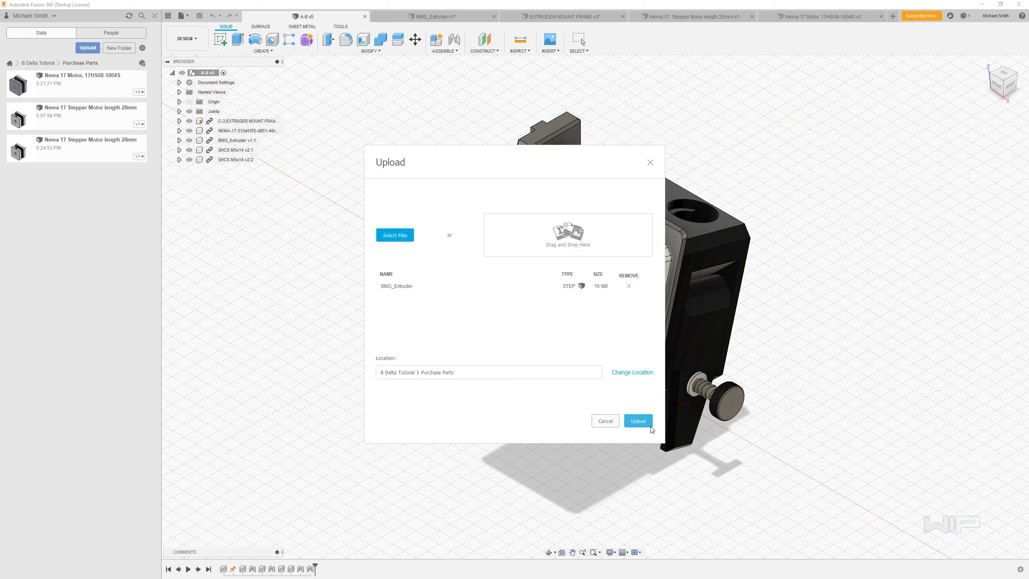
Upload the queued 16 MB BMG_Extruder STEP file into Purchase Parts.
click(636, 421)
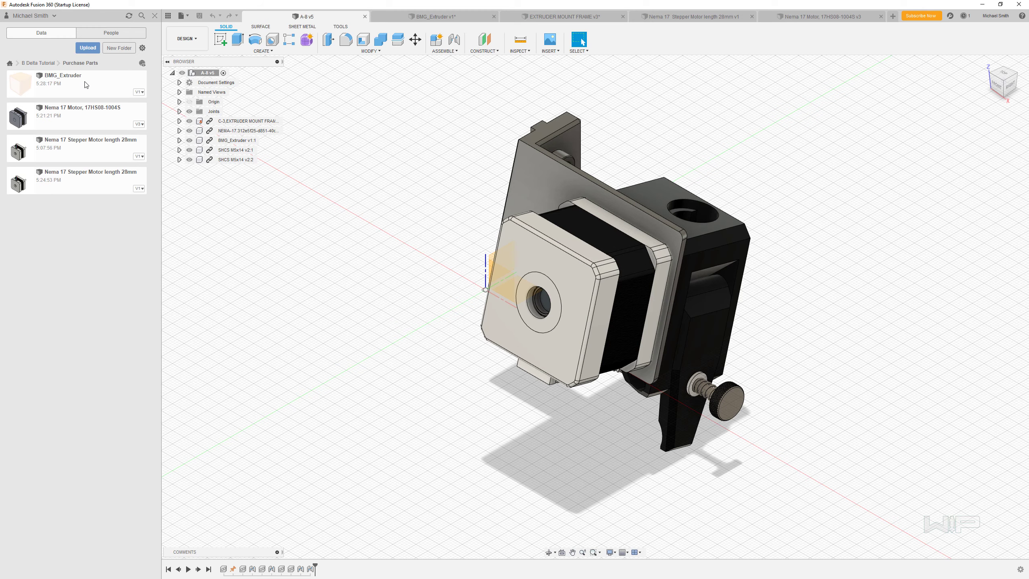
Open the BMG_Extruder design, expand its bodies, and view it from the front.
double_click(62, 74)
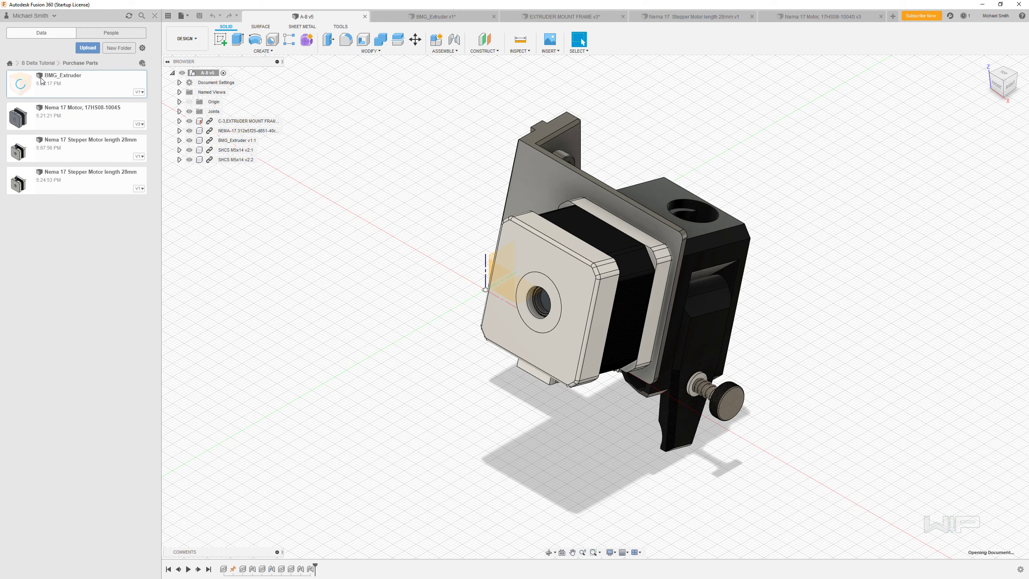
double_click(62, 76)
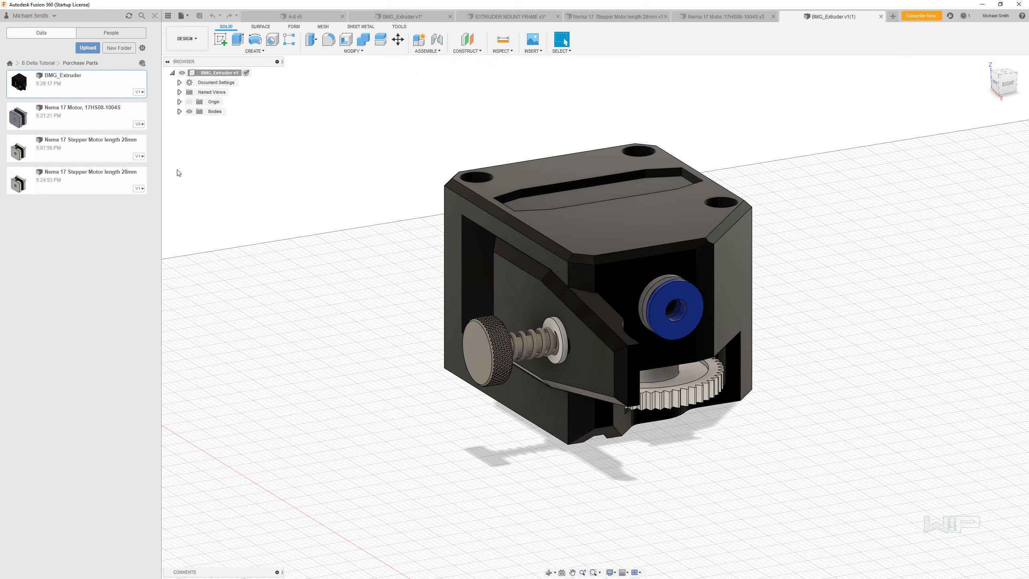
click(214, 112)
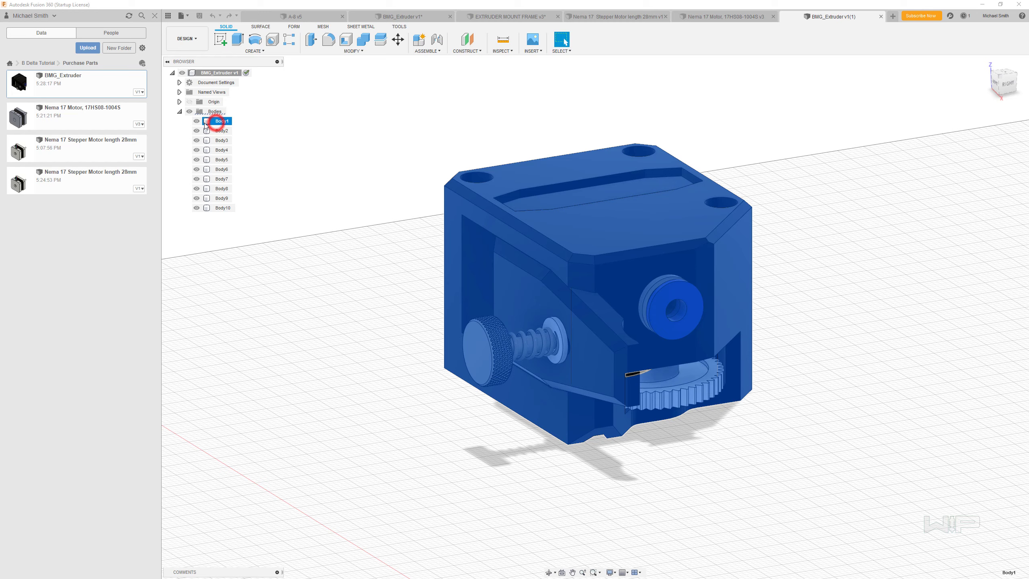
click(195, 120)
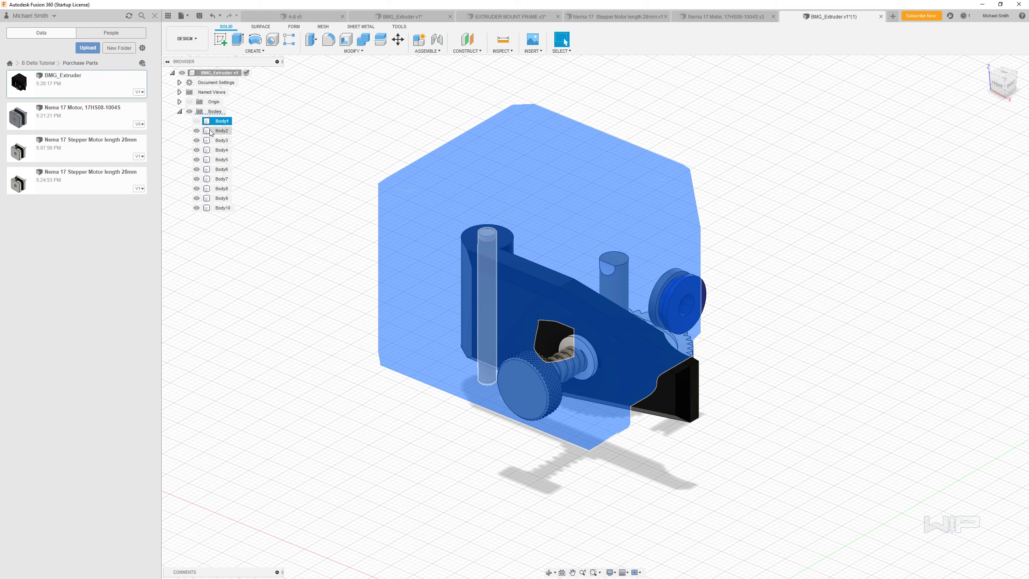
click(195, 121)
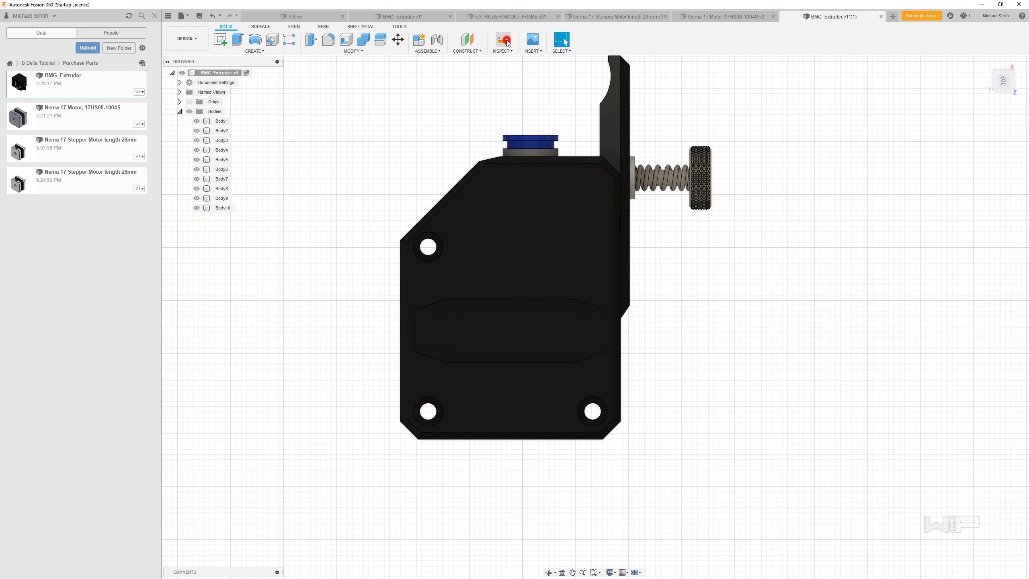
Measure the left mounting holes: 3.20 mm diameter, 31.00 mm vertical spacing.
click(503, 39)
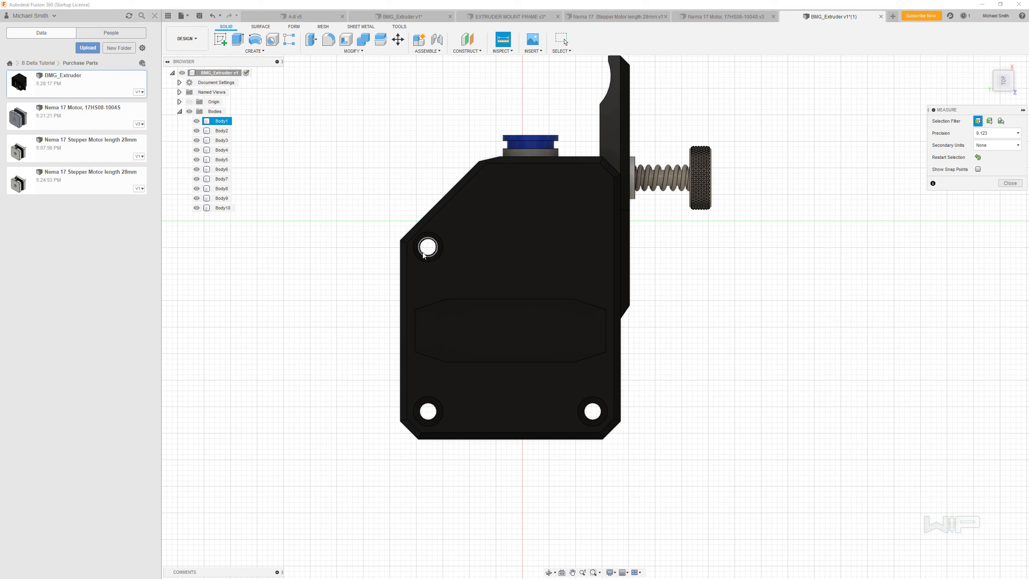
click(426, 246)
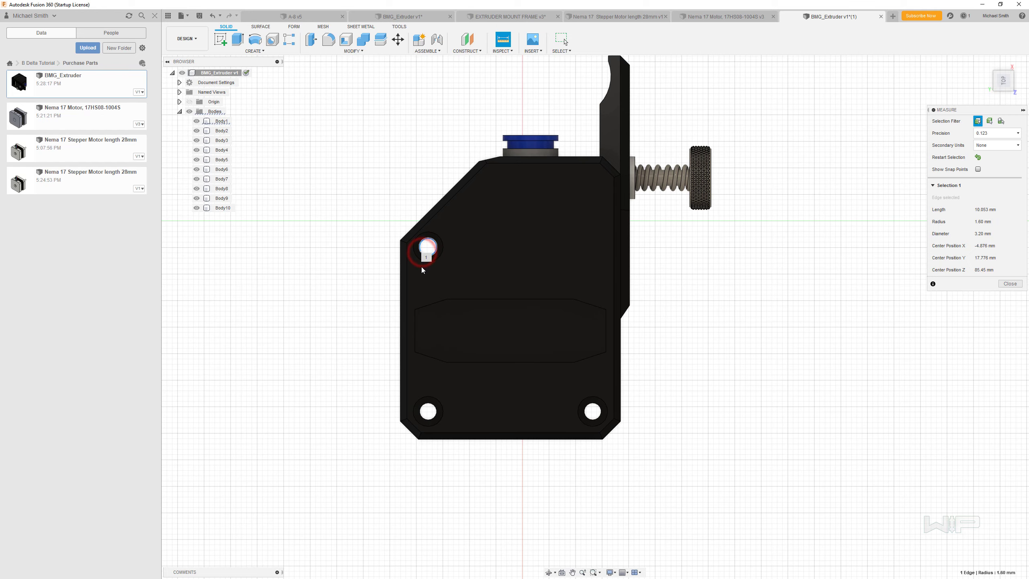
click(425, 412)
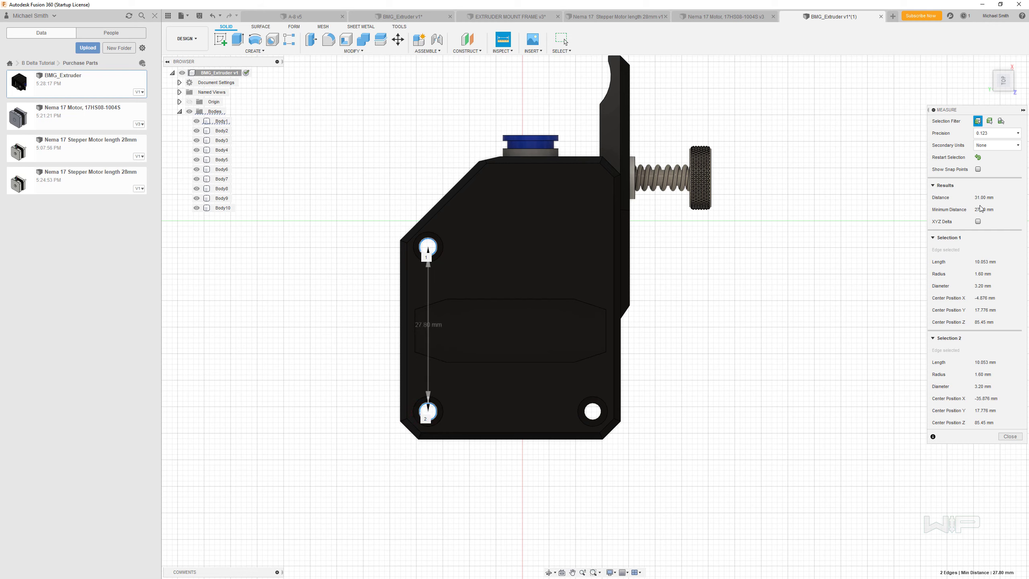
mouse_move(984, 198)
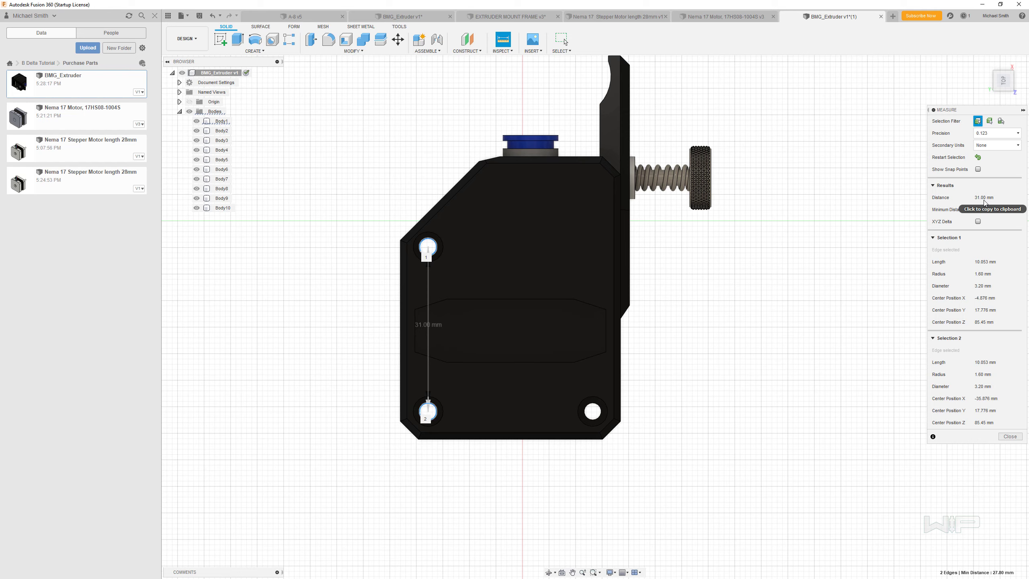
click(124, 7)
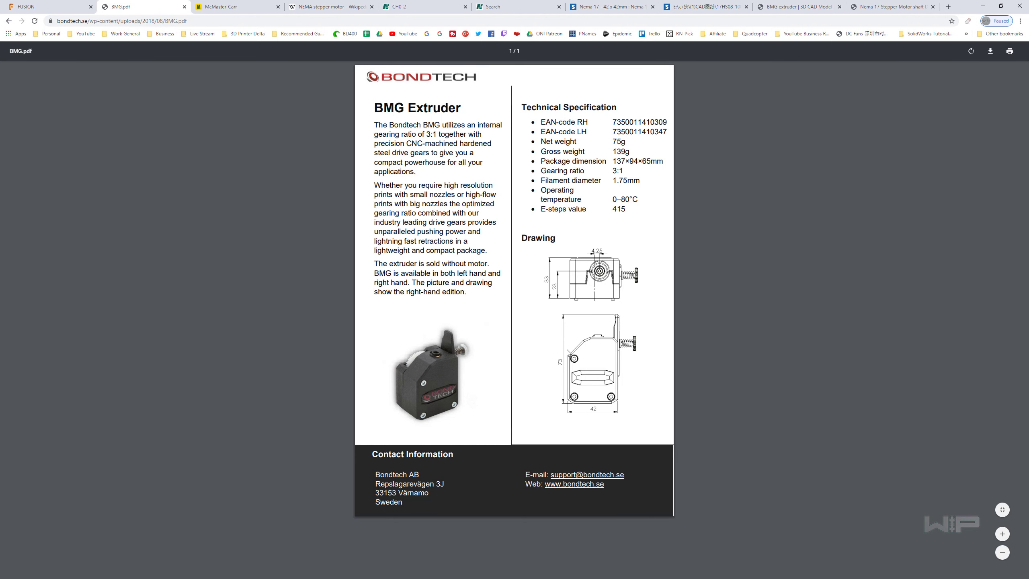
mouse_move(578, 362)
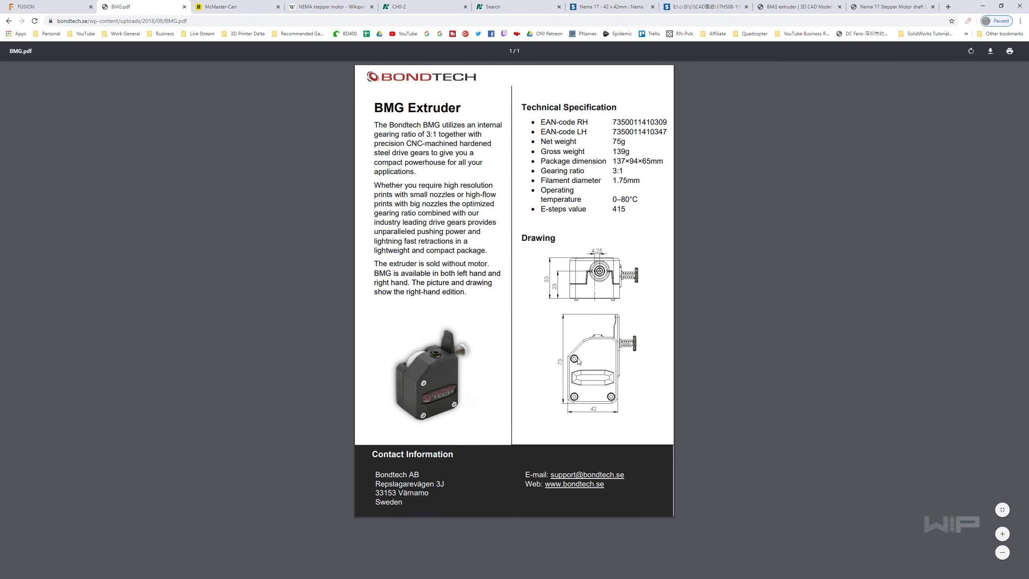
mouse_move(603, 313)
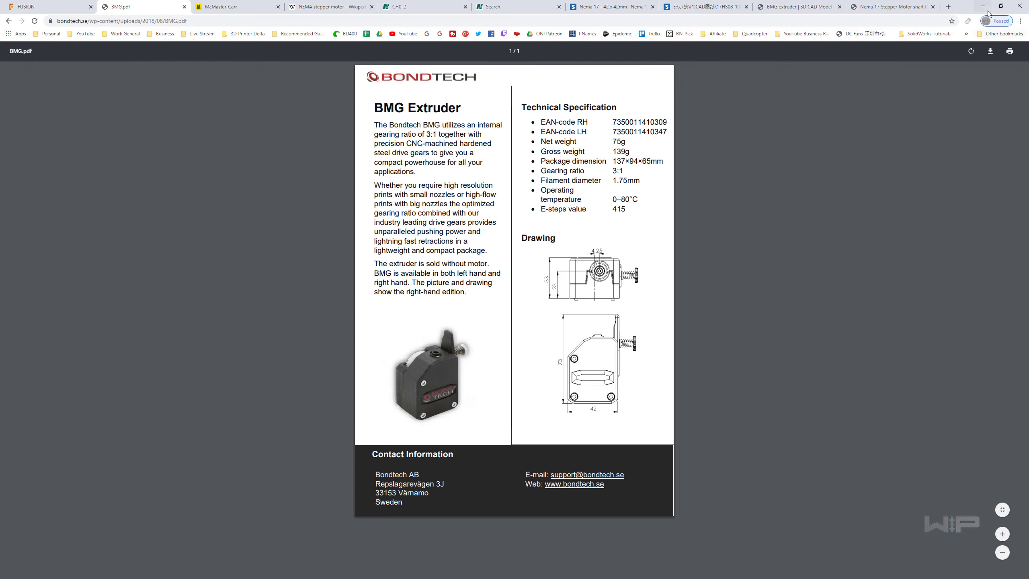
Measure the extruder's top face (664.797 mm²) against the BMG drawing, then close Measure.
click(834, 16)
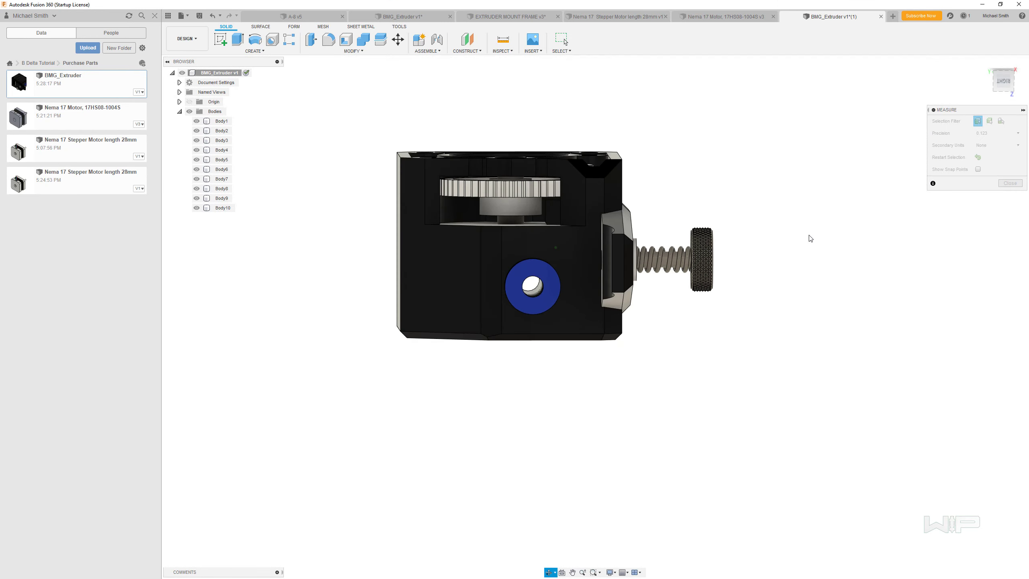
click(512, 148)
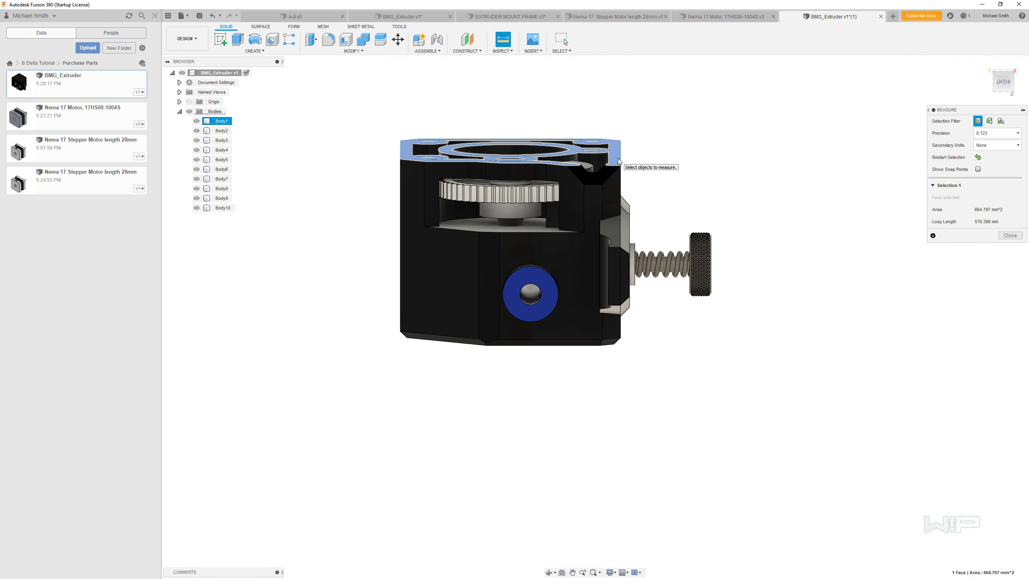
click(531, 295)
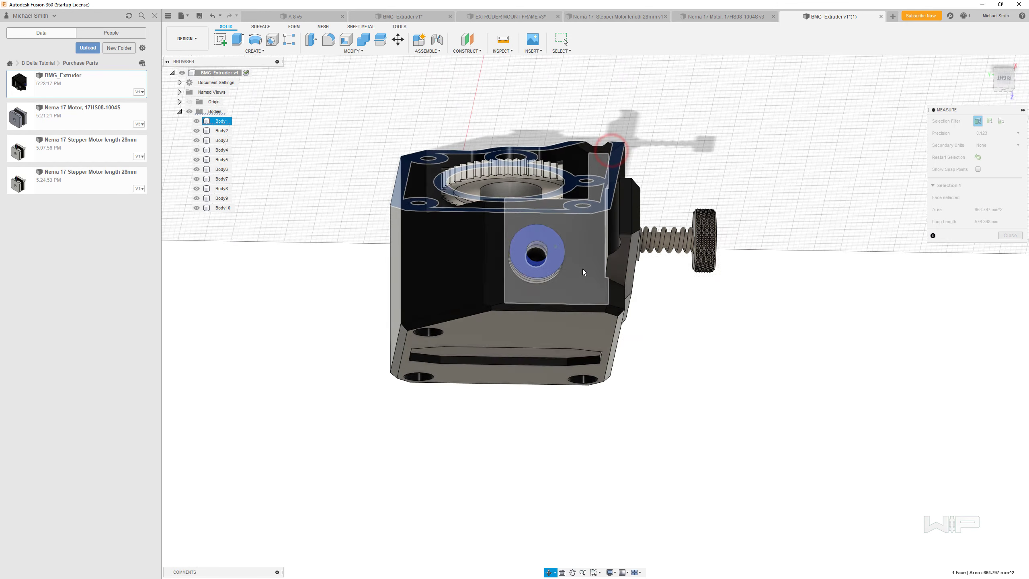
click(499, 354)
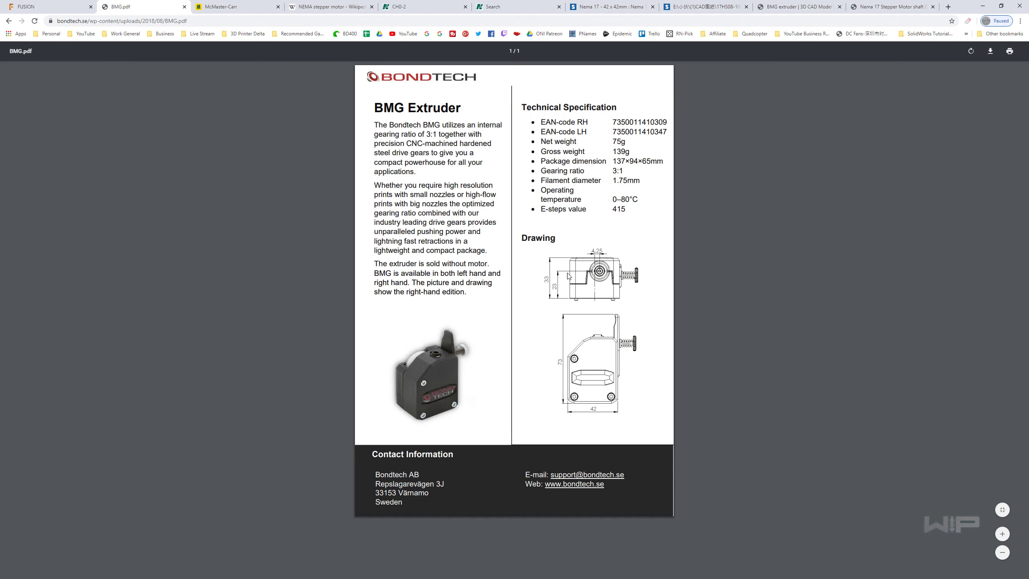
mouse_move(579, 316)
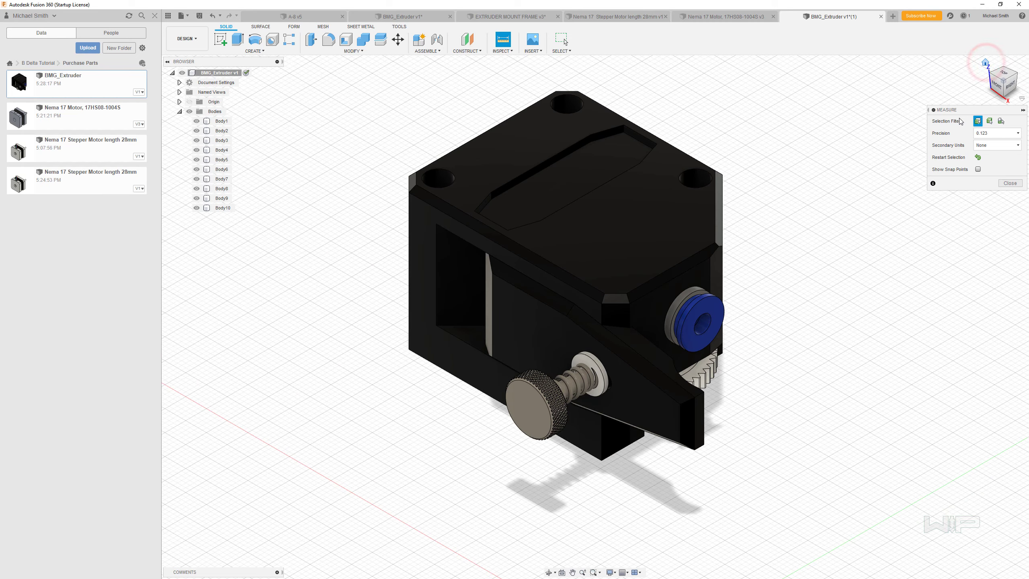
mouse_move(726, 353)
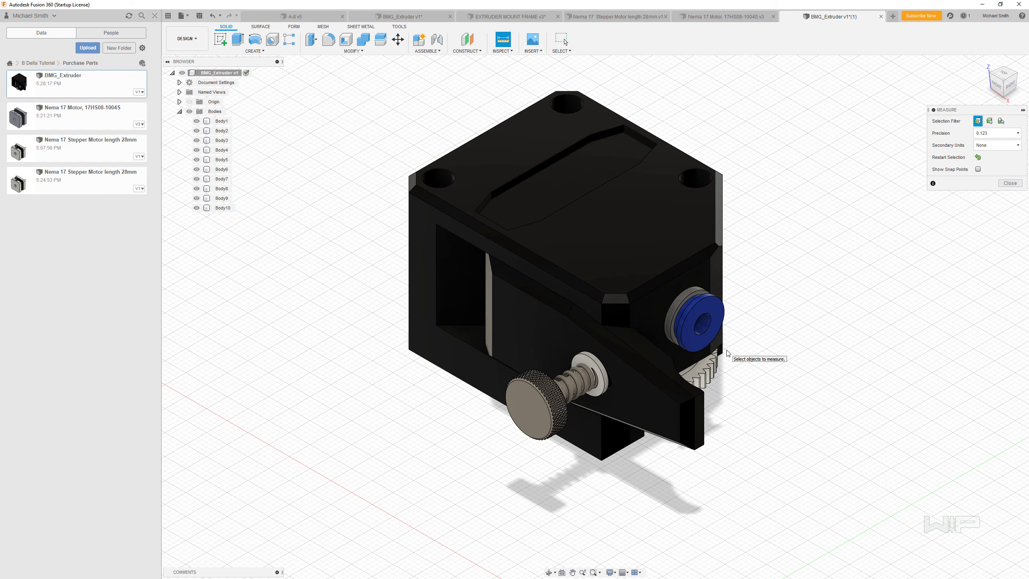
click(1010, 182)
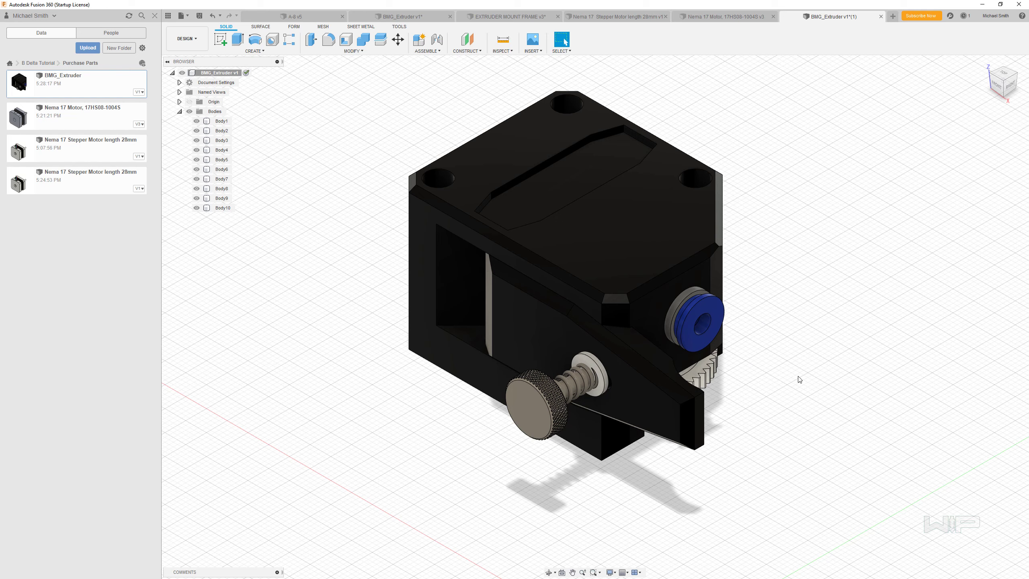
mouse_move(827, 432)
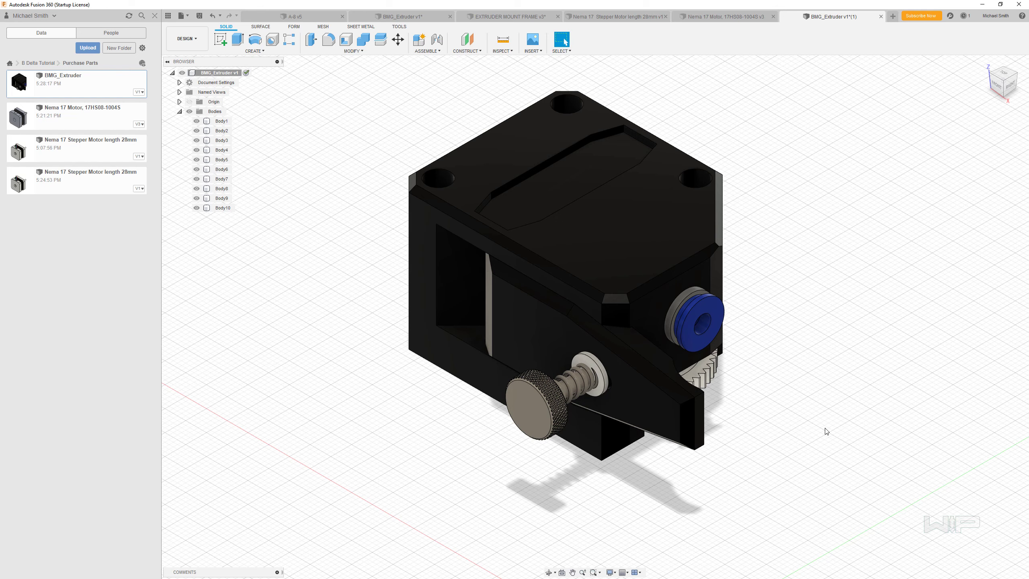
mouse_move(819, 430)
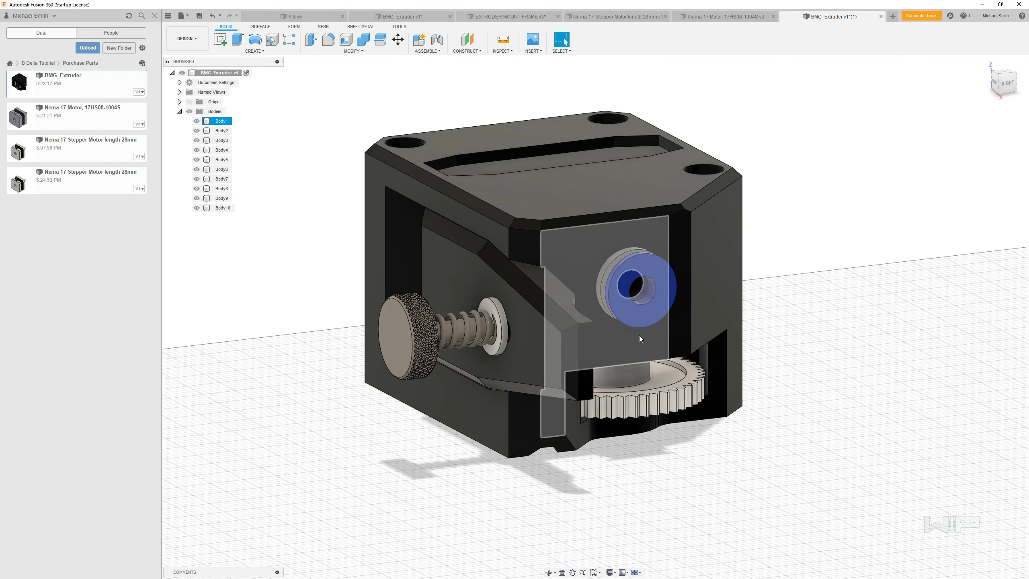
Select the filament hole, hidden channel face and inlet bore face, orbiting to verify.
click(222, 199)
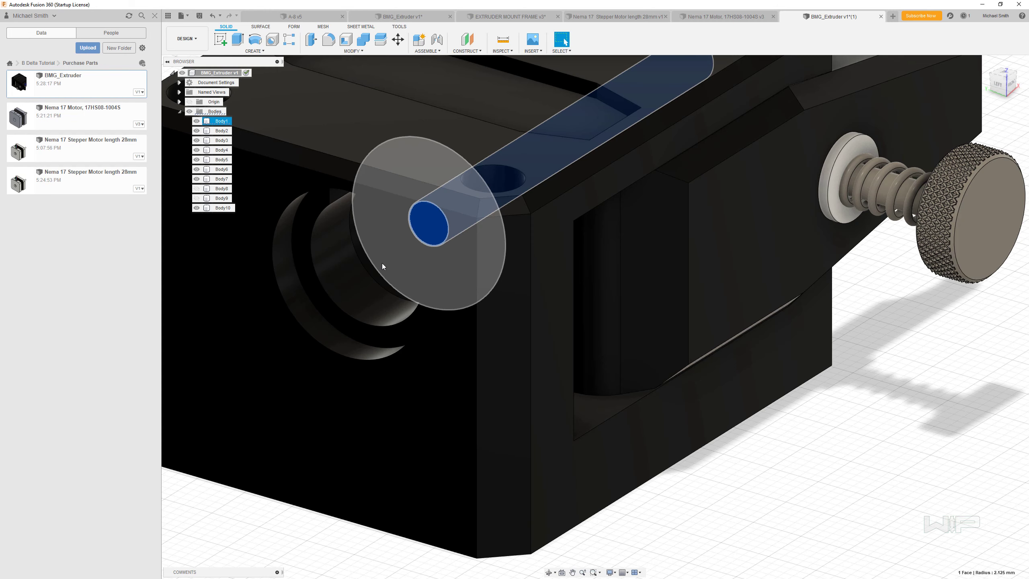
click(368, 265)
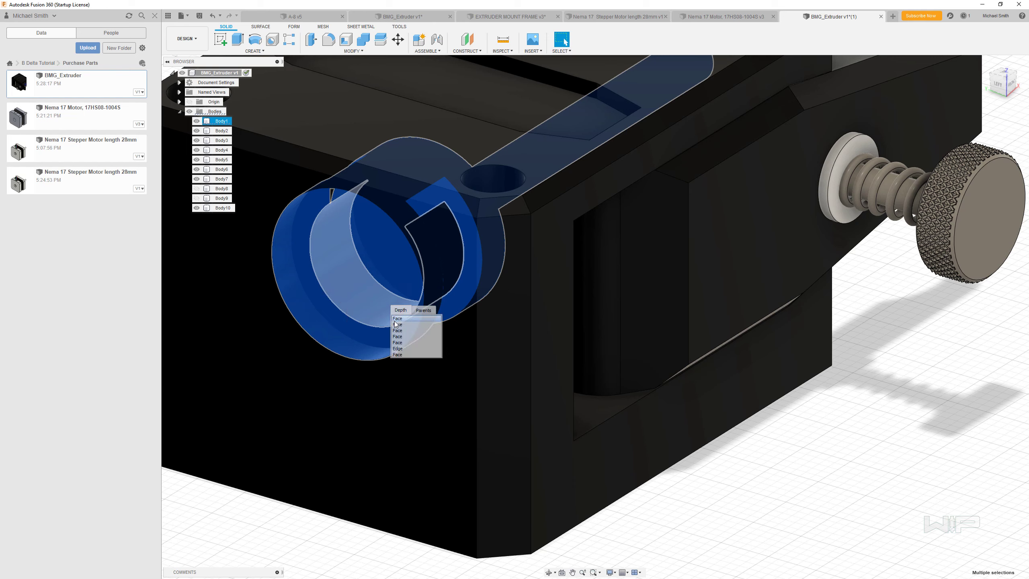
click(397, 324)
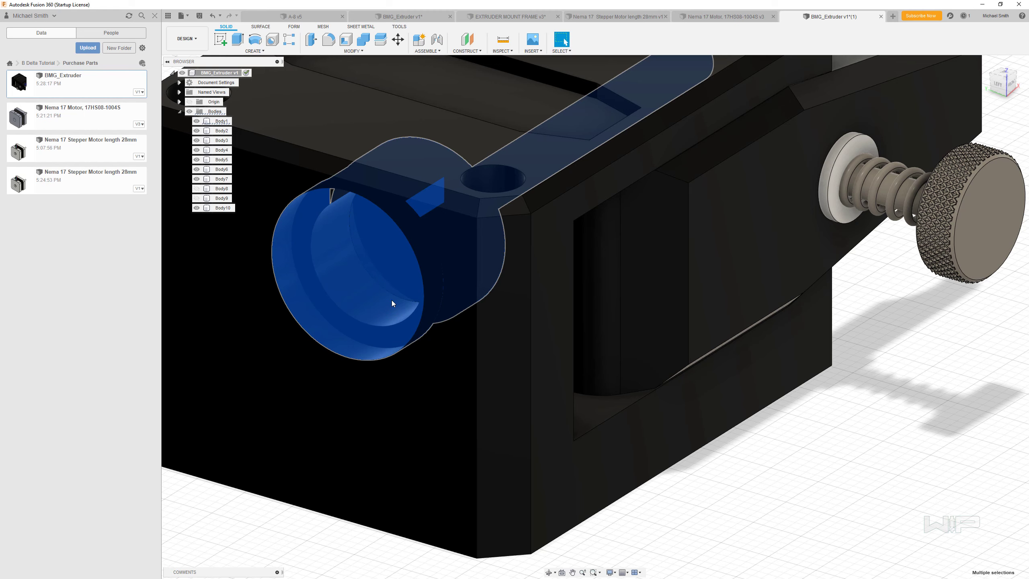
click(221, 120)
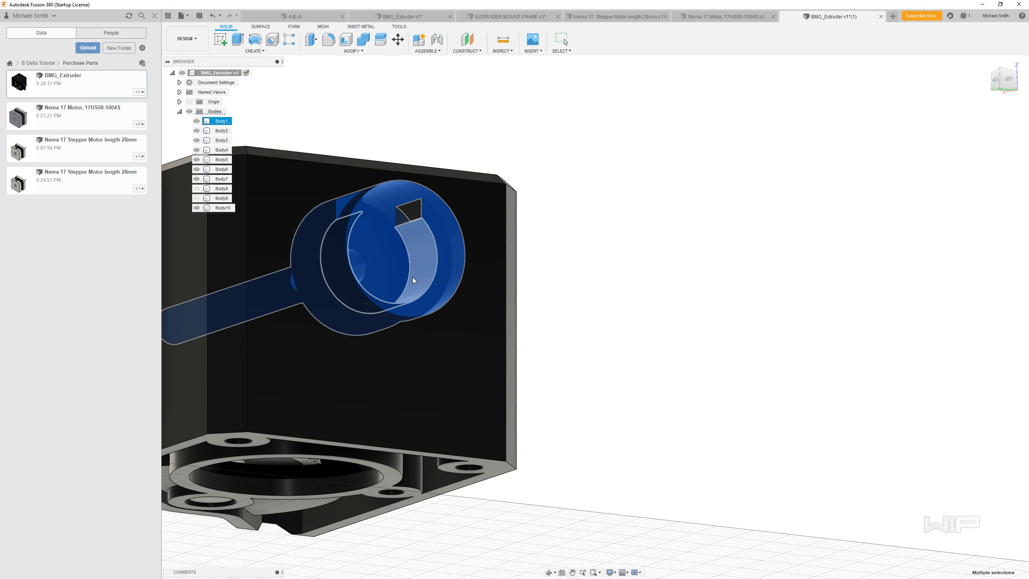
drag(414, 280, 376, 292)
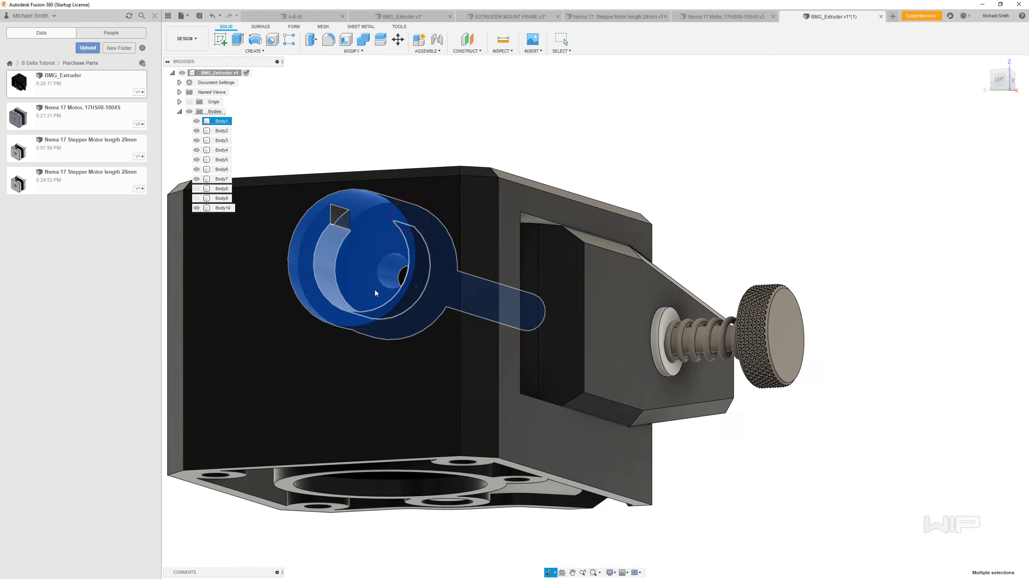
drag(394, 295, 394, 322)
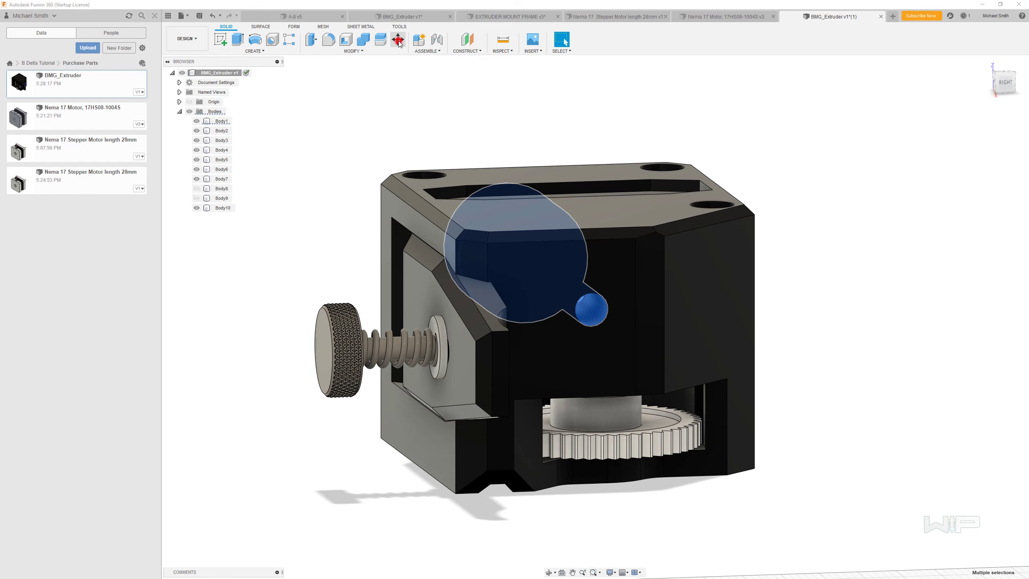
Translate the selected channel faces -1.00 mm along Z with Move/Copy.
click(397, 39)
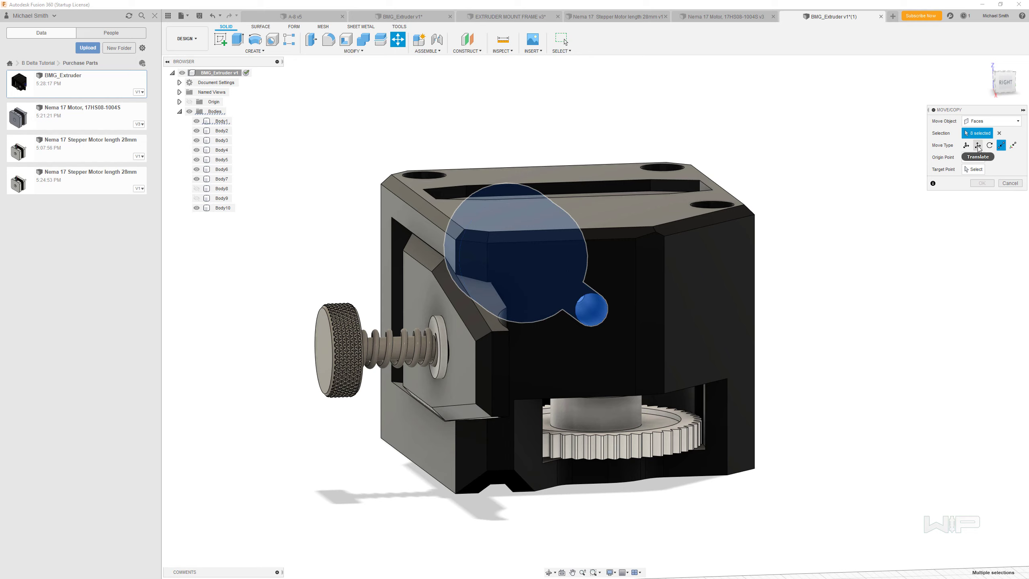
click(966, 145)
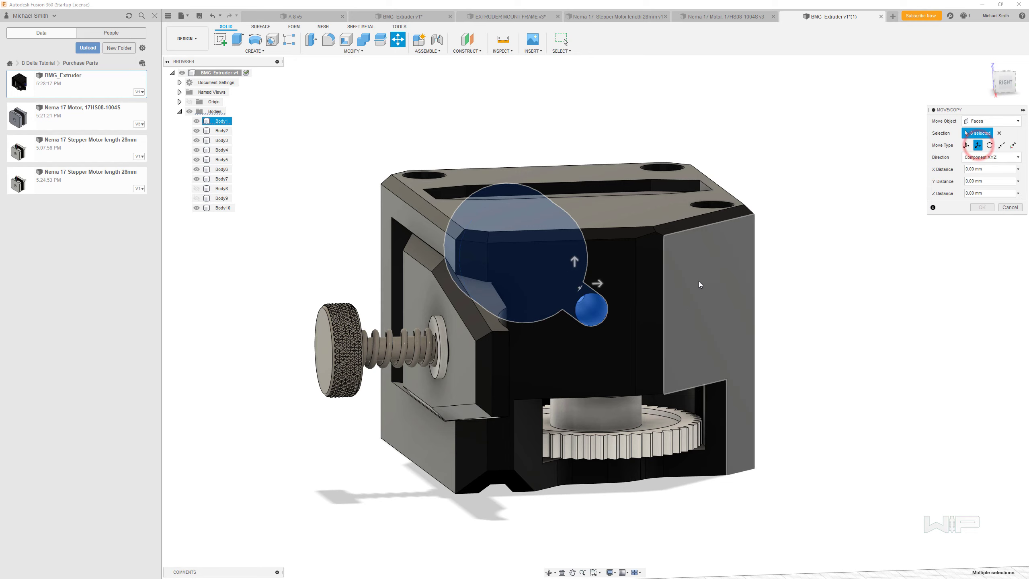
mouse_move(573, 261)
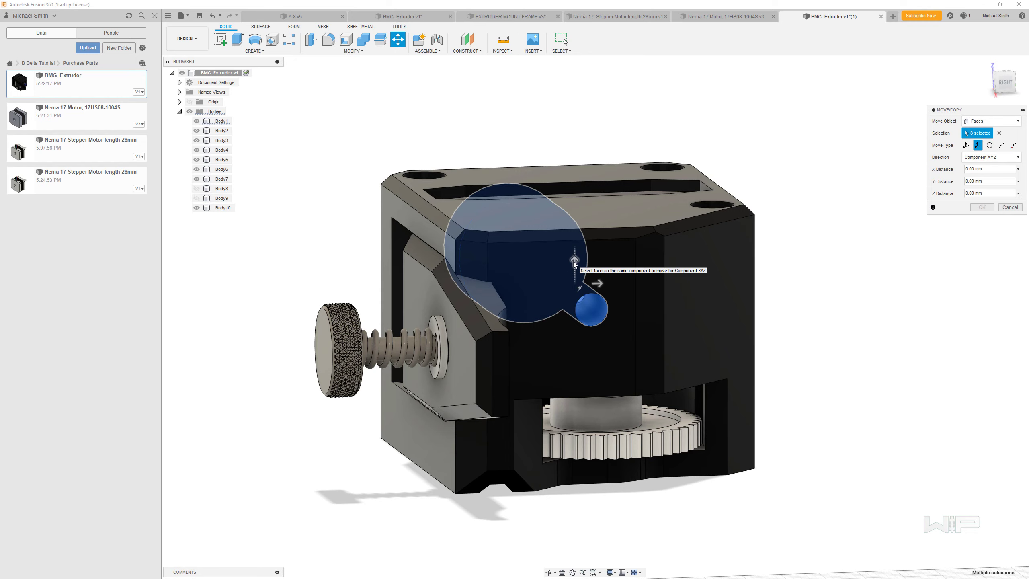
drag(573, 249, 572, 269)
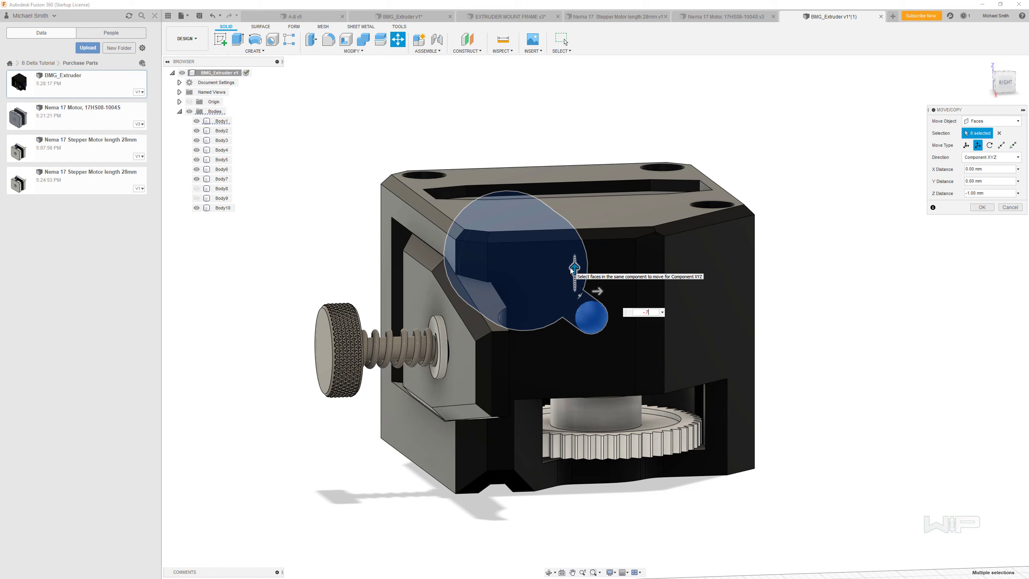
click(982, 206)
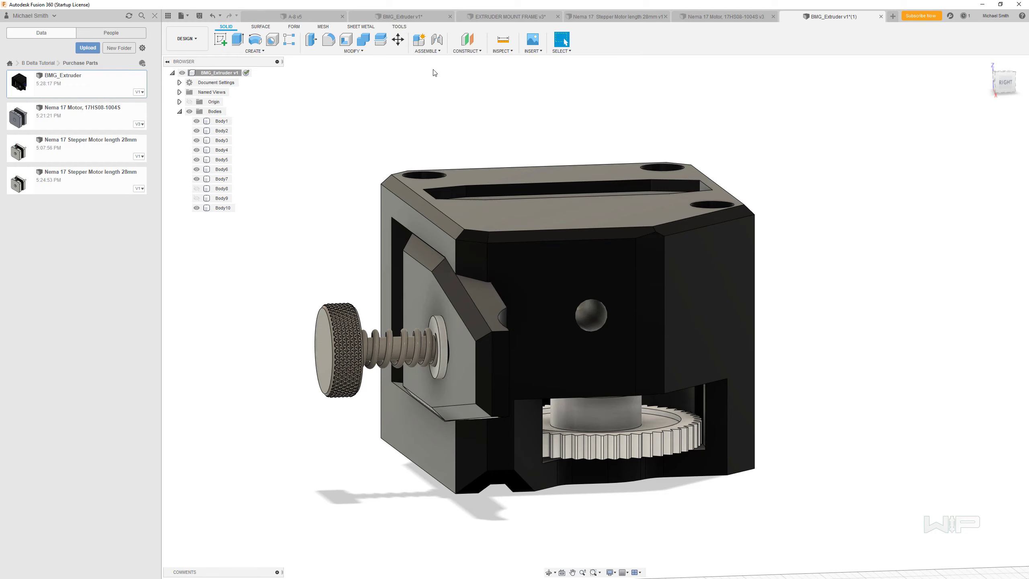
click(590, 321)
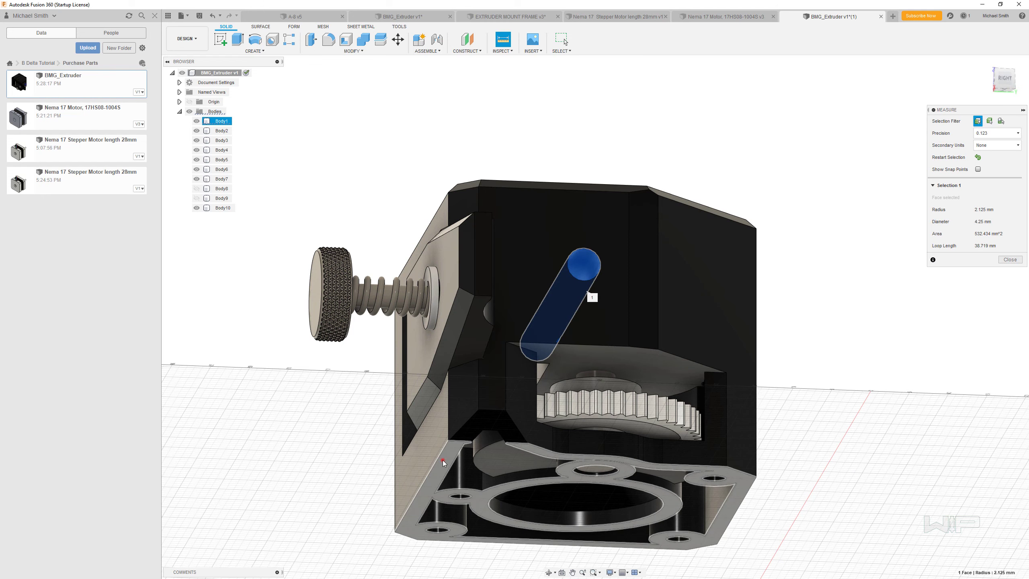
Measure the filament channel's distance to the motor mounting face (23.00 mm) and close measuring.
click(447, 466)
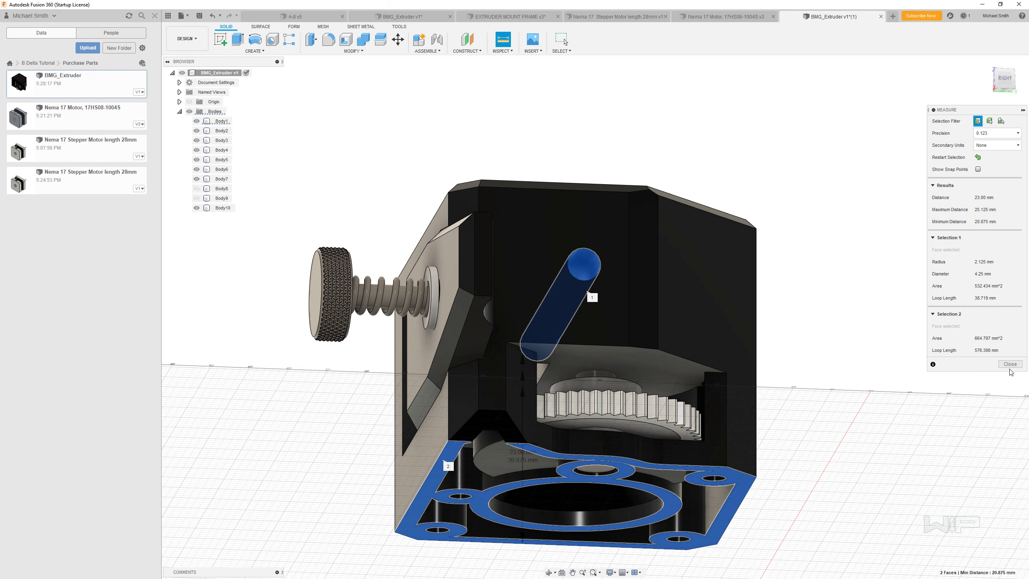
click(1010, 364)
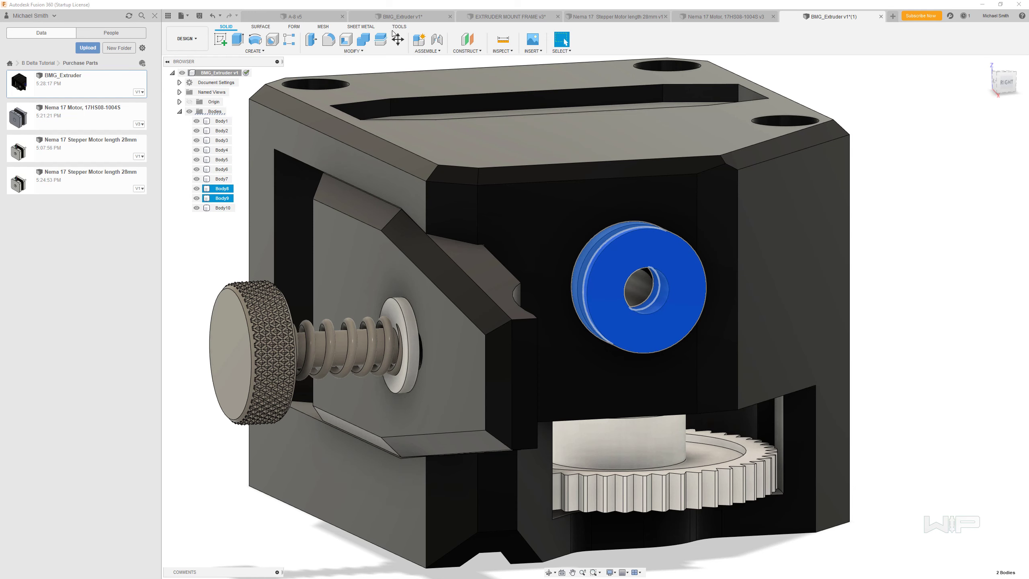
Move the idler bearing's inner bore face -0.75 mm along Z.
click(396, 39)
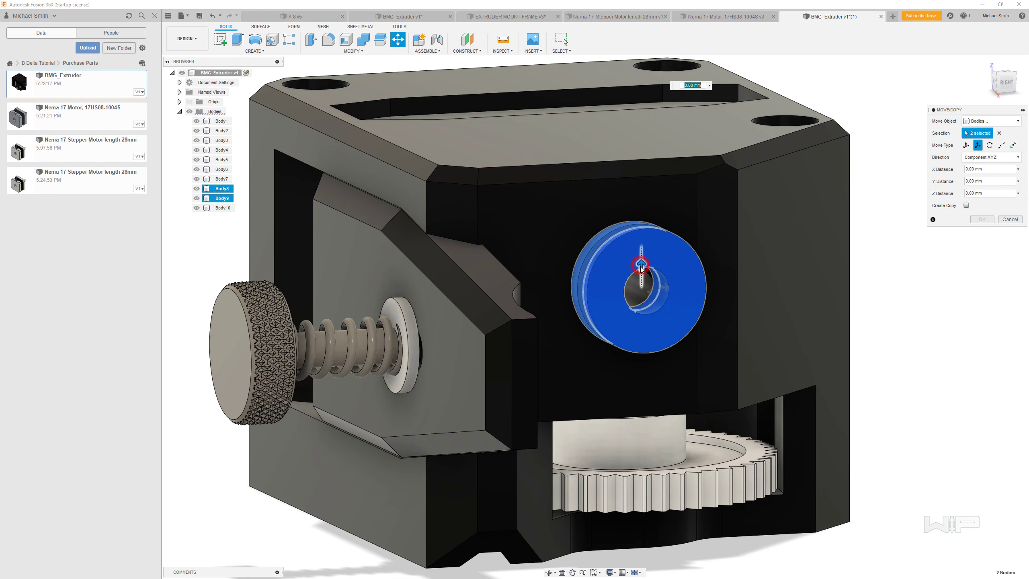
drag(641, 266, 641, 288)
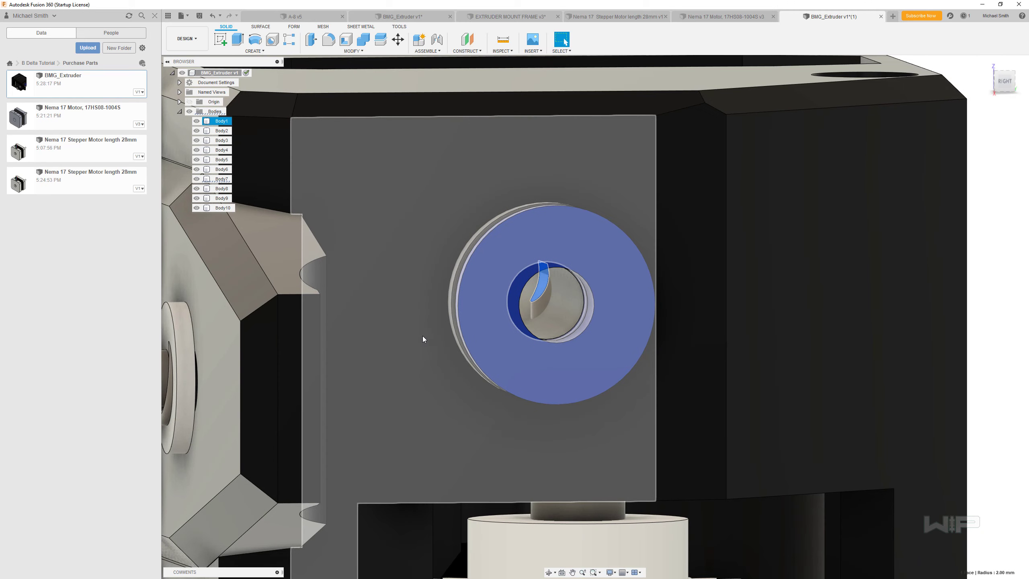
click(397, 39)
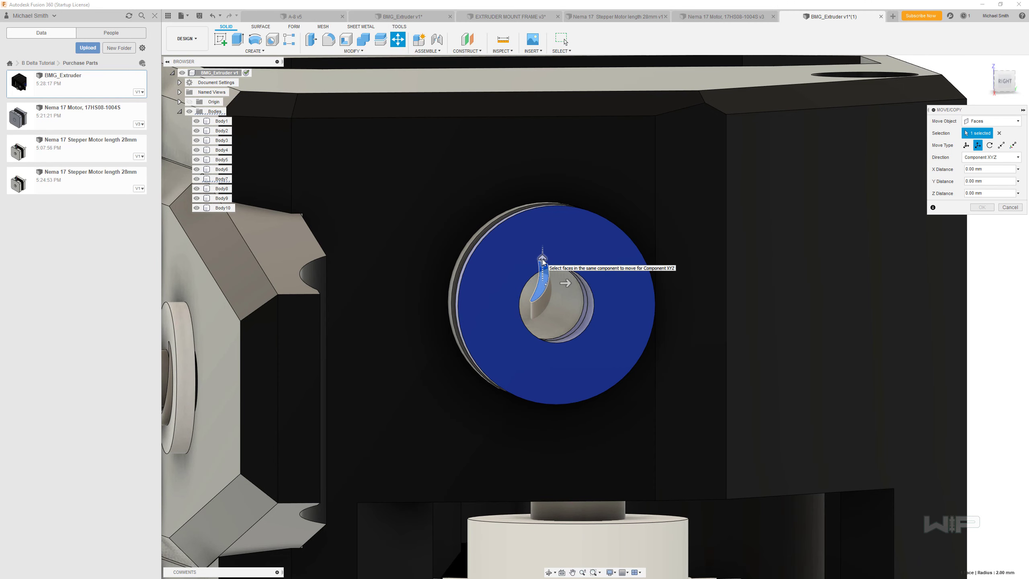
drag(540, 253, 538, 265)
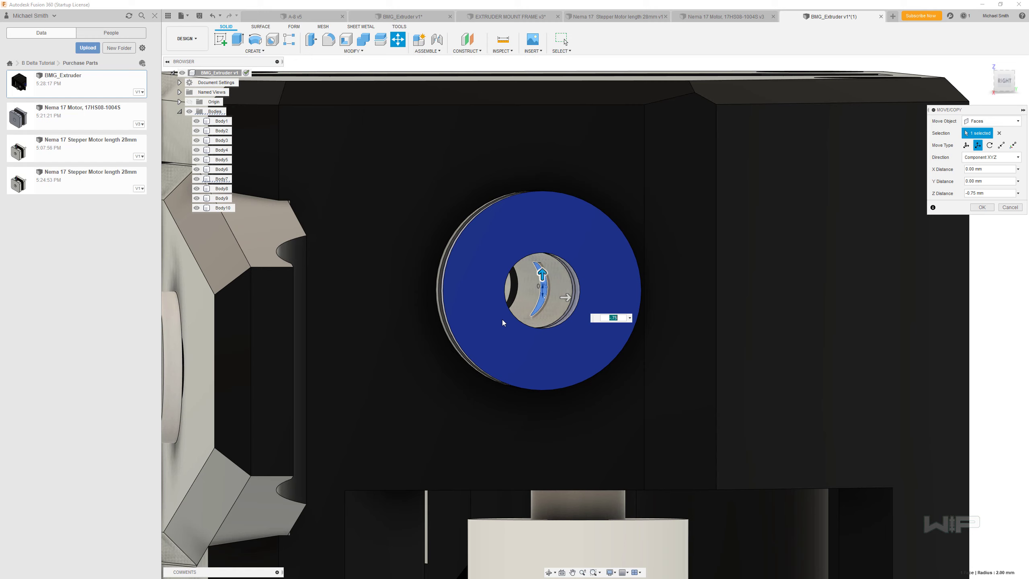
click(982, 207)
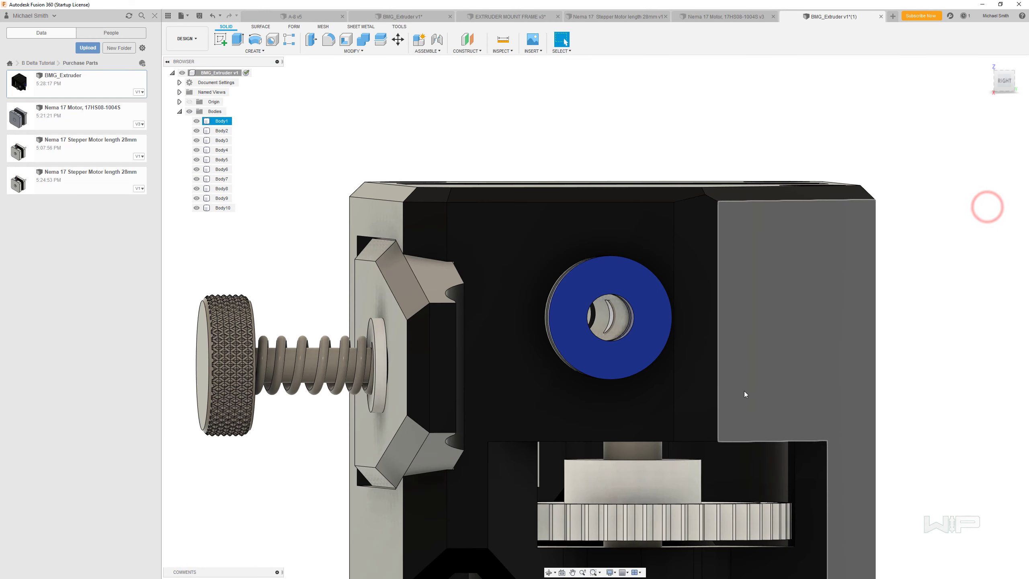
drag(610, 315, 660, 352)
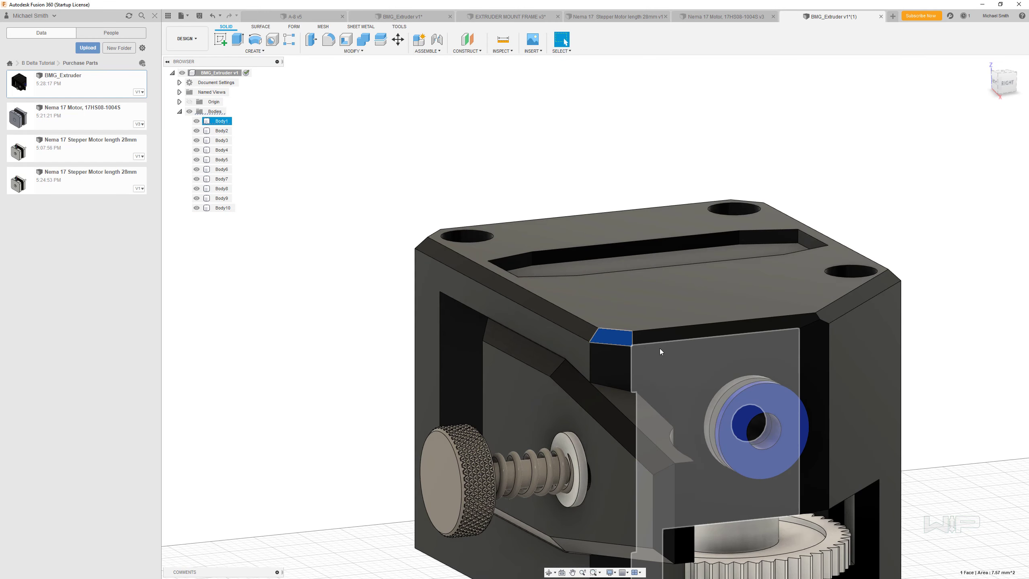
Select the housing's top faces and offset them with Move/Copy.
click(590, 329)
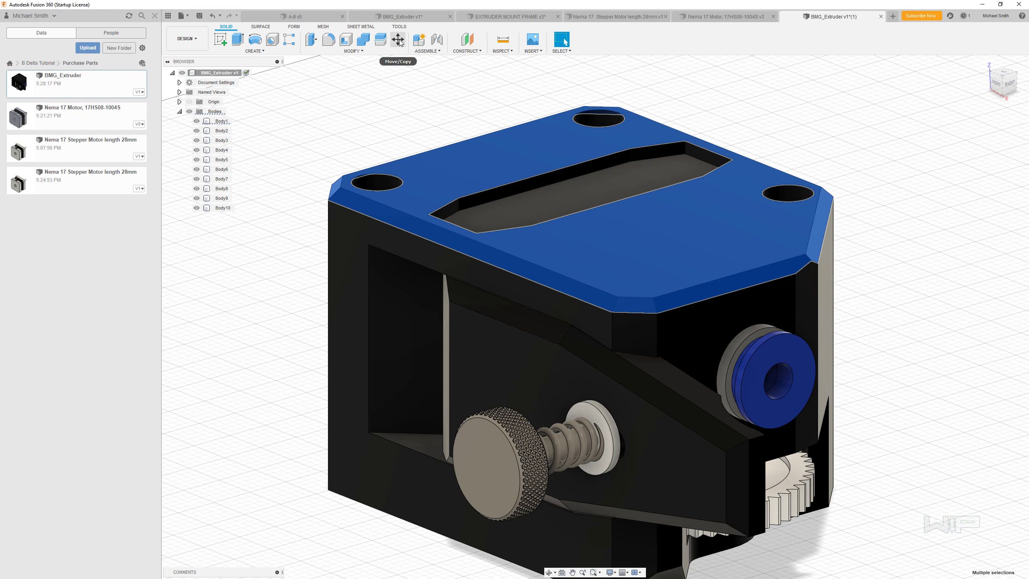
click(397, 39)
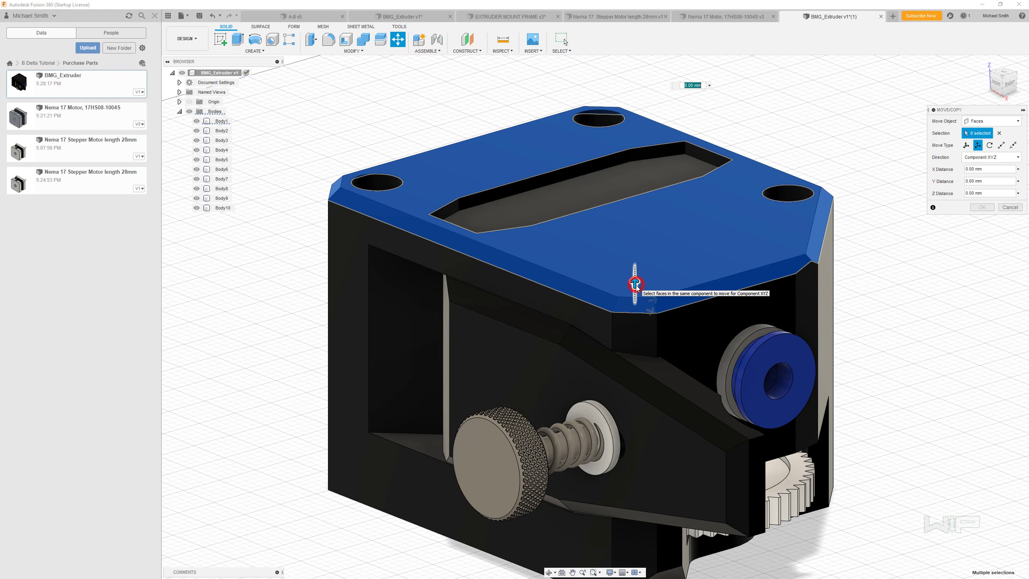
drag(634, 276, 635, 292)
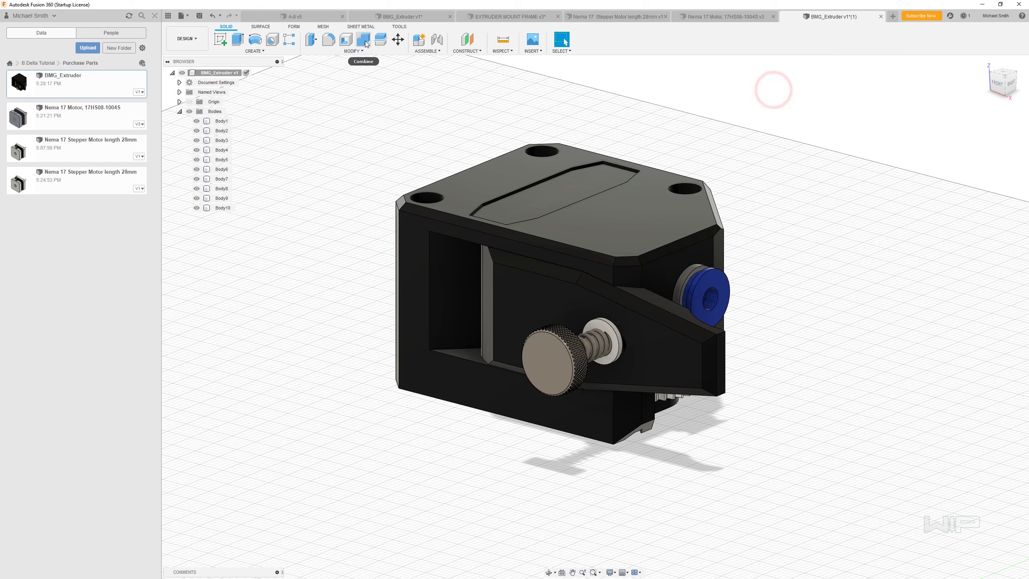
Join Body1 and Body3 into Body11, then return to the StepperOnline motor page.
click(362, 40)
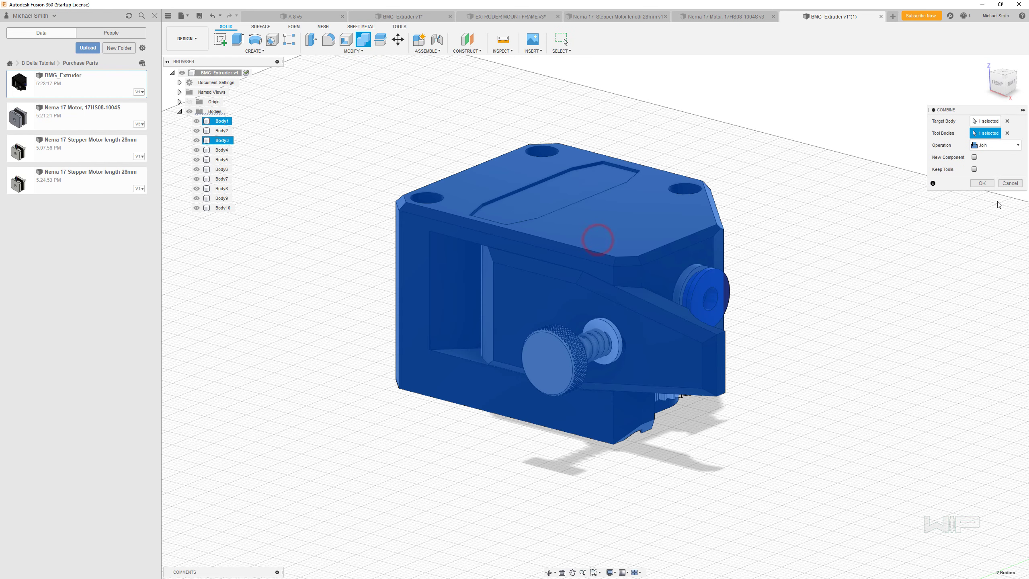
click(981, 183)
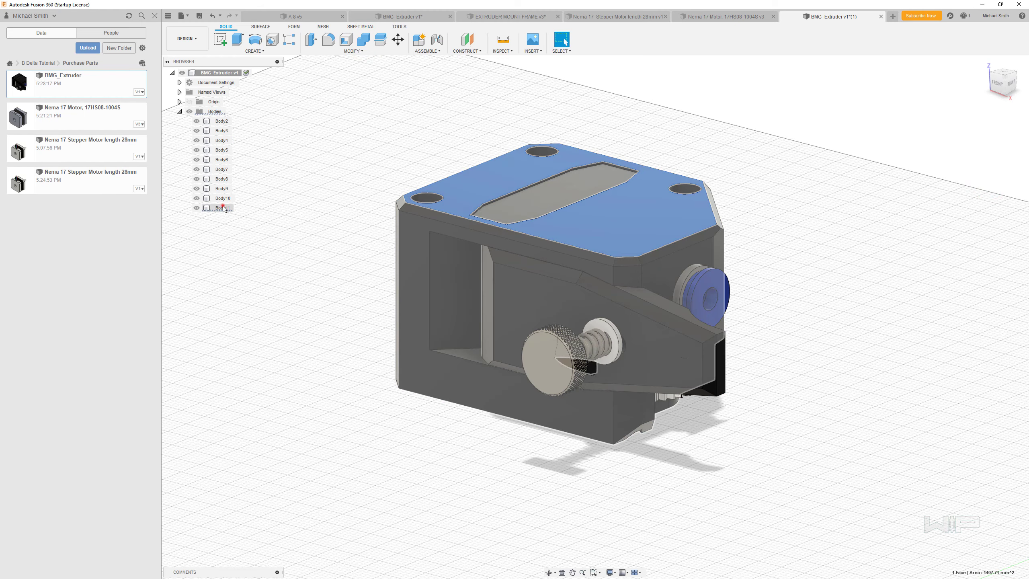
click(223, 208)
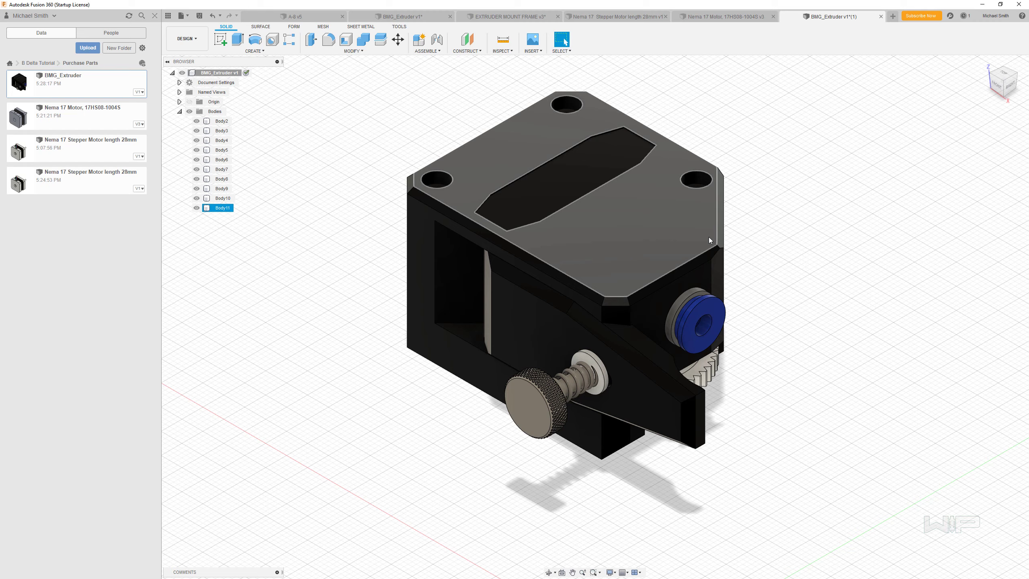
mouse_move(712, 222)
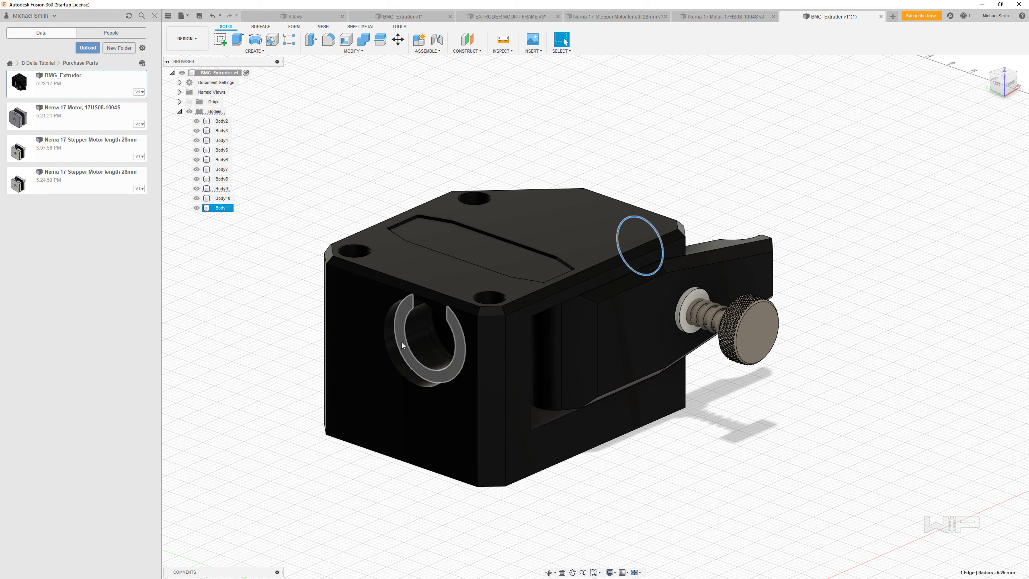
click(305, 15)
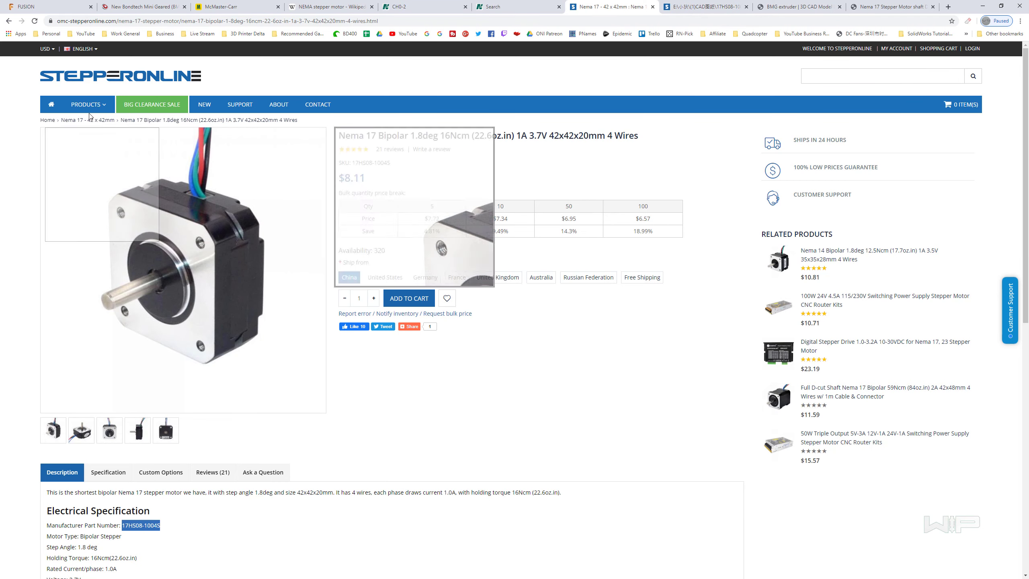
mouse_move(247, 78)
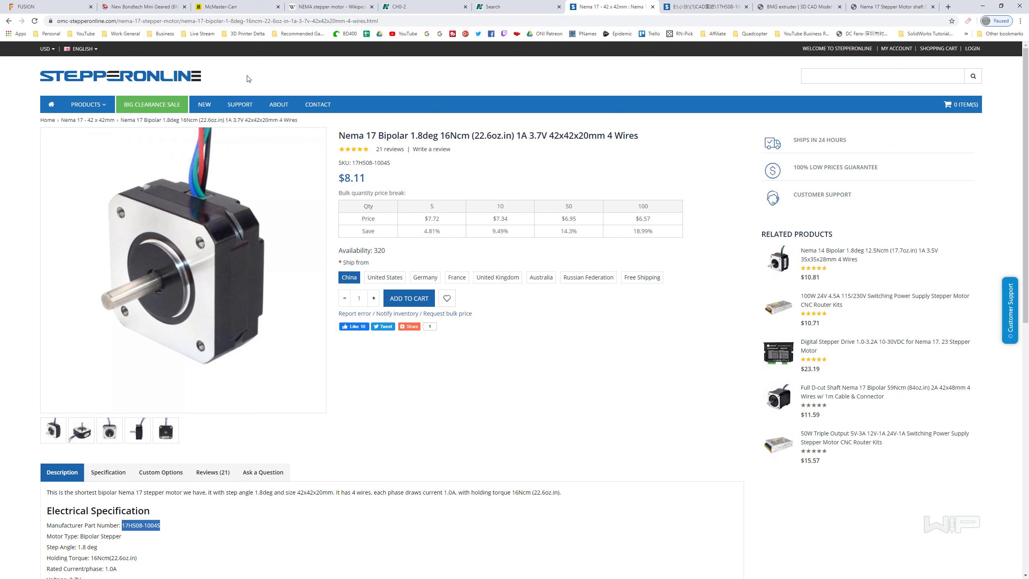
mouse_move(272, 354)
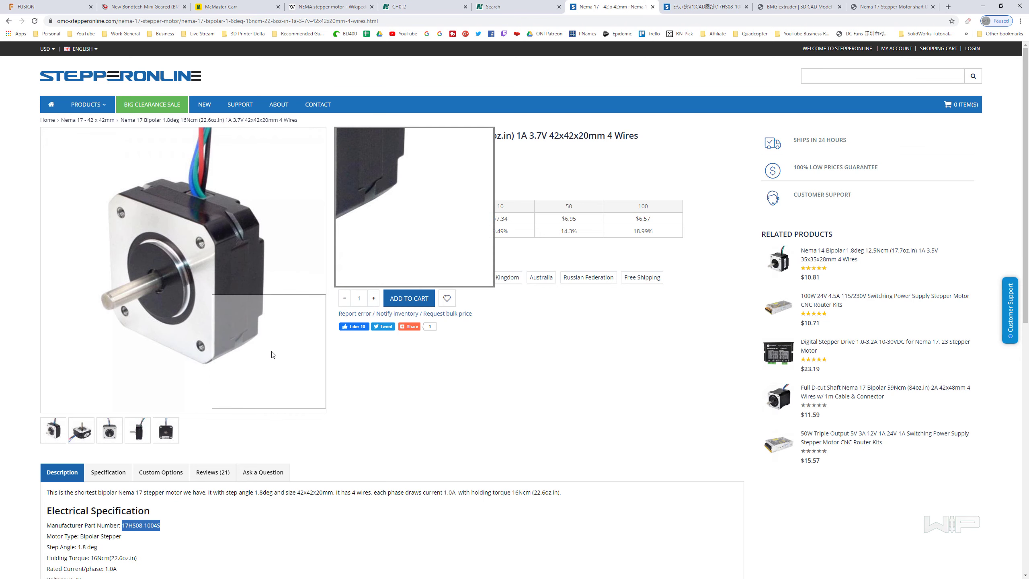
mouse_move(249, 302)
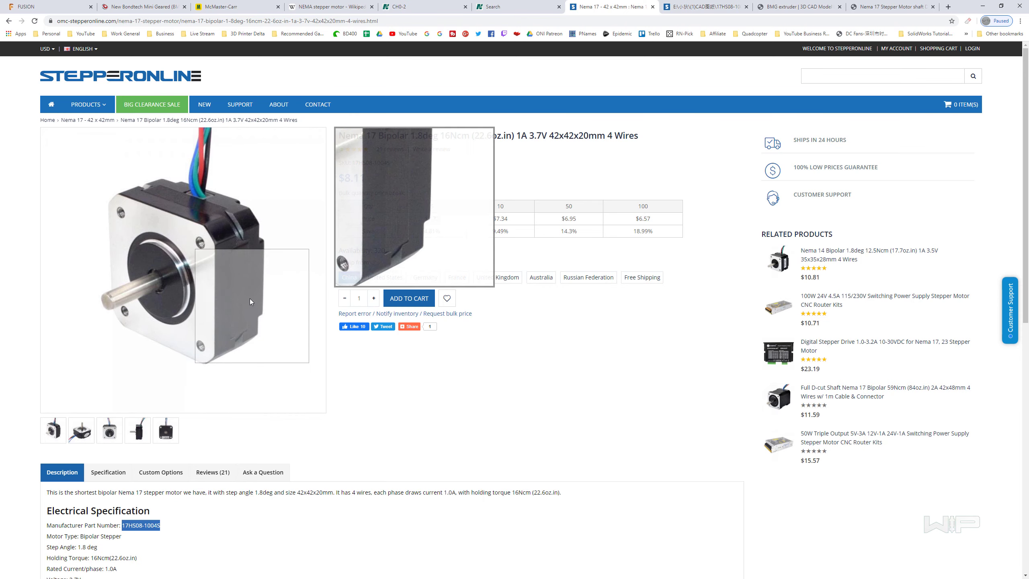
mouse_move(192, 291)
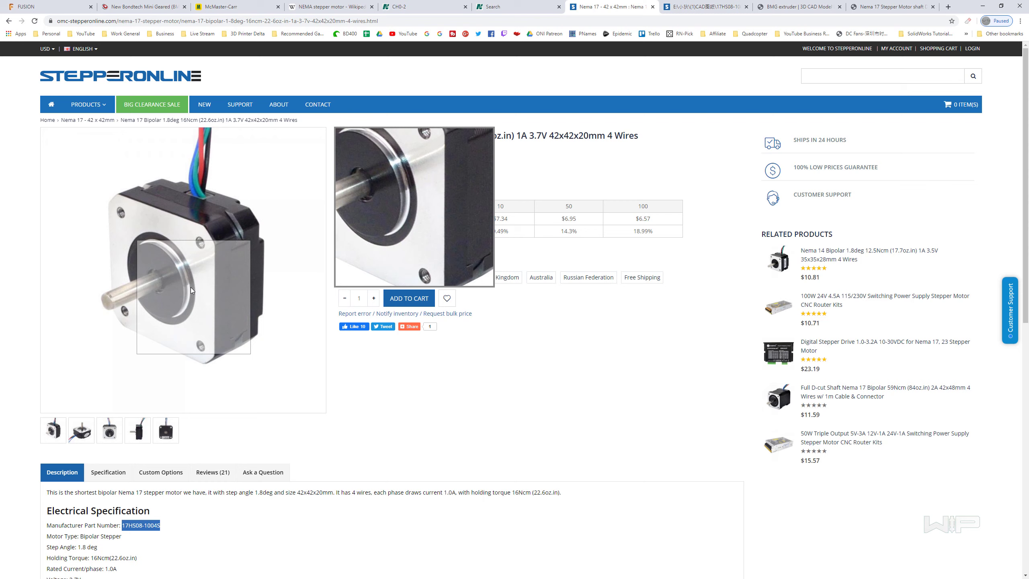
mouse_move(144, 294)
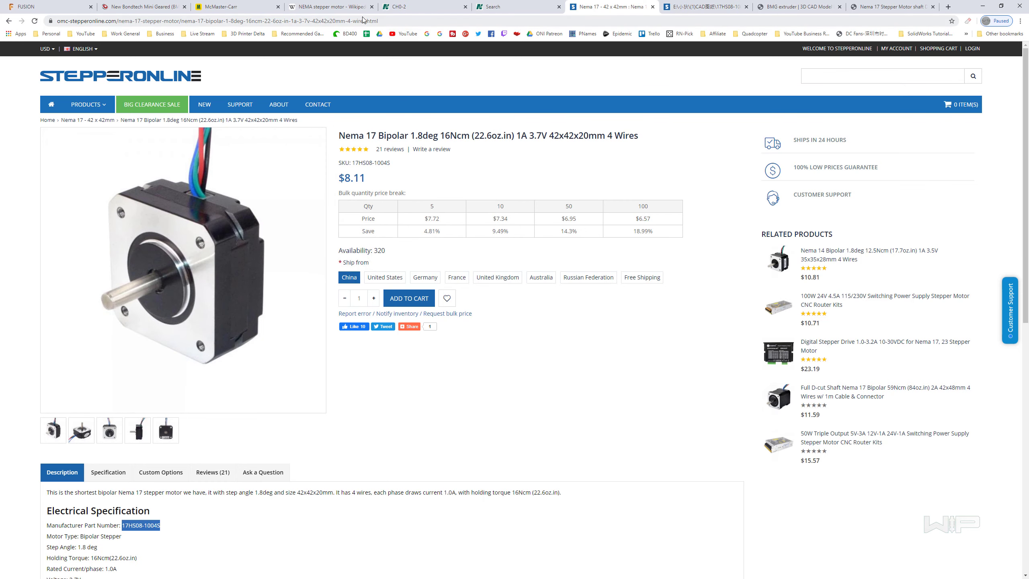
Move from the 17HS08-1004S product photos to the NEMA stepper motor Wikipedia article.
click(330, 7)
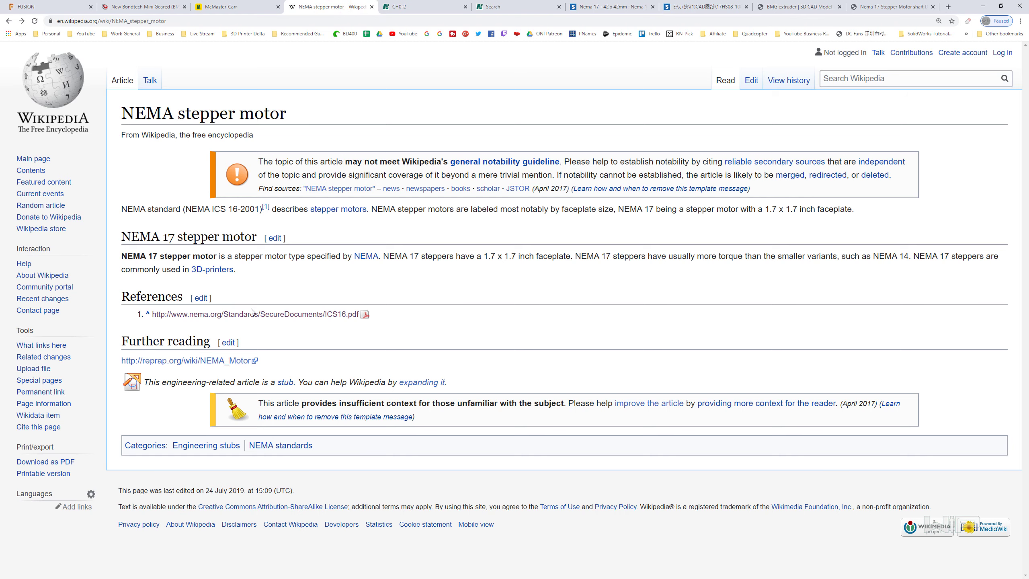
Open the NEMA ICS 16 PDF and scroll to the inch and metric flange tables.
click(251, 314)
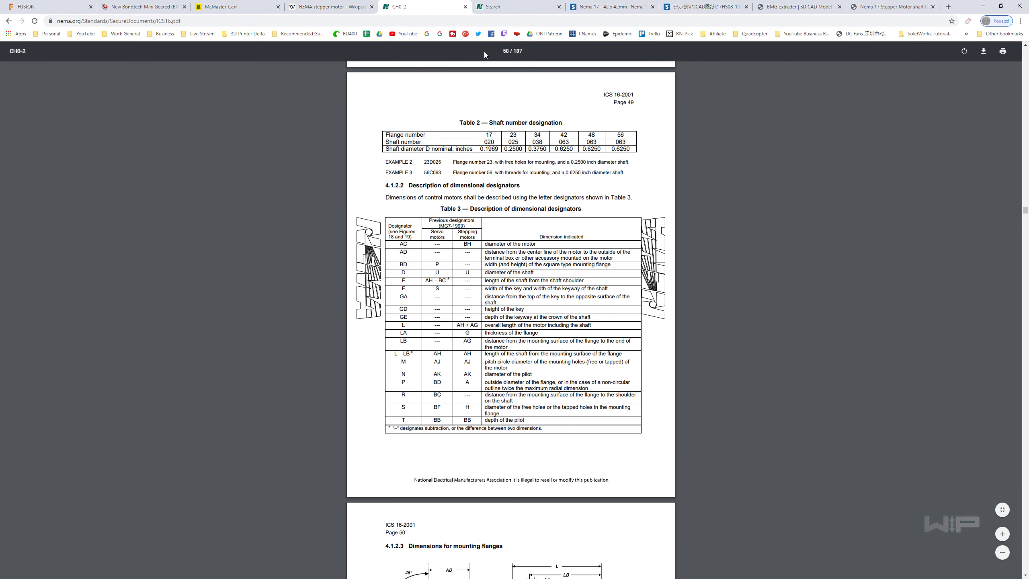
mouse_move(592, 292)
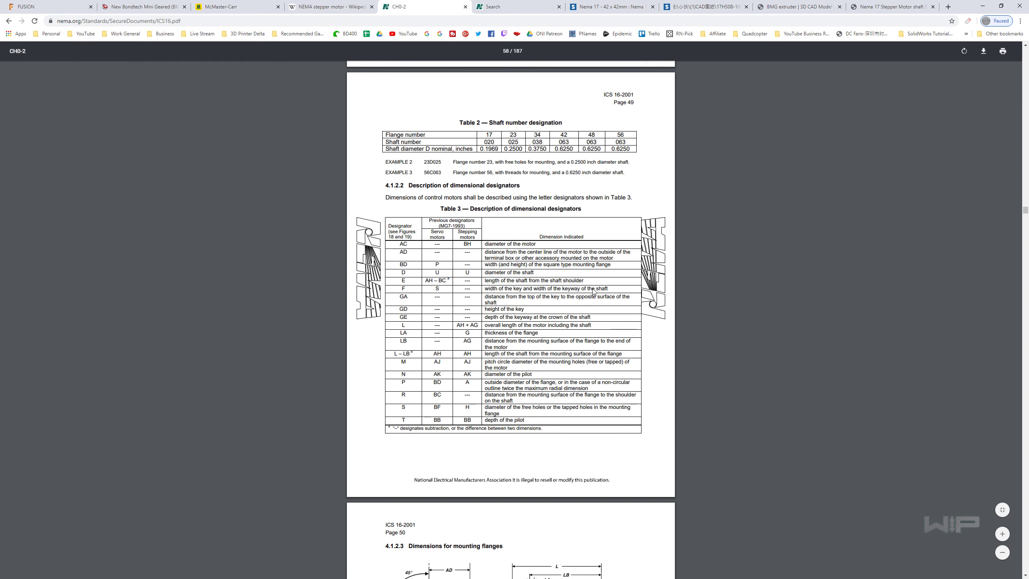
scroll(down, 3)
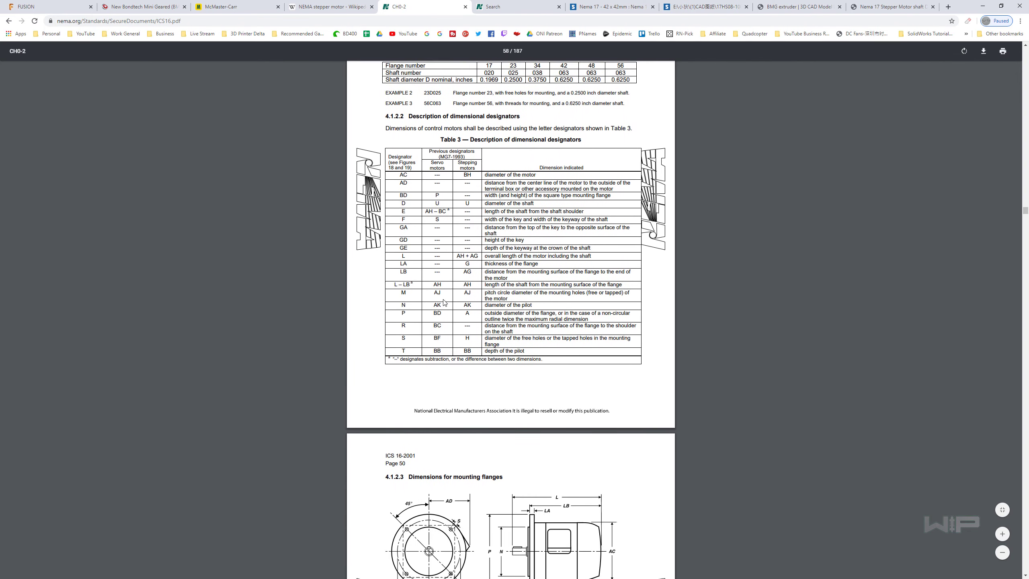
scroll(down, 3)
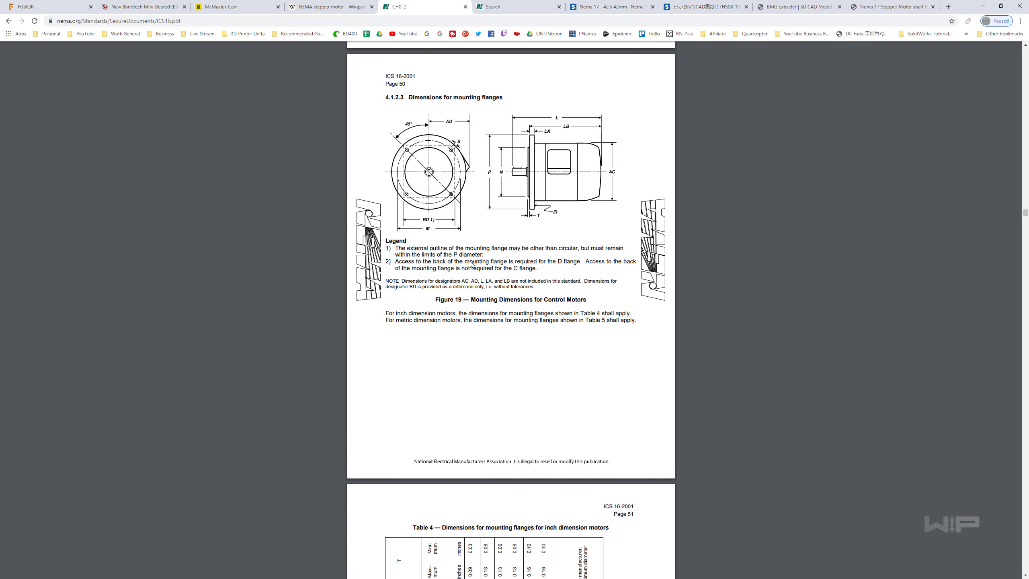
scroll(down, 3)
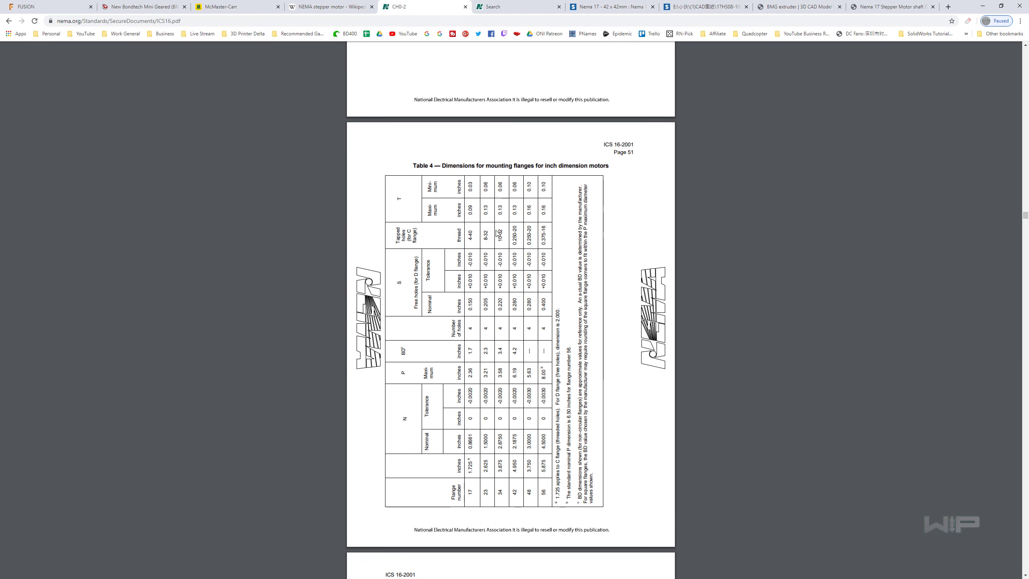
scroll(down, 3)
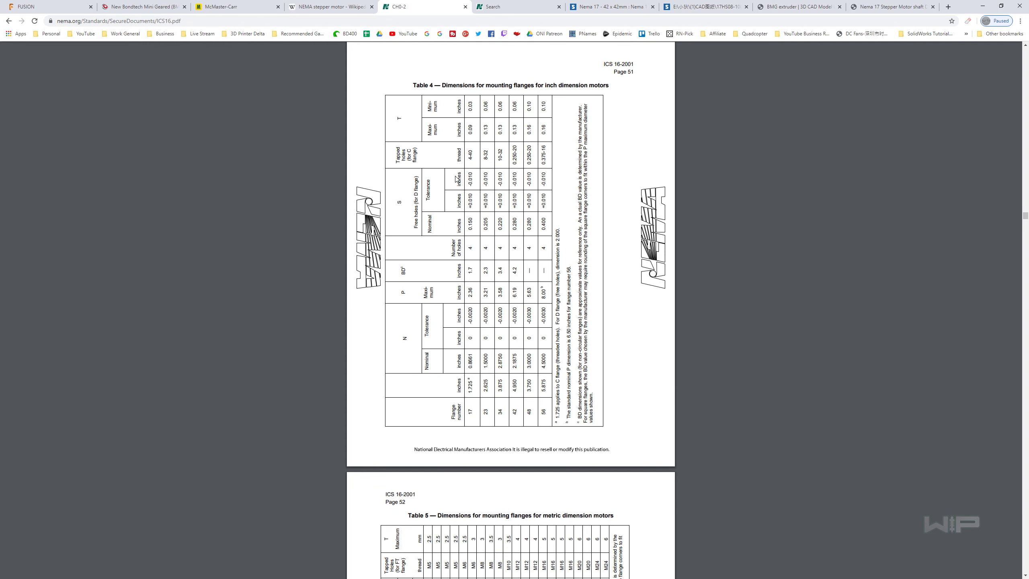
scroll(down, 3)
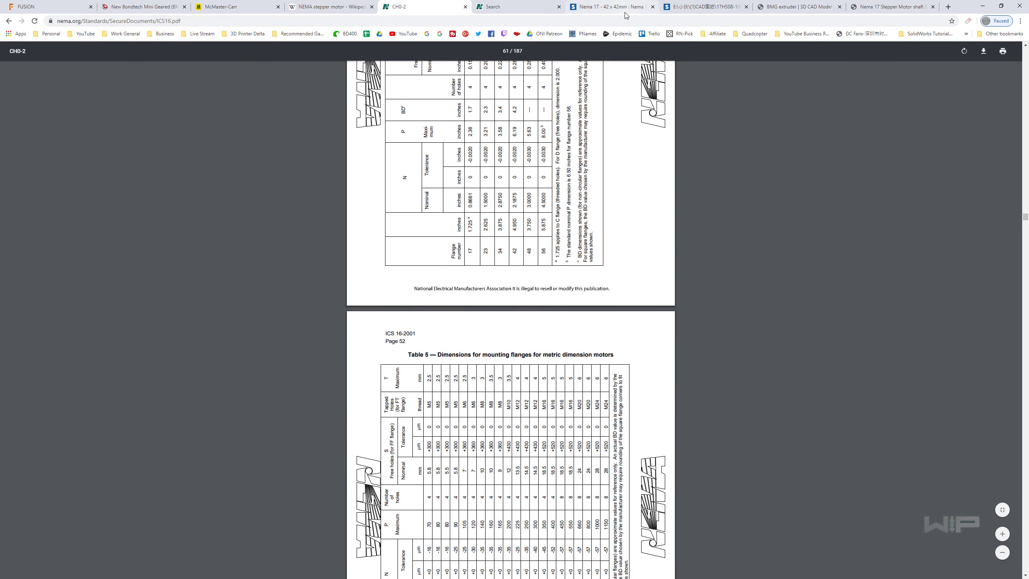
Scroll the 17HS08-1004S product page to its specifications and datasheet links.
click(610, 6)
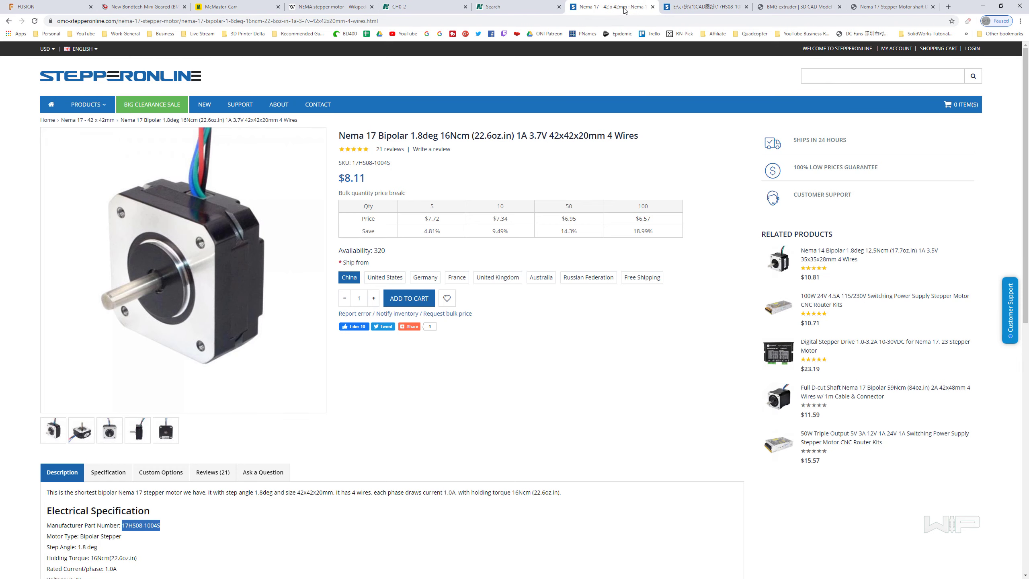
mouse_move(126, 204)
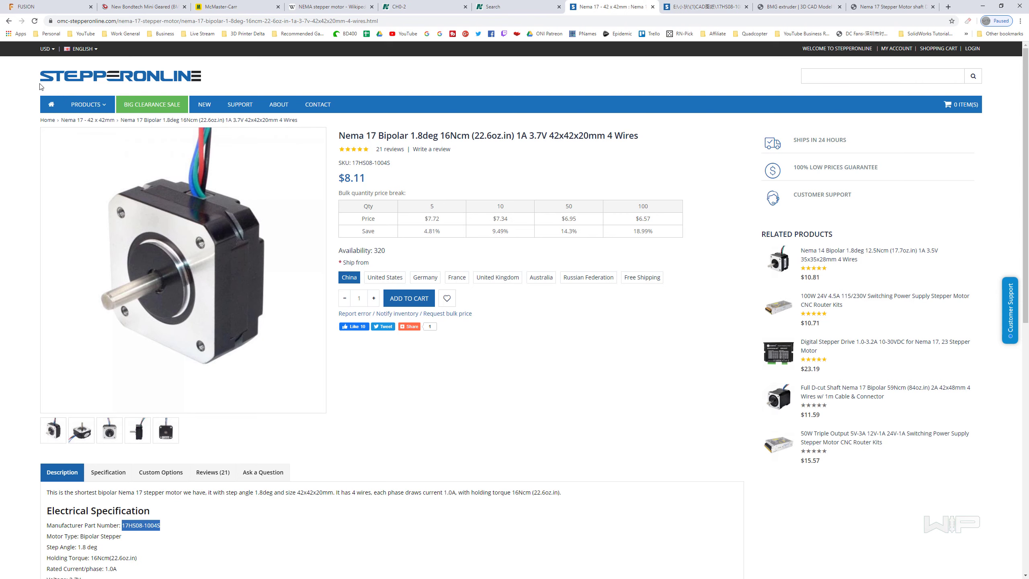
scroll(down, 3)
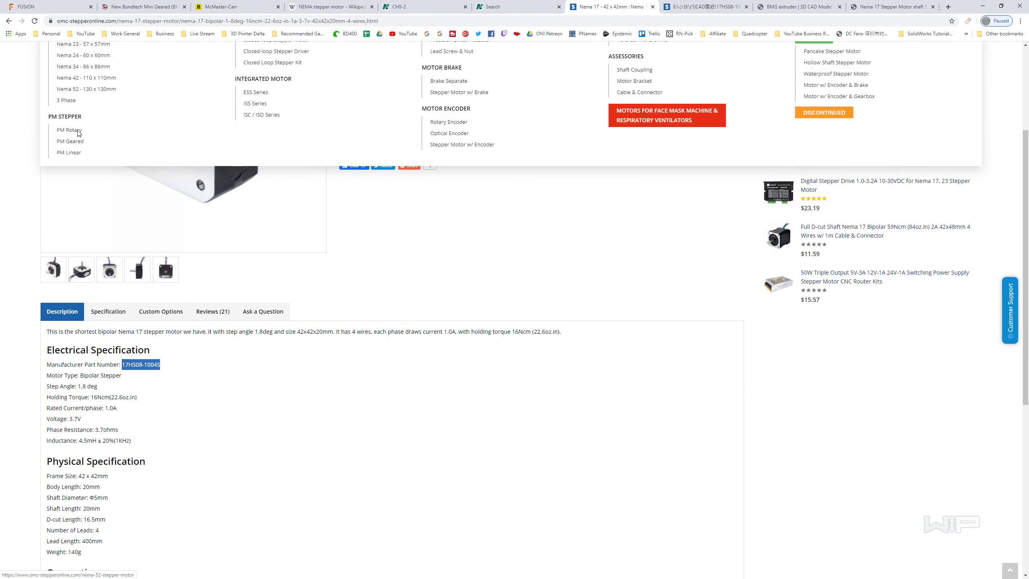
scroll(down, 3)
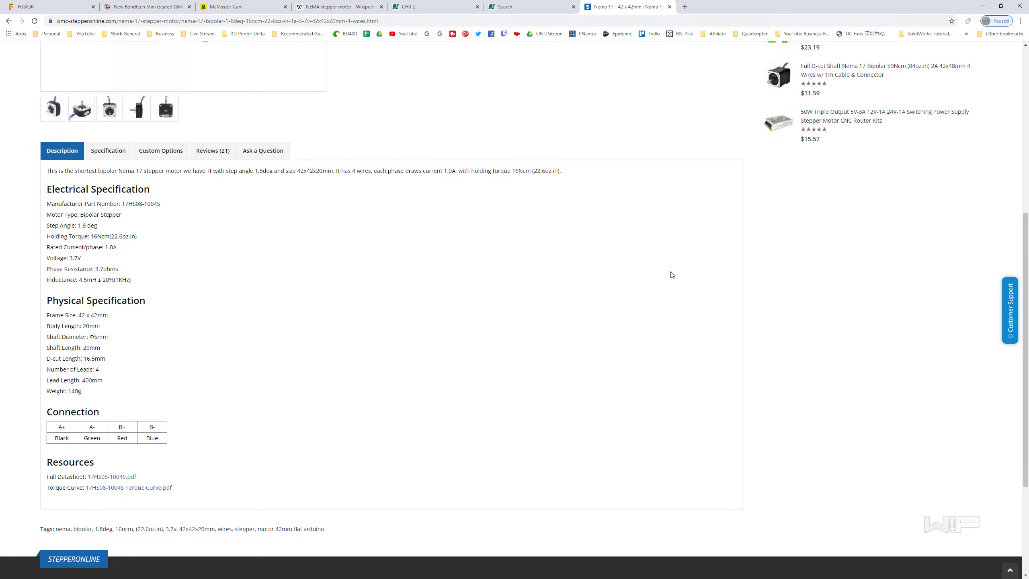
mouse_move(112, 477)
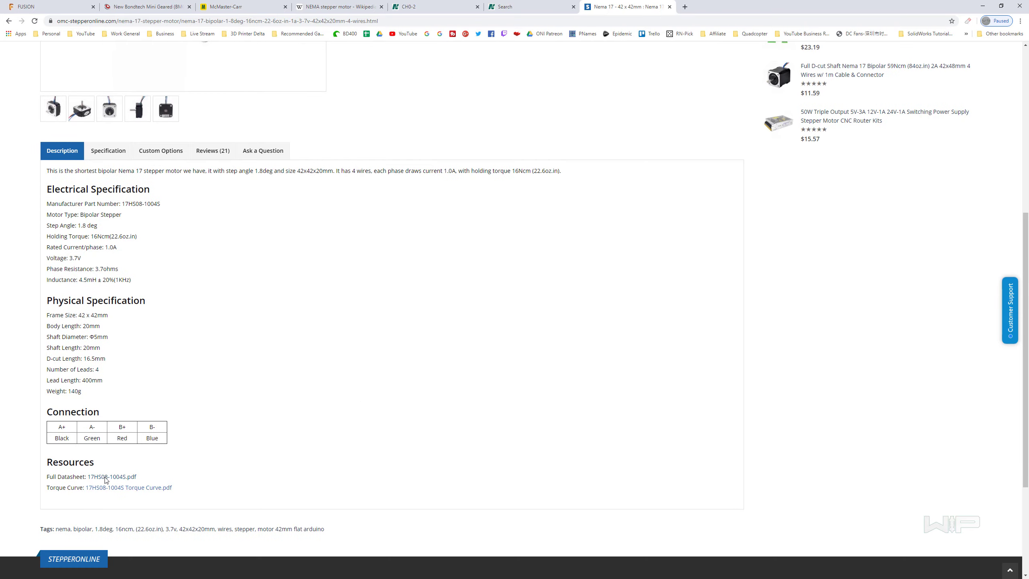
Open Full Datasheet 17HS08-1004S.pdf to view the motor's dimensioned drawing.
click(112, 476)
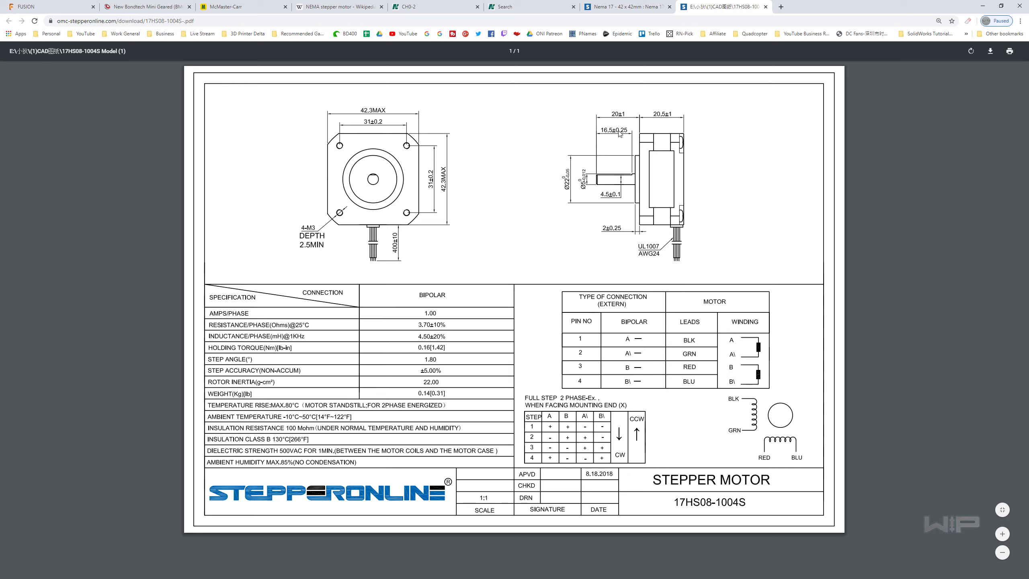
mouse_move(414, 180)
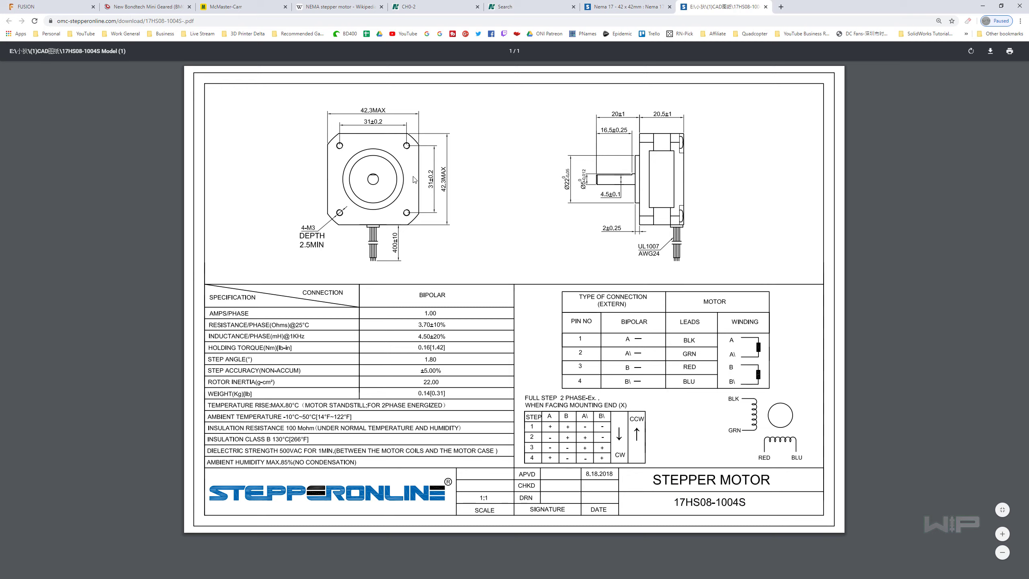
mouse_move(391, 158)
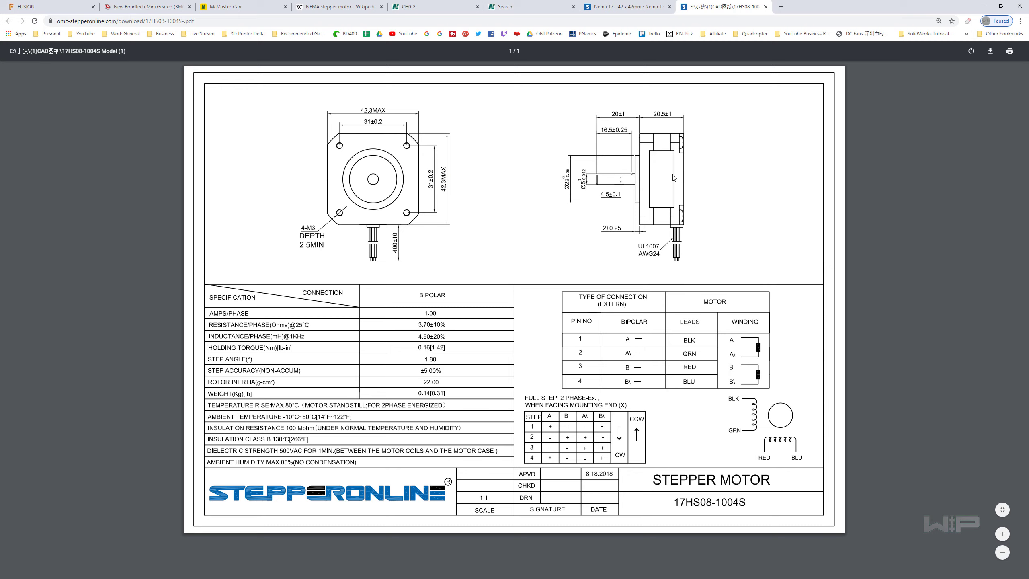
mouse_move(676, 165)
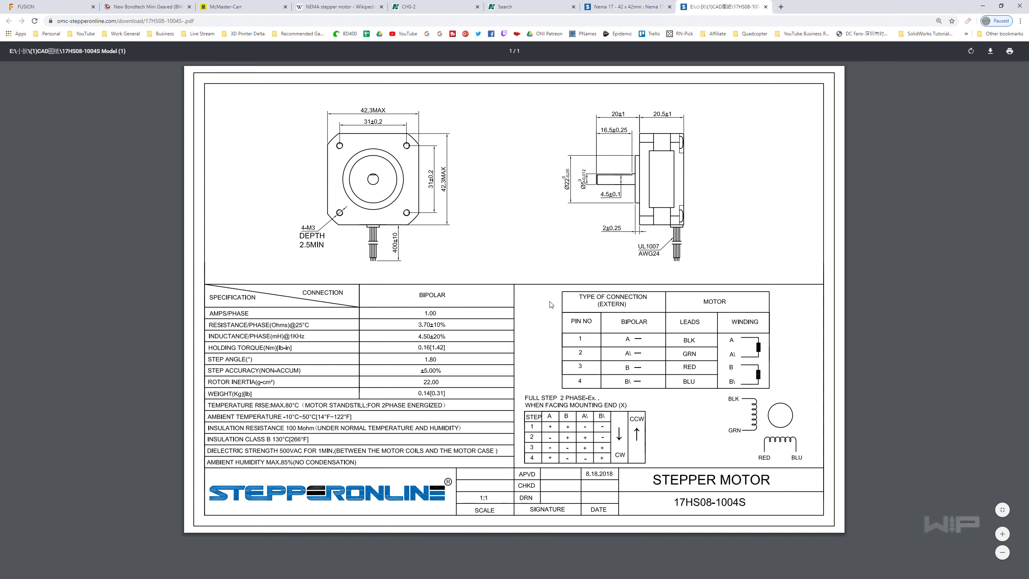
mouse_move(552, 304)
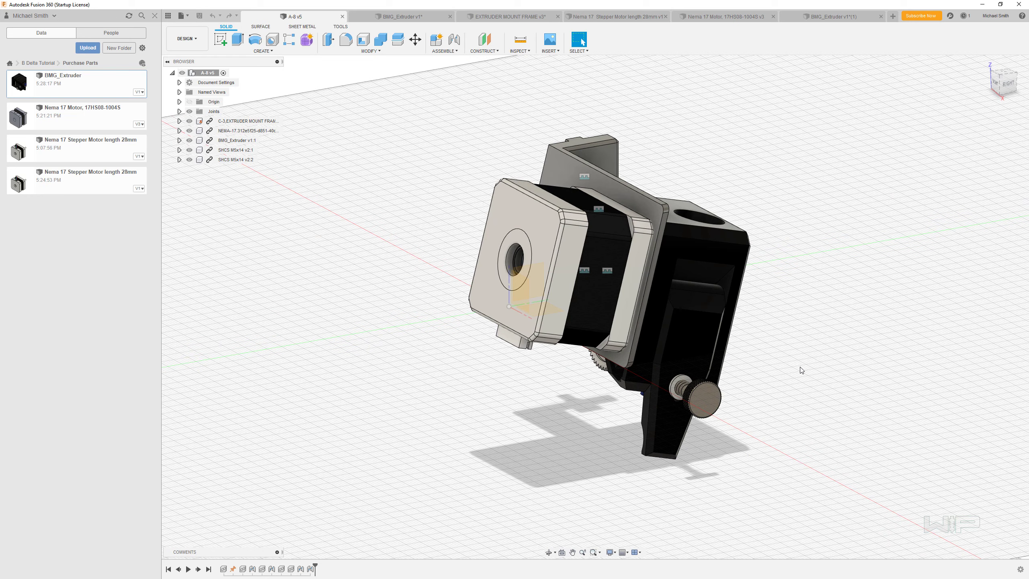
Search GrabCAD for 'Nema 17', sort by Most liked, and open the shaft D5 model's files.
click(817, 7)
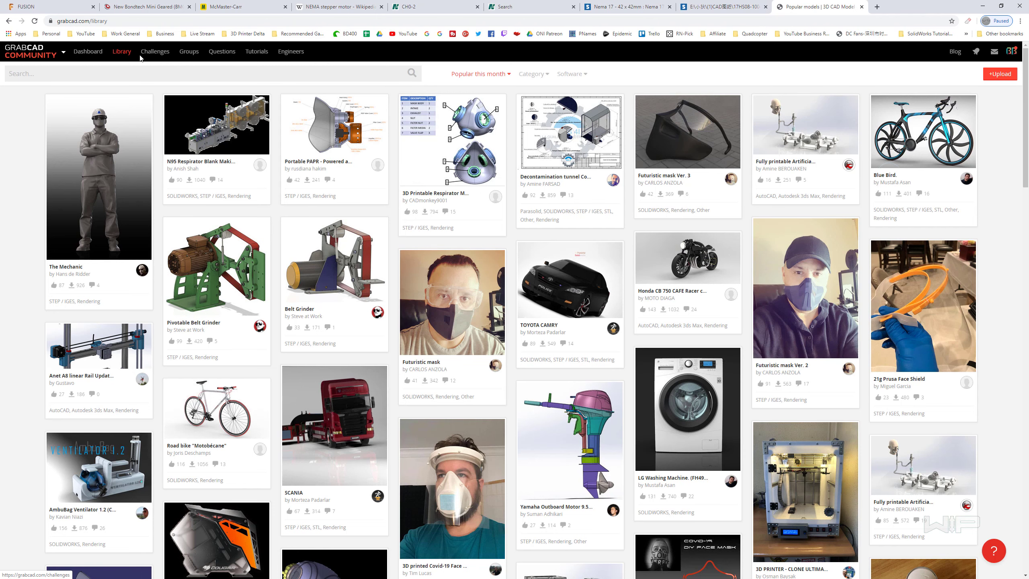
text(Nema 17)
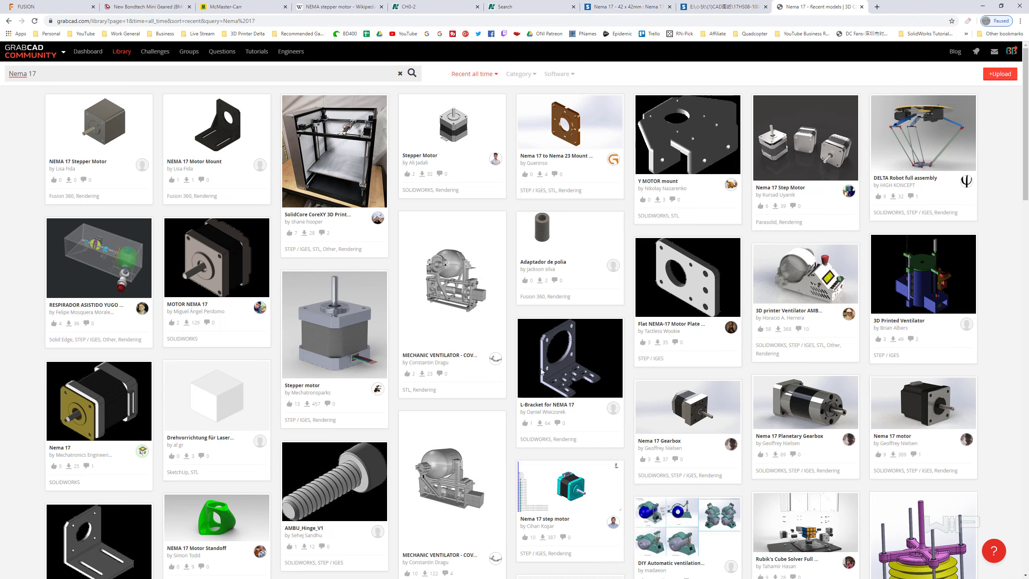
click(474, 73)
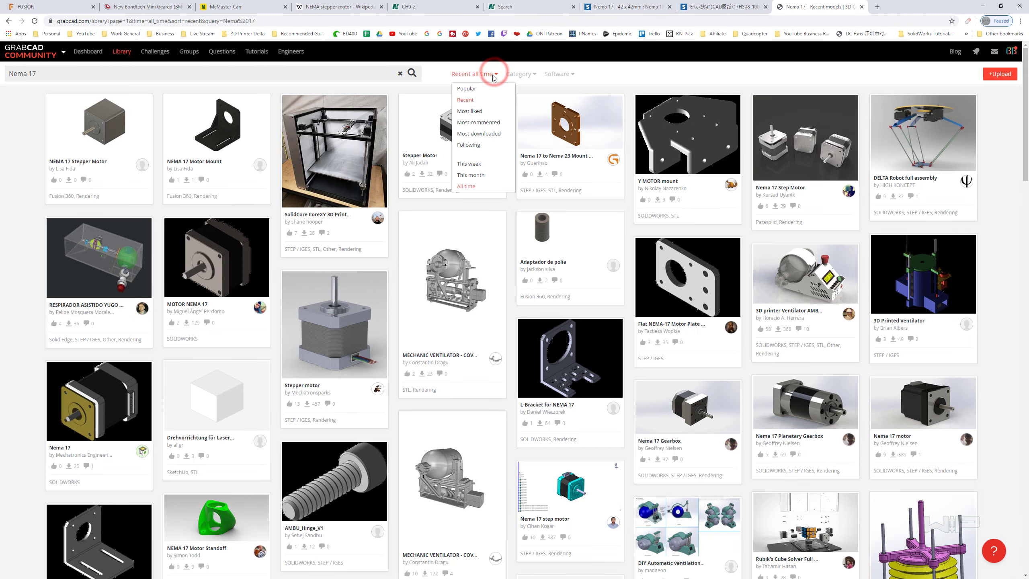
click(469, 111)
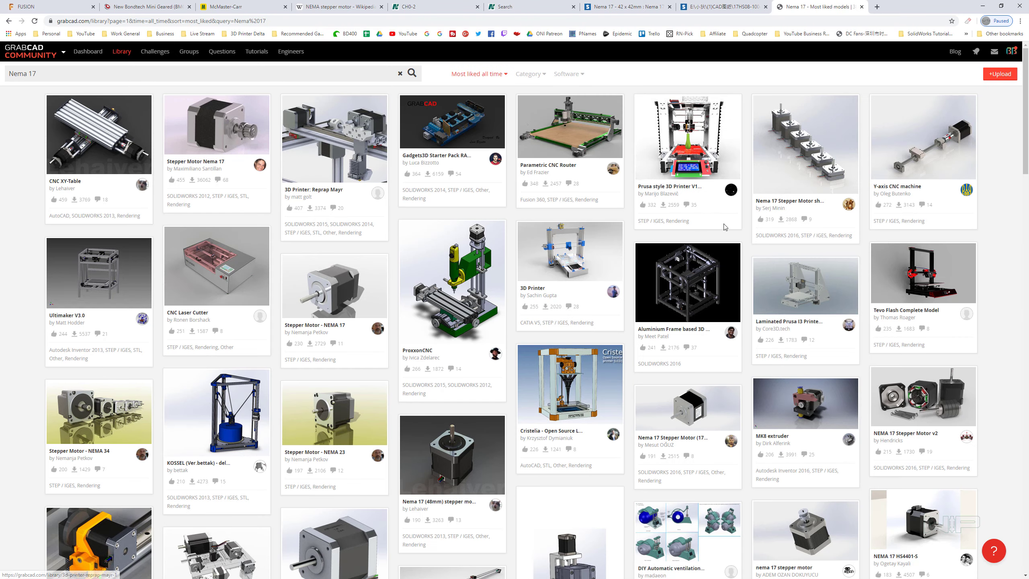
mouse_move(806, 145)
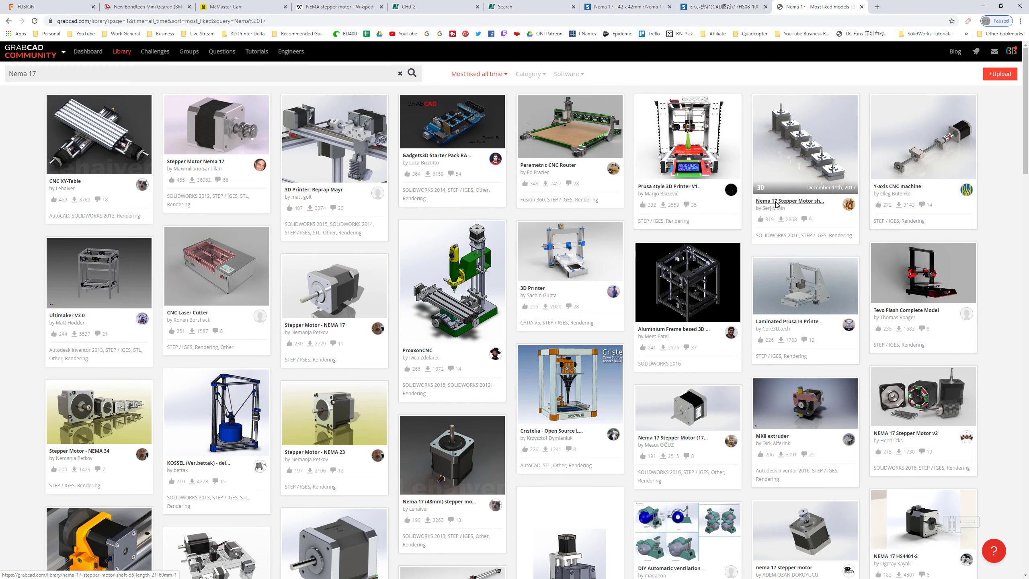
click(806, 142)
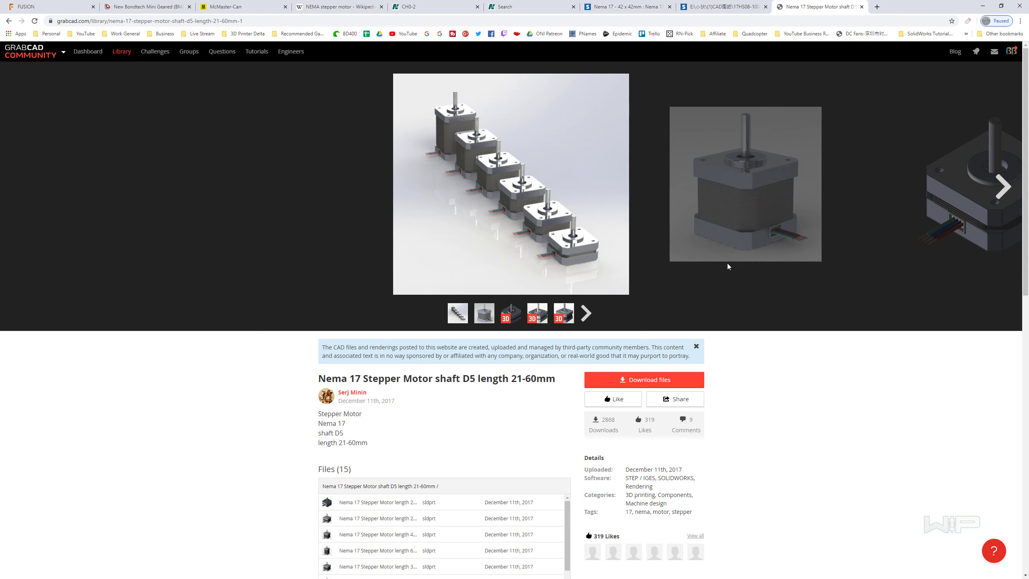
scroll(down, 3)
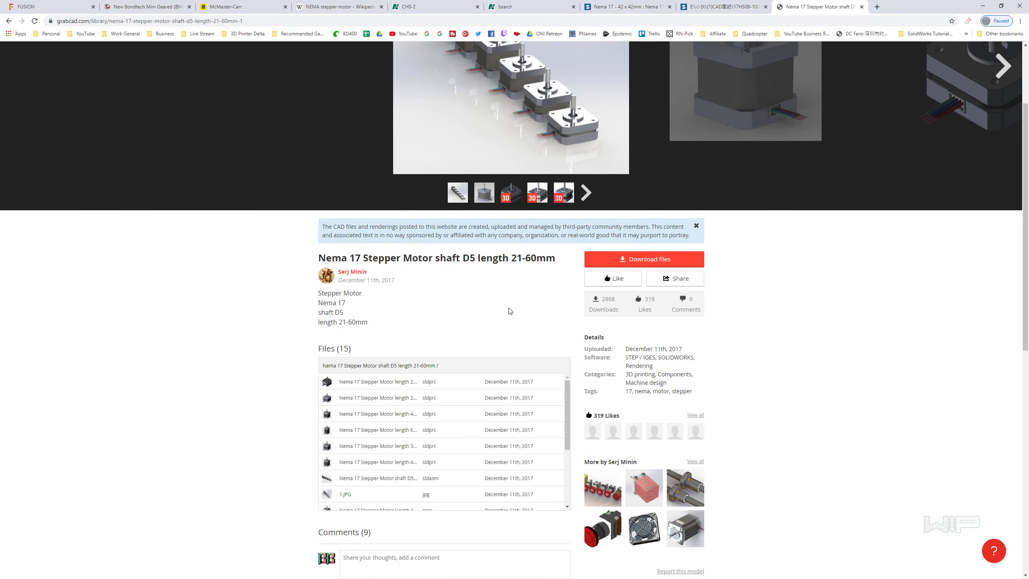
mouse_move(525, 316)
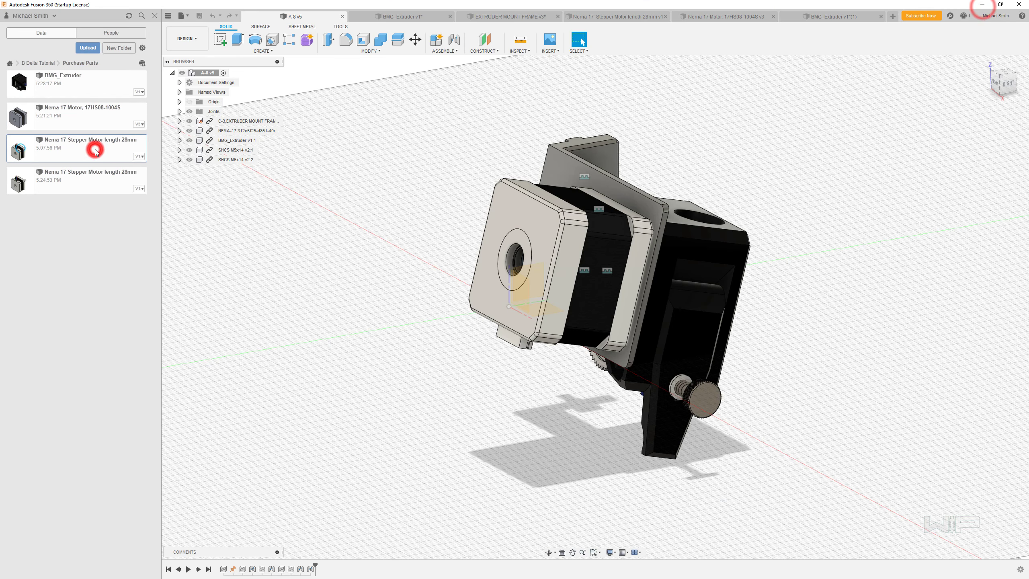
Open the Nema 17 Stepper Motor length 28mm design in its own tab.
click(616, 15)
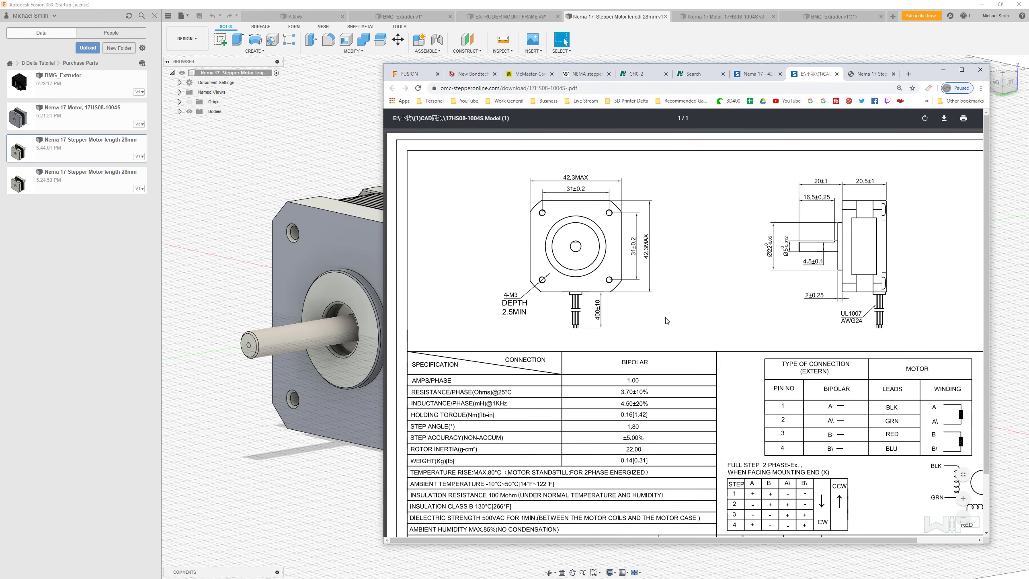
click(980, 69)
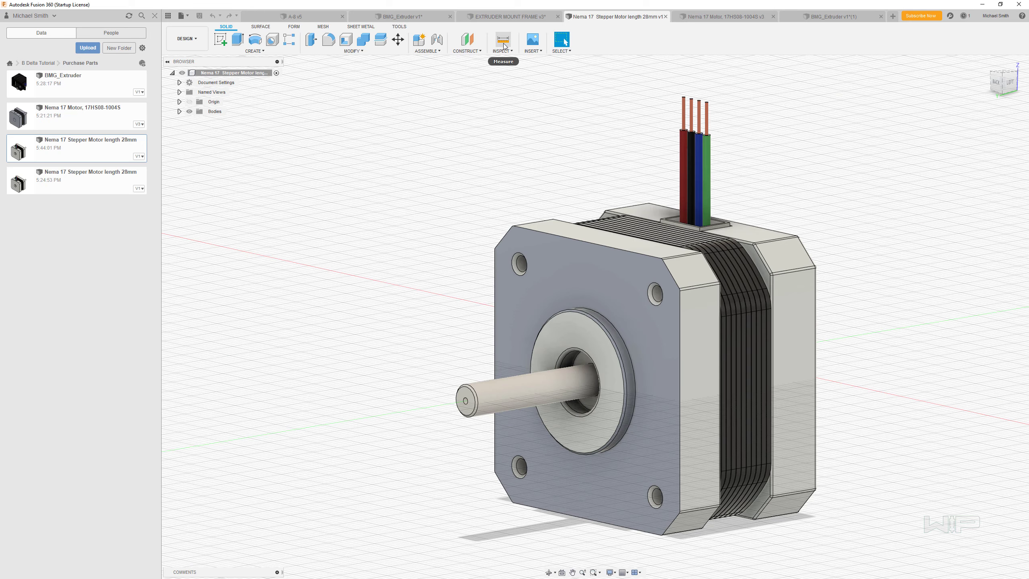
Measure the top-left mounting hole, reading a 2.50 mm diameter.
click(502, 40)
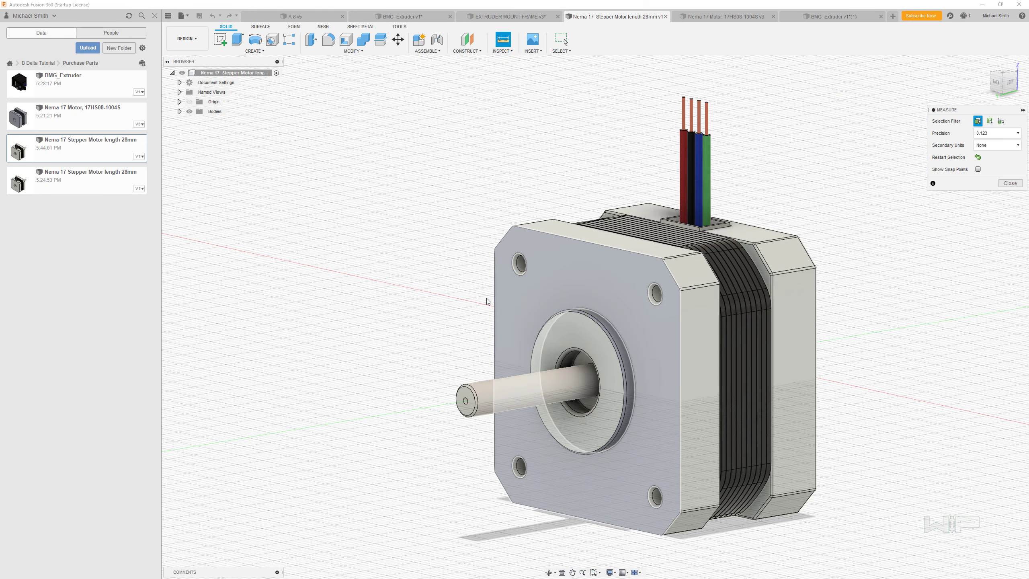
click(518, 267)
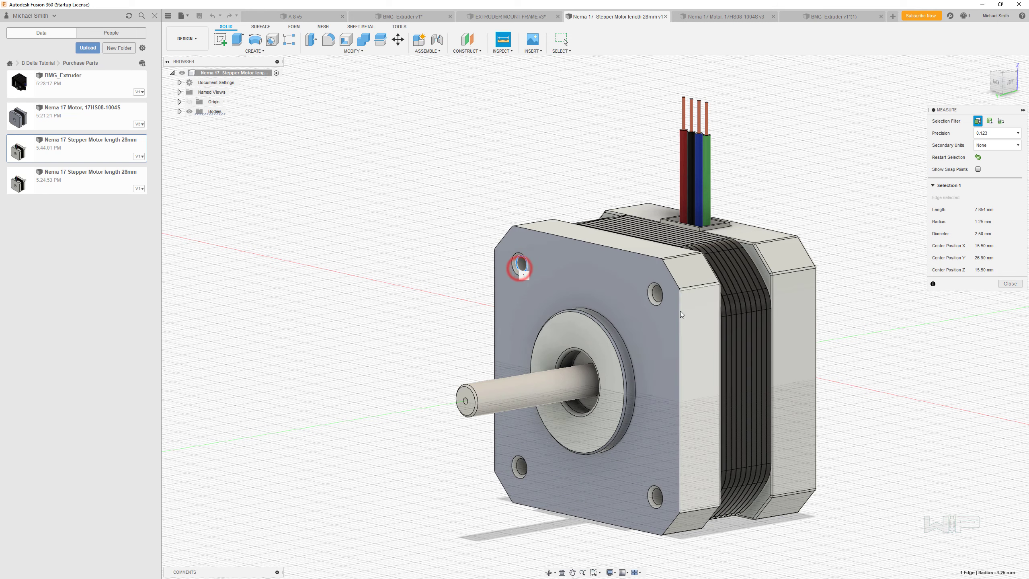
click(654, 291)
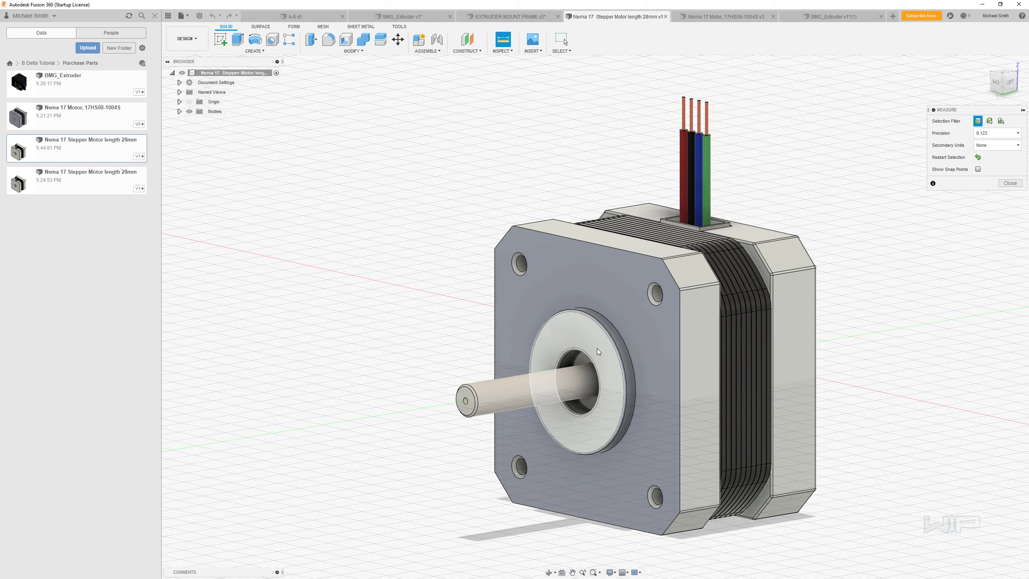
click(609, 325)
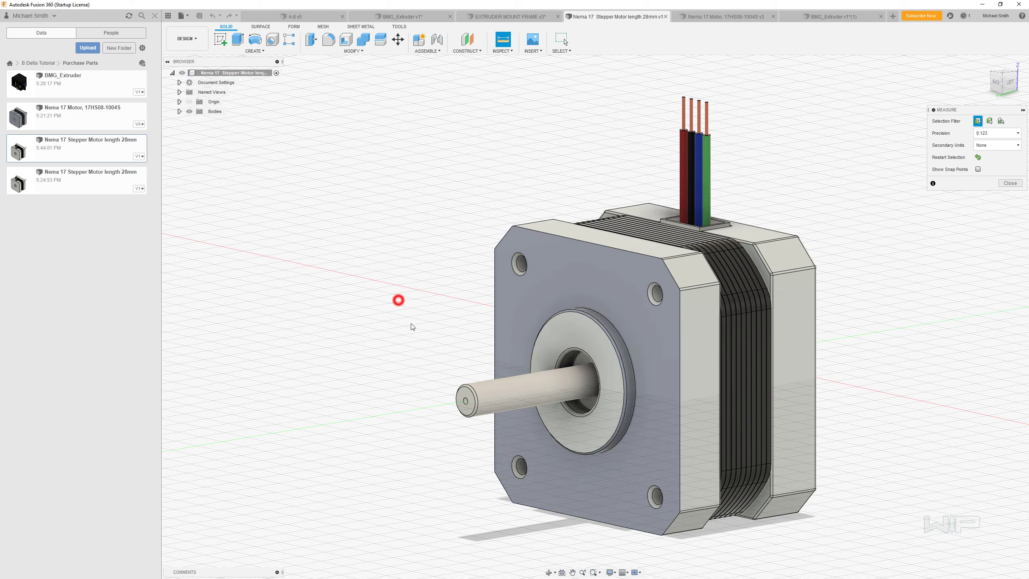
Measure front face to rear face, reading a 27.40 mm body length, then close Measure.
click(465, 398)
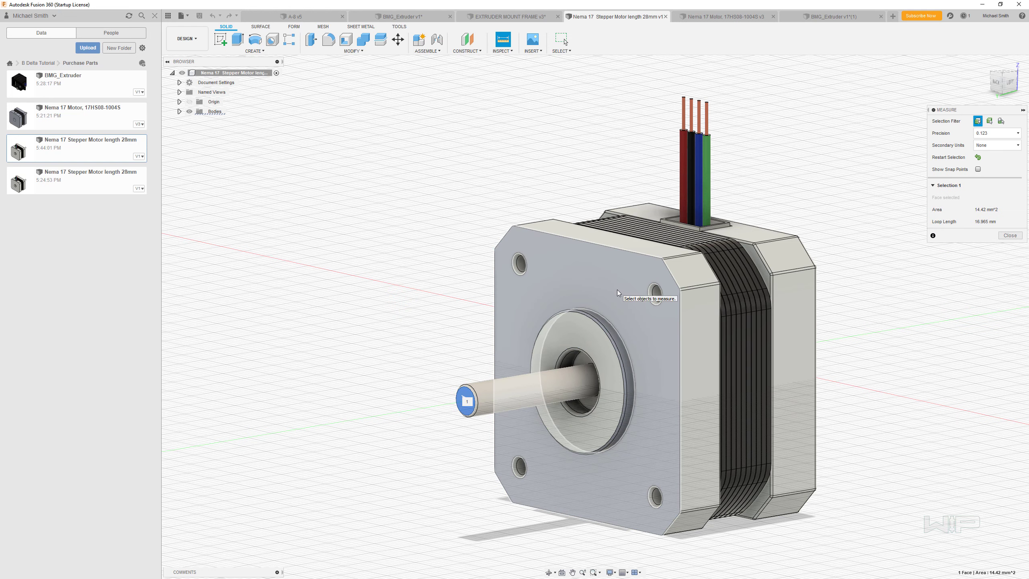
click(571, 314)
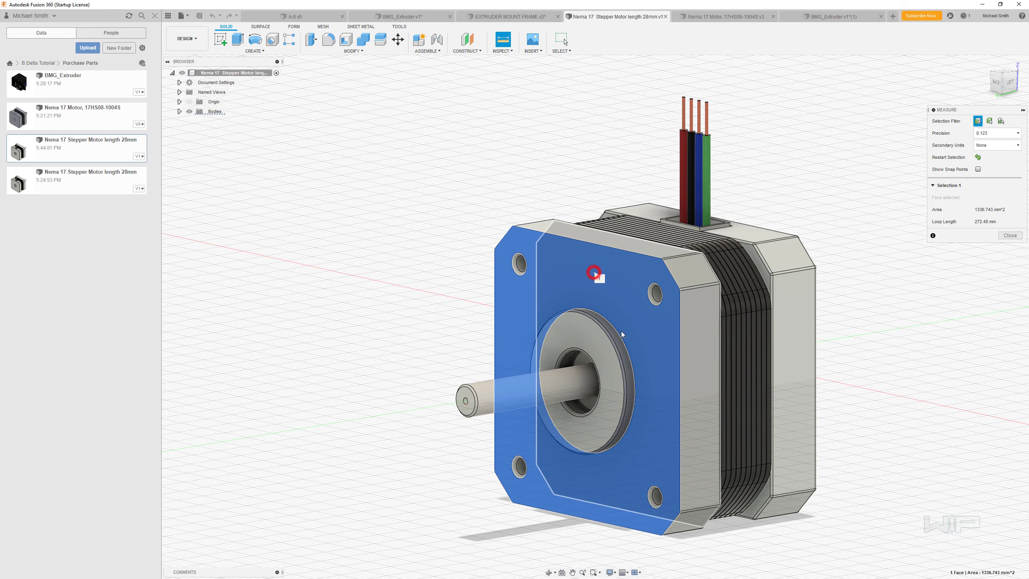
click(747, 294)
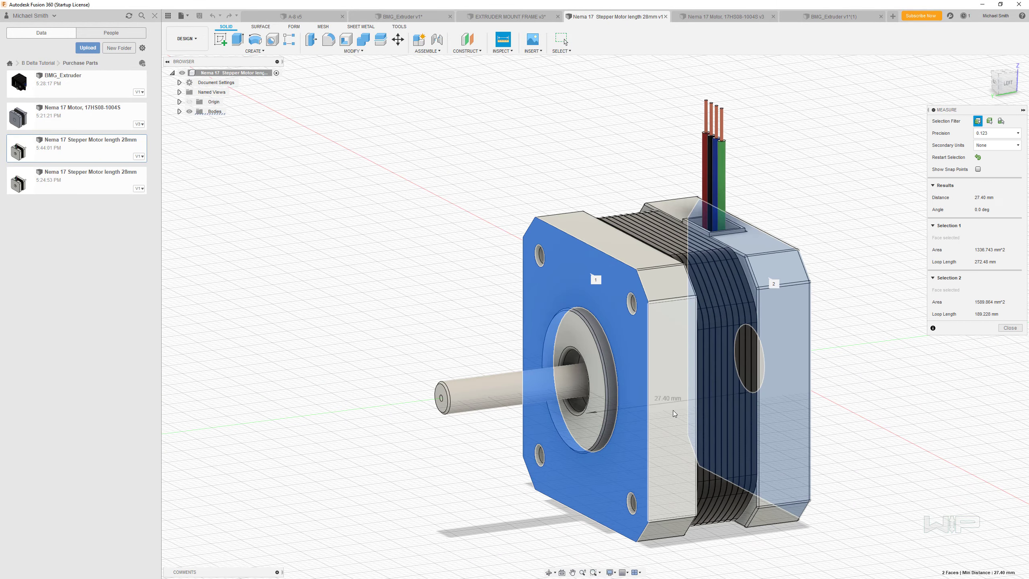
mouse_move(662, 410)
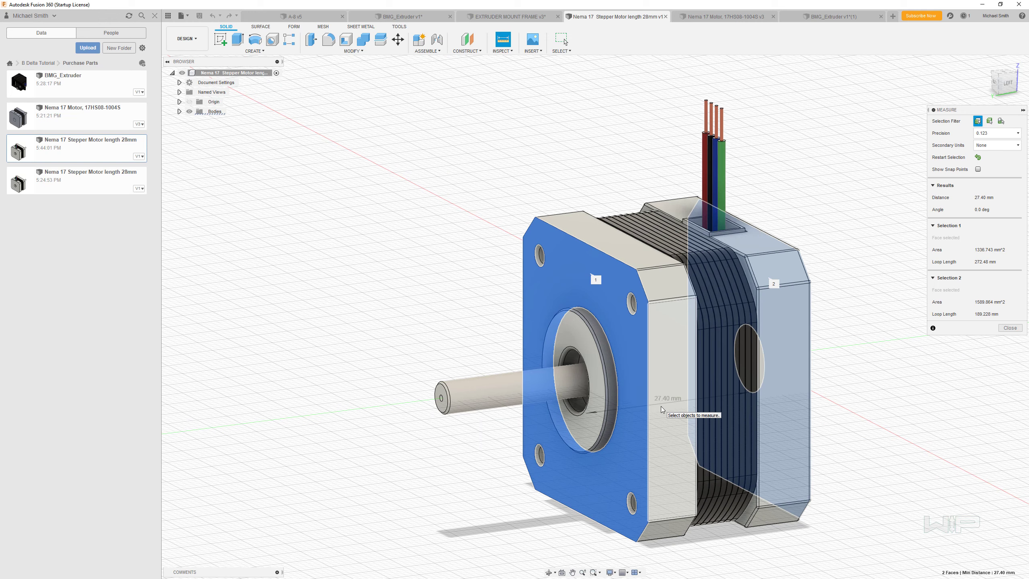
click(1009, 327)
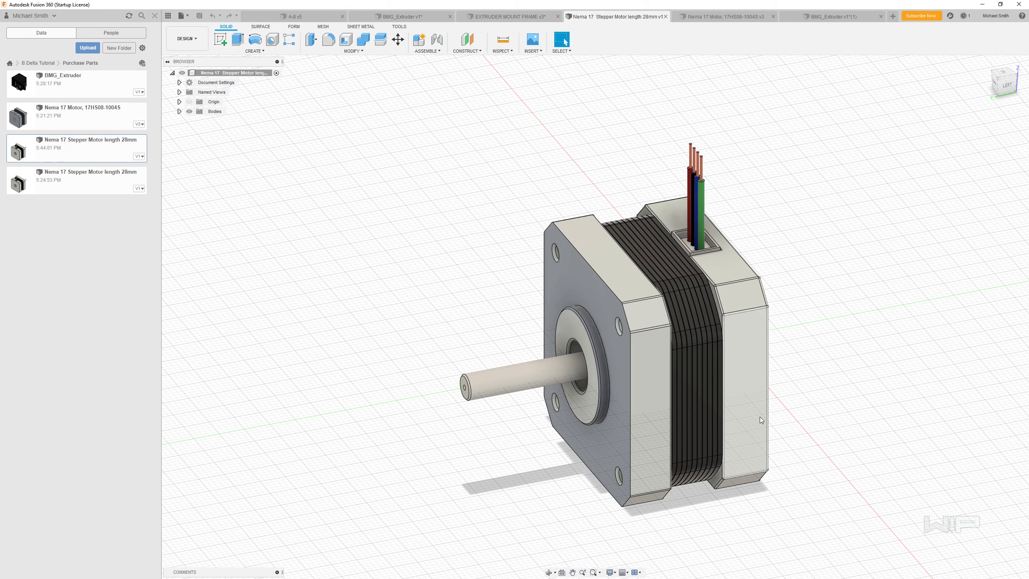
mouse_move(523, 454)
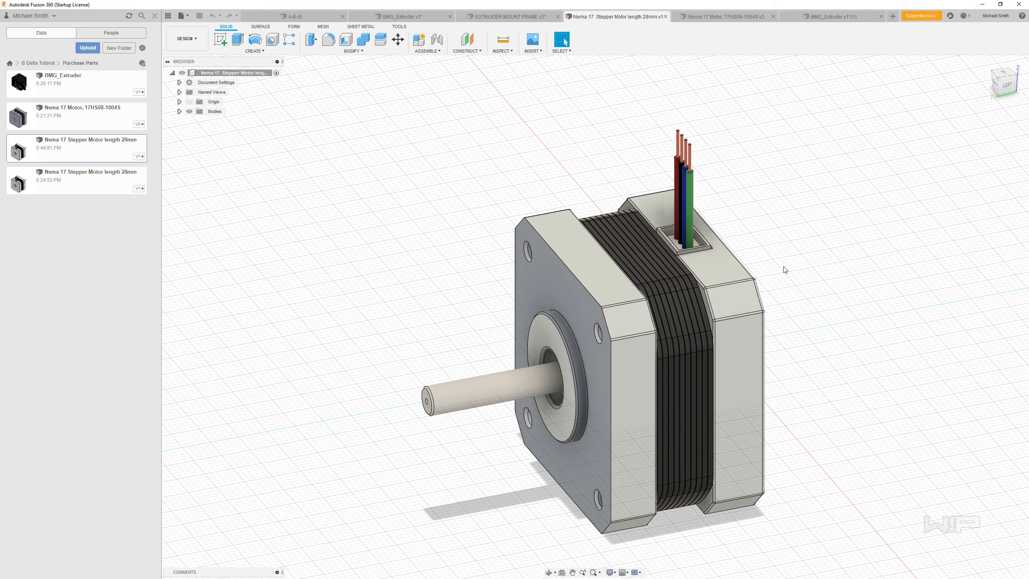
mouse_move(781, 276)
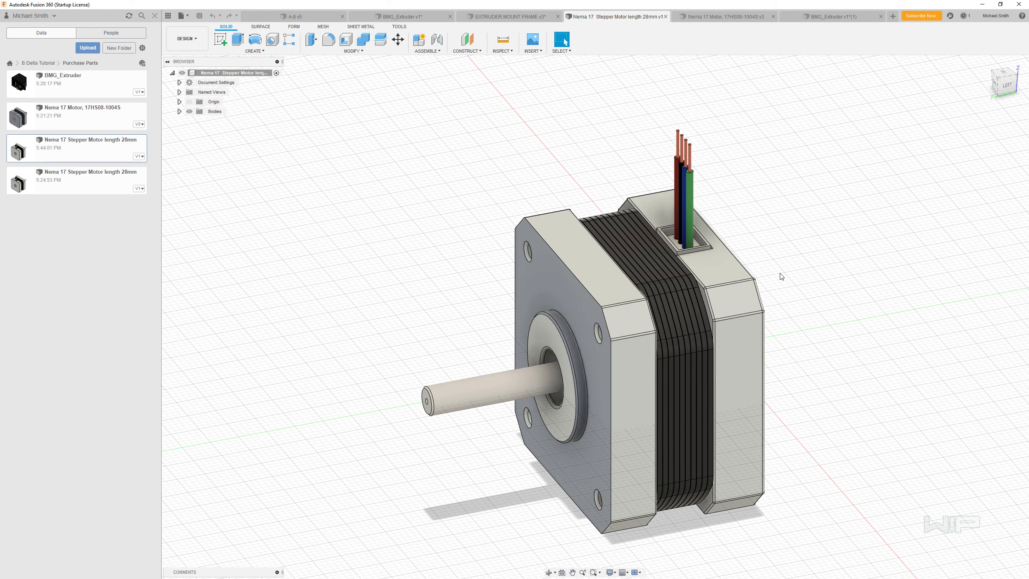